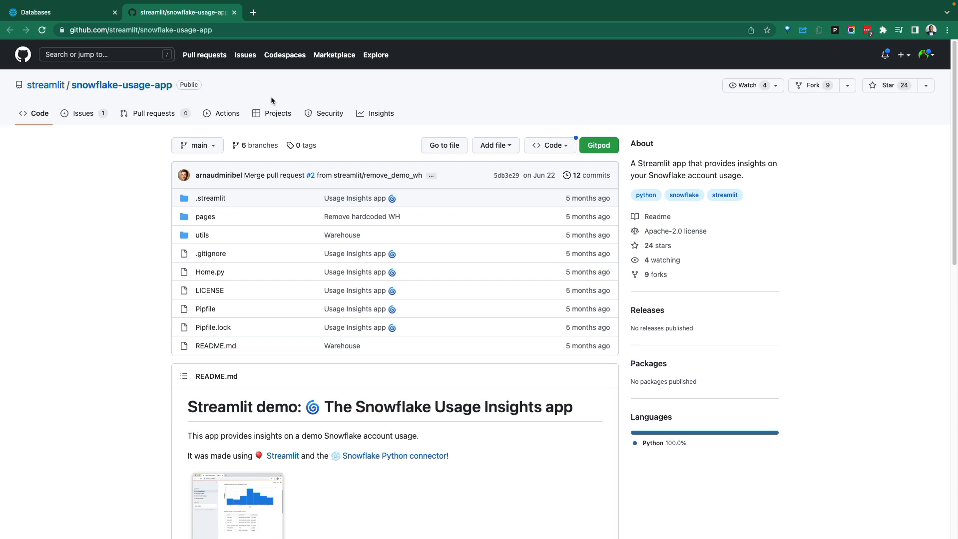
{"action": "mouse_move", "coordinate": [245, 93]}
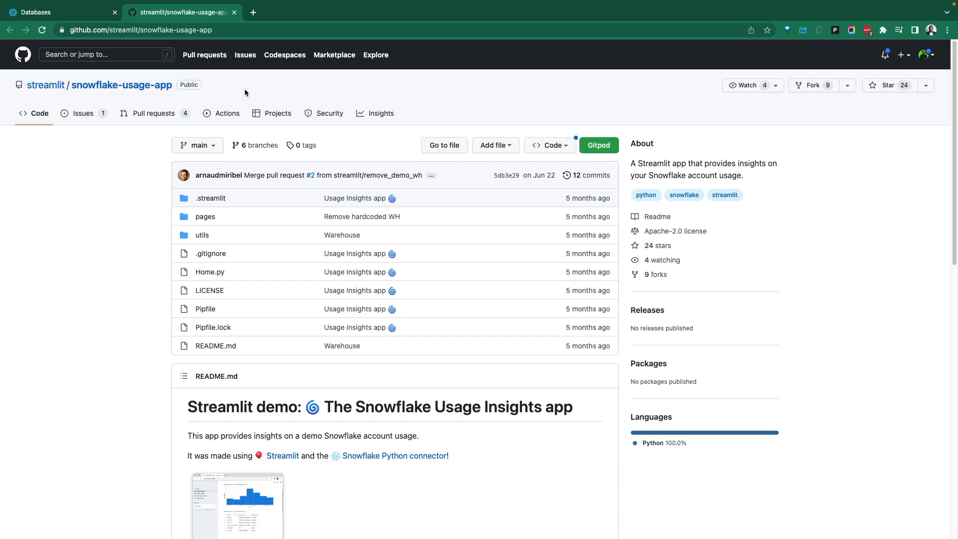
{"action": "mouse_move", "coordinate": [76, 181]}
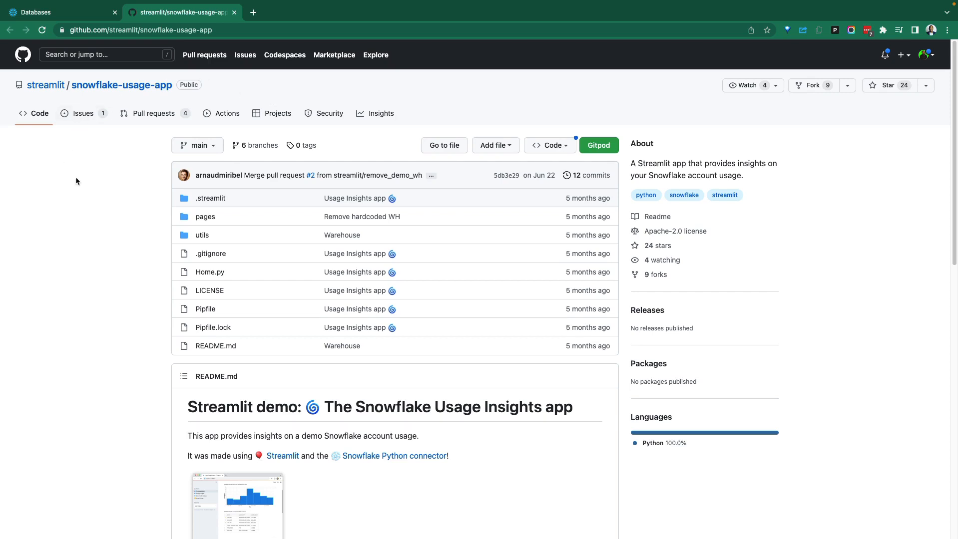
{"action": "mouse_move", "coordinate": [99, 165]}
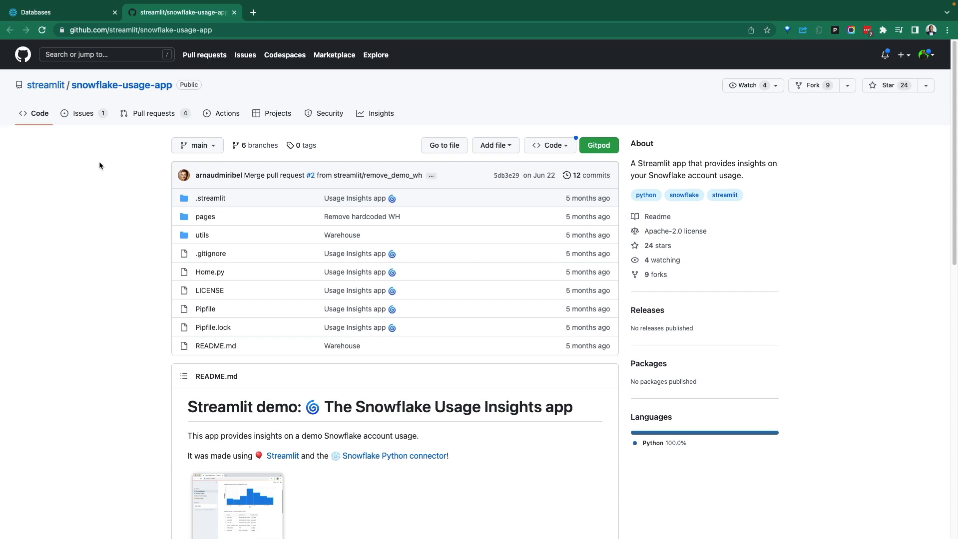
Check the Snowflake databases tab, then scroll the repo README to 'Run this app locally'
{"action": "left_click", "coordinate": [140, 30]}
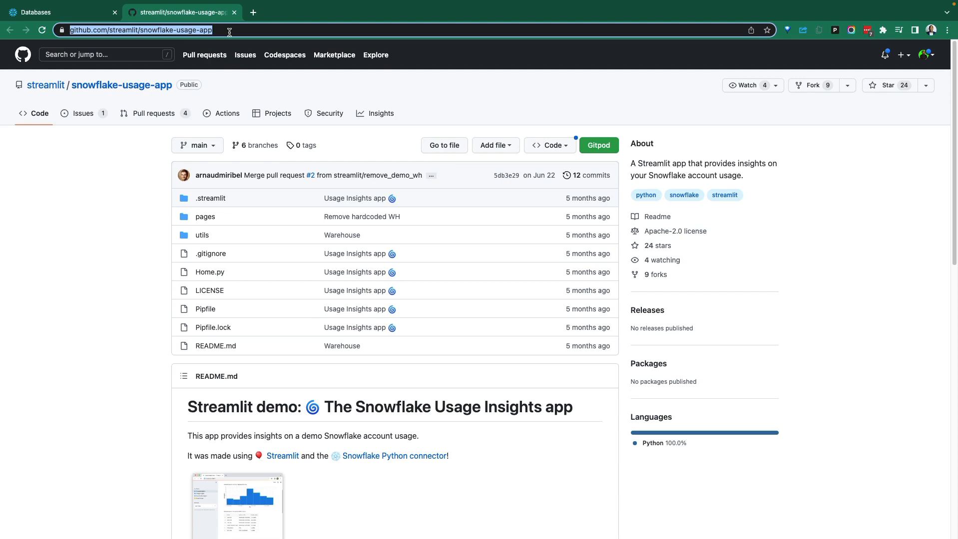
{"action": "mouse_move", "coordinate": [232, 87]}
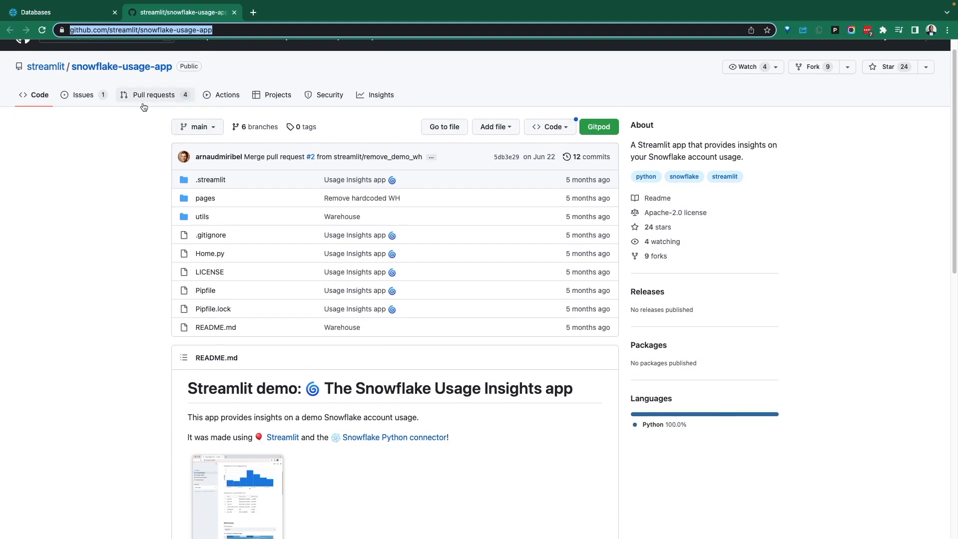
{"action": "left_click", "coordinate": [334, 517]}
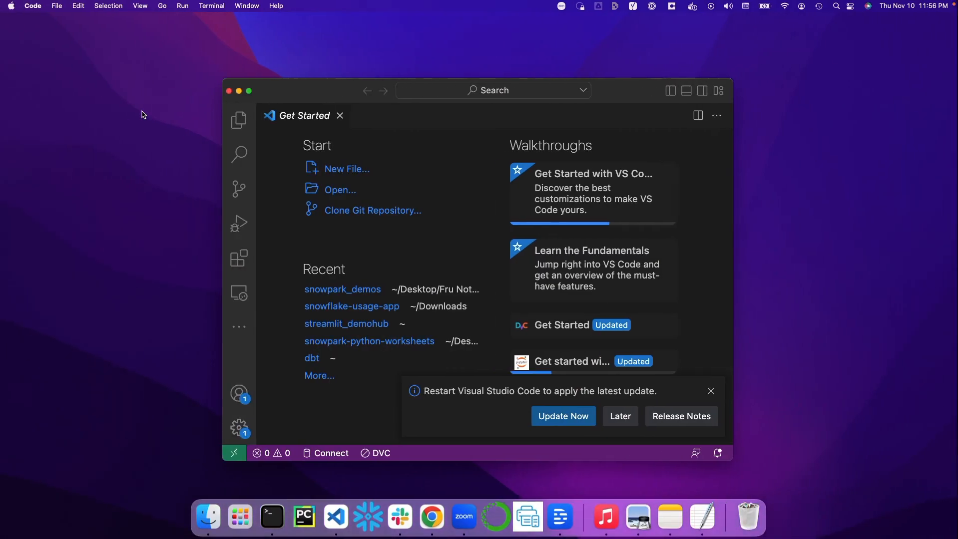
{"action": "left_click", "coordinate": [430, 517]}
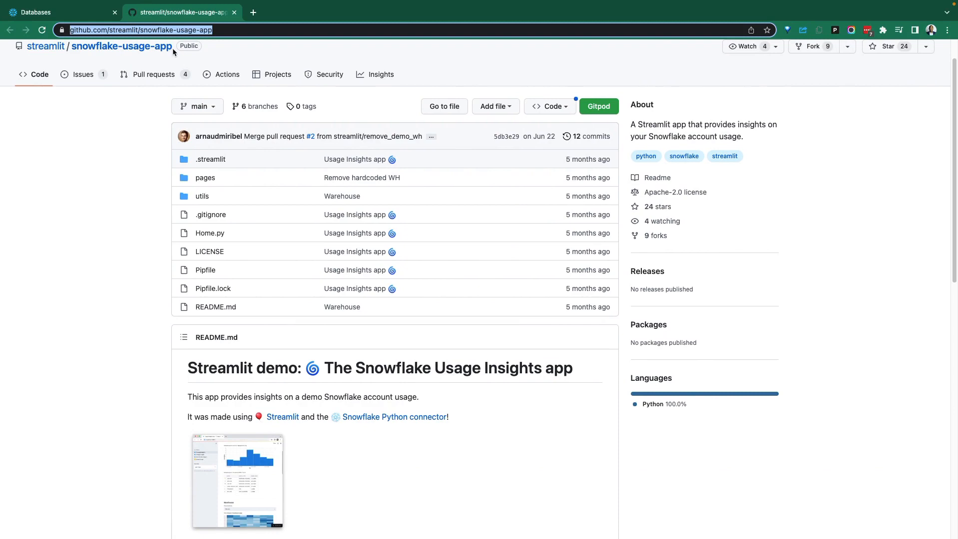
{"action": "left_click", "coordinate": [55, 12]}
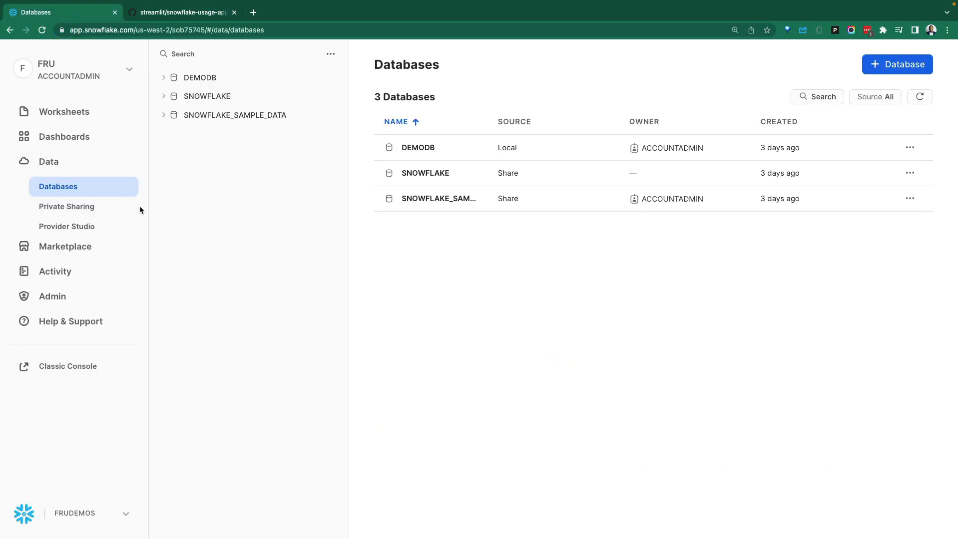
{"action": "mouse_move", "coordinate": [151, 168]}
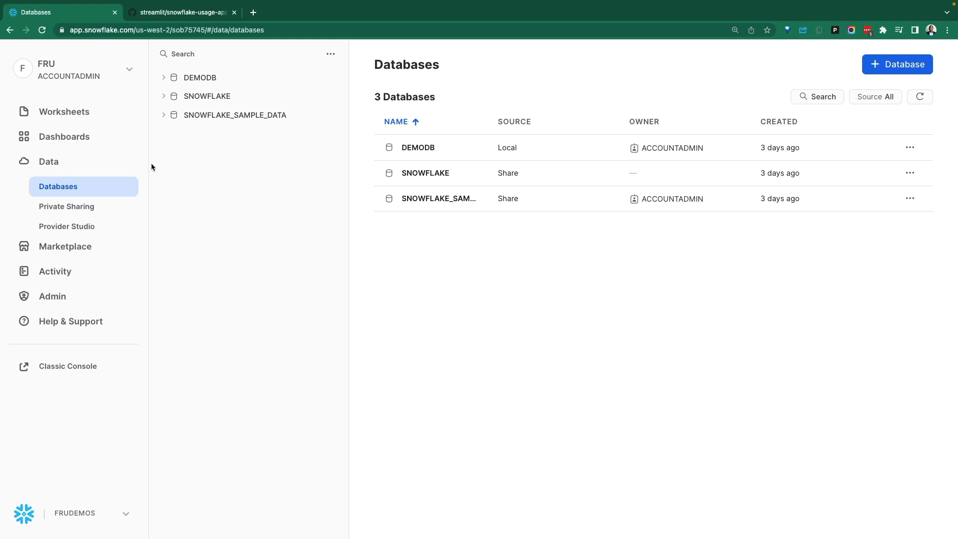
{"action": "left_click", "coordinate": [180, 12]}
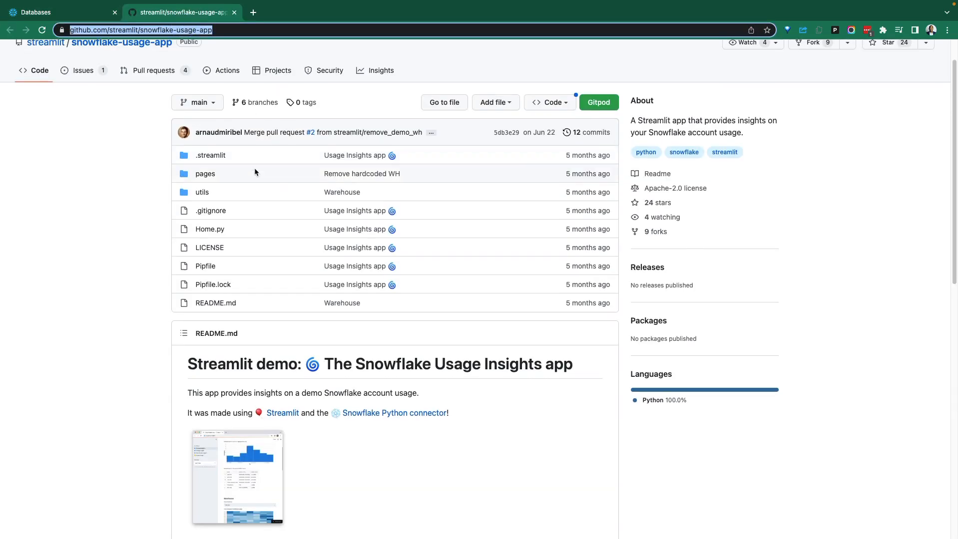
{"action": "scroll", "scroll_direction": "down", "scroll_amount": 3}
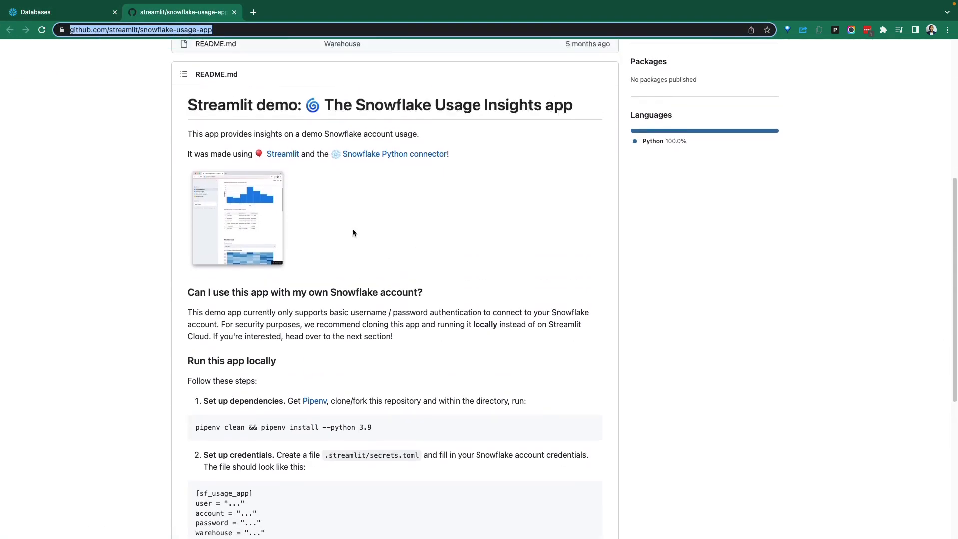
{"action": "scroll", "scroll_direction": "down", "scroll_amount": 3}
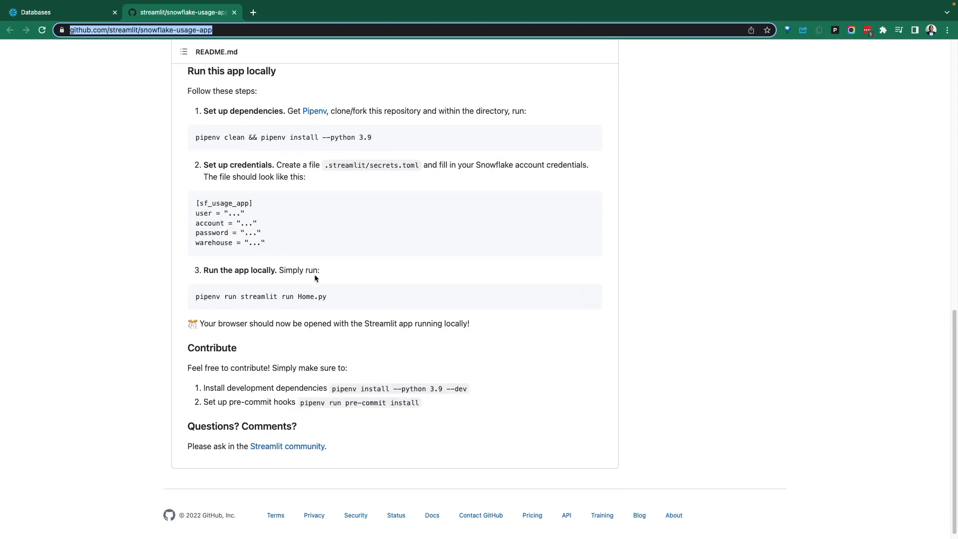
{"action": "scroll", "scroll_direction": "up", "scroll_amount": 3}
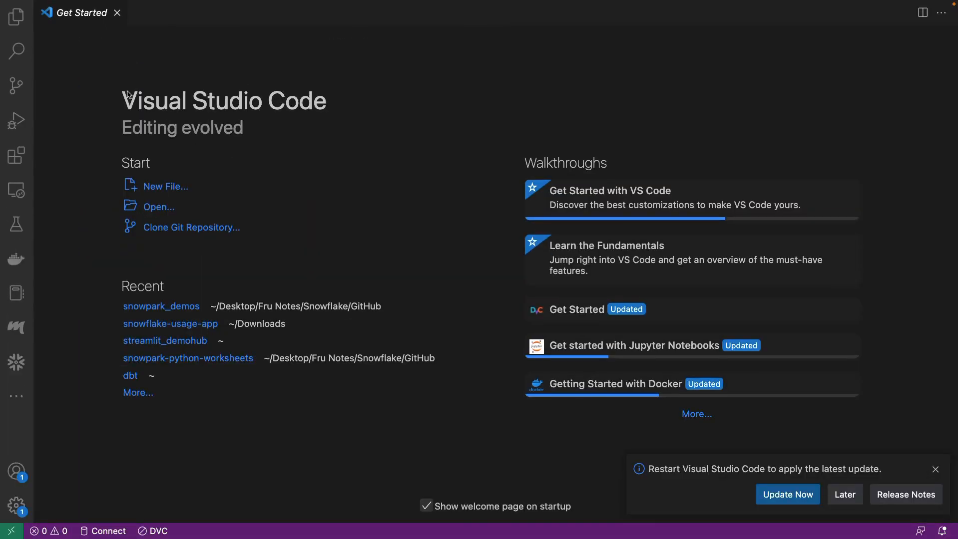
{"action": "mouse_move", "coordinate": [288, 137]}
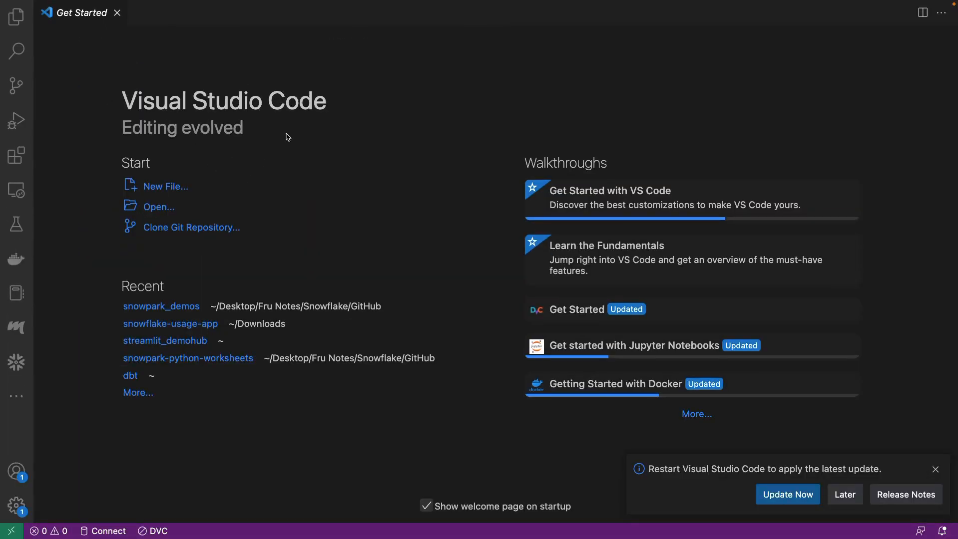
Run Git: Clone from the Command Palette using the repository's HTTPS clone URL
{"action": "key", "text": "Ctrl+Shift+P"}
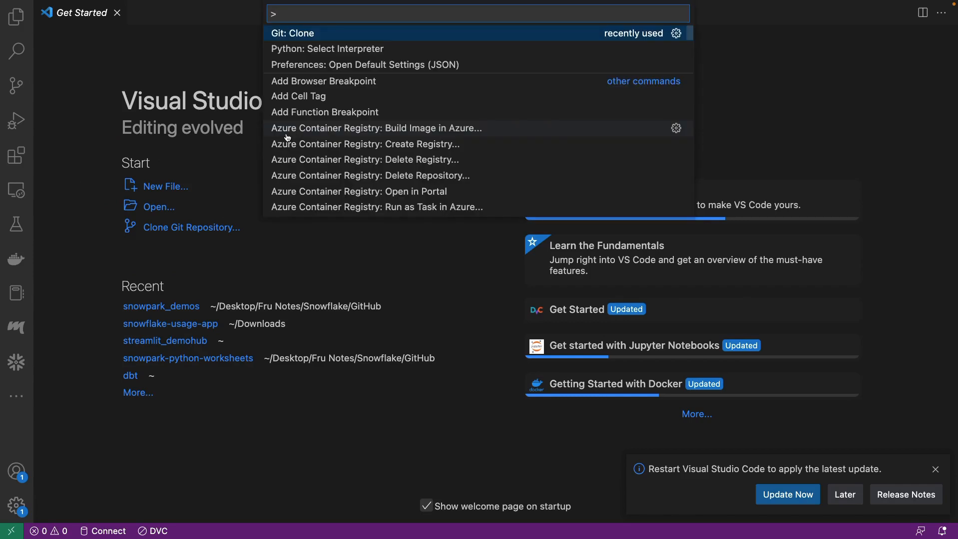
{"action": "type", "text": "git"}
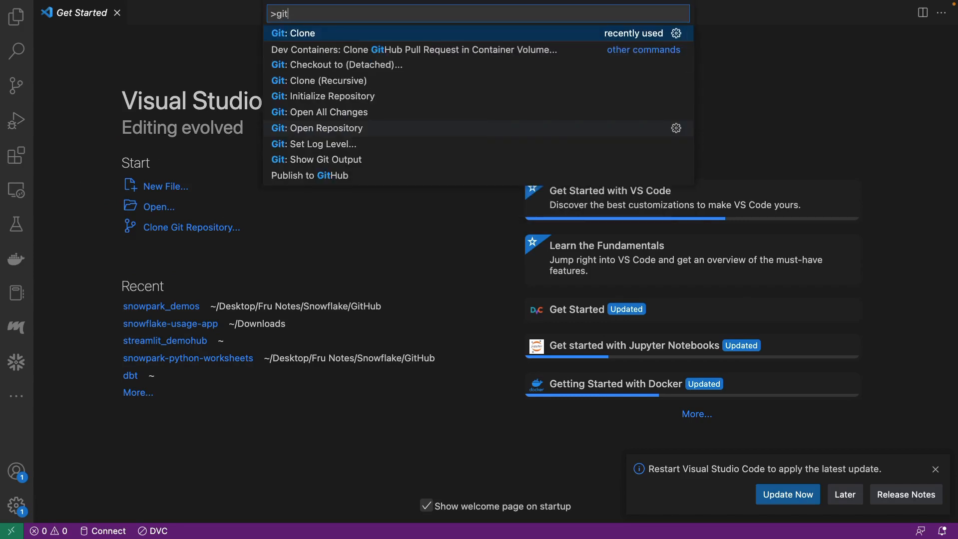
{"action": "type", "text": "cl"}
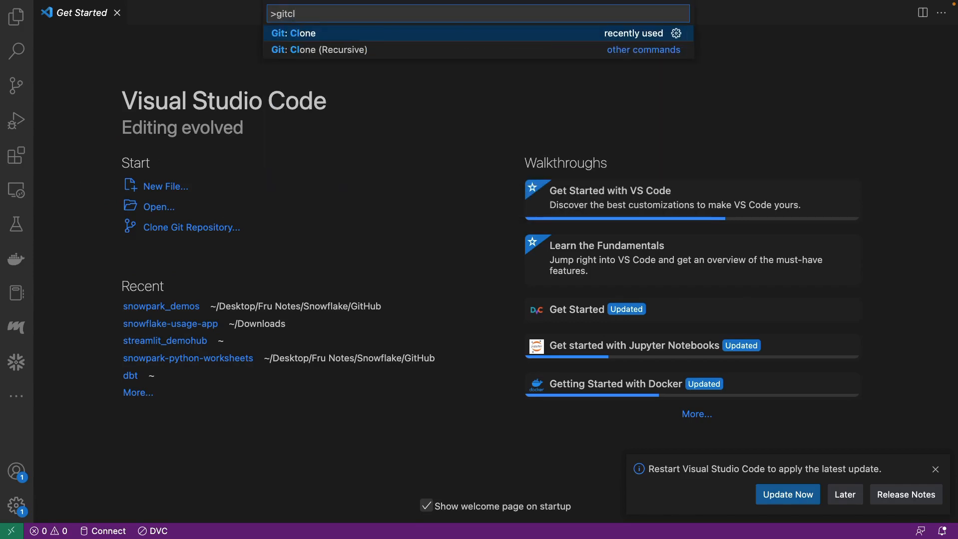
{"action": "left_click", "coordinate": [296, 33]}
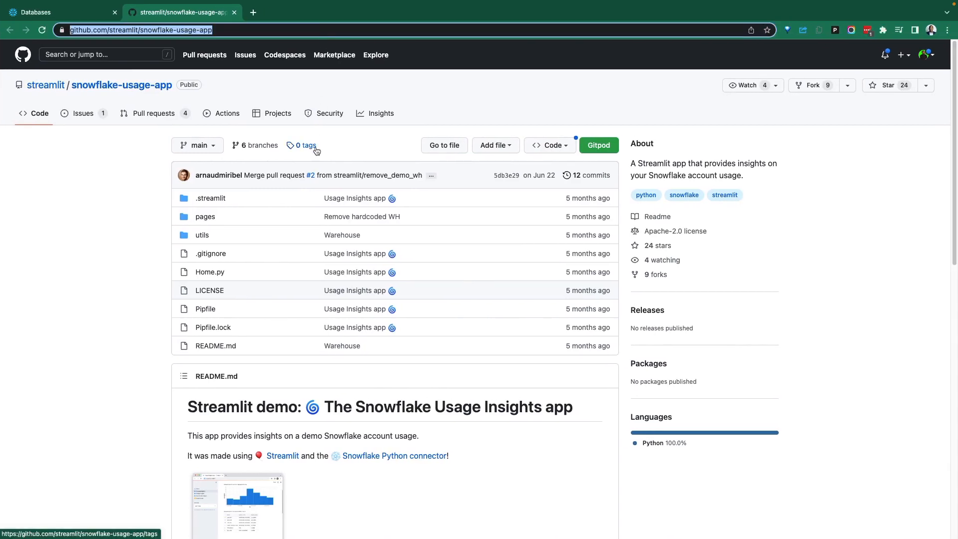
{"action": "mouse_move", "coordinate": [307, 210]}
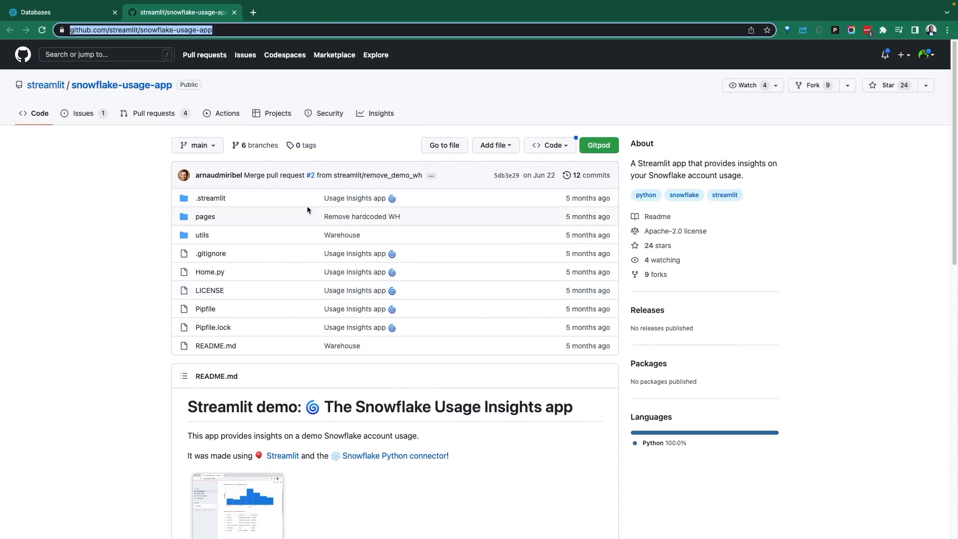
{"action": "mouse_move", "coordinate": [359, 333]}
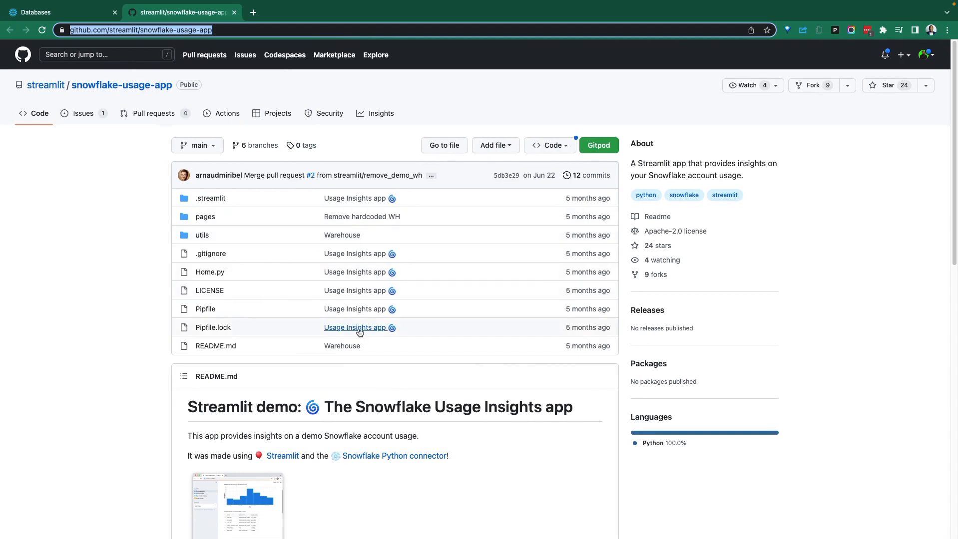
{"action": "mouse_move", "coordinate": [374, 240]}
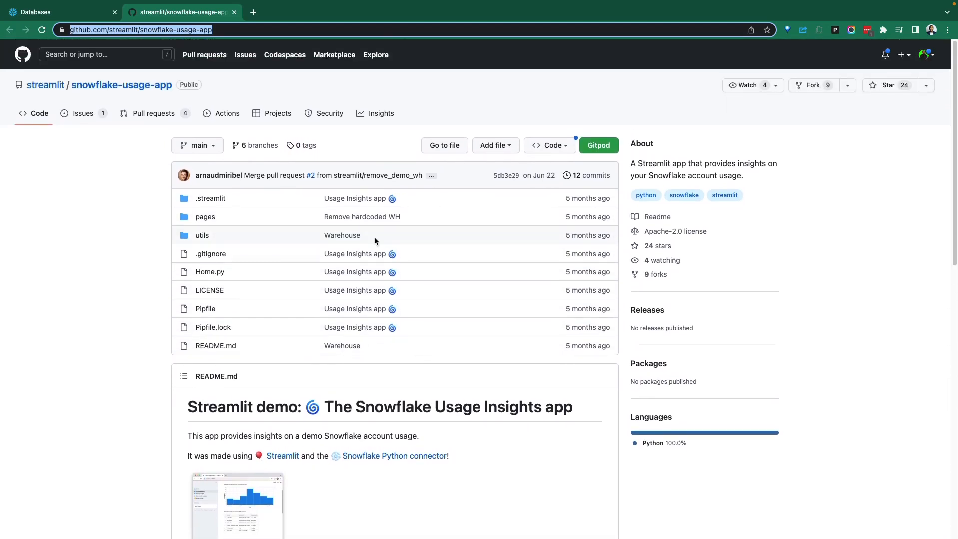
{"action": "mouse_move", "coordinate": [544, 145]}
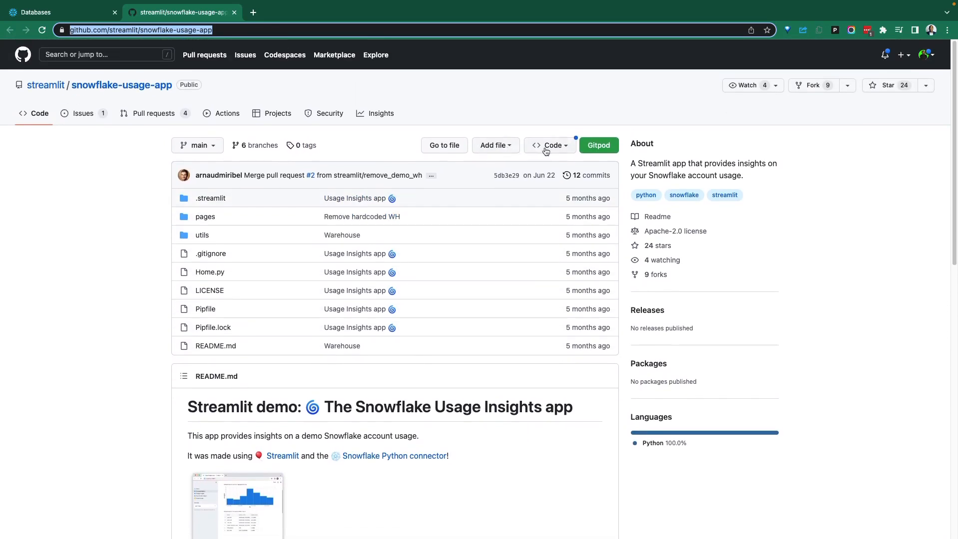
{"action": "left_click", "coordinate": [550, 145]}
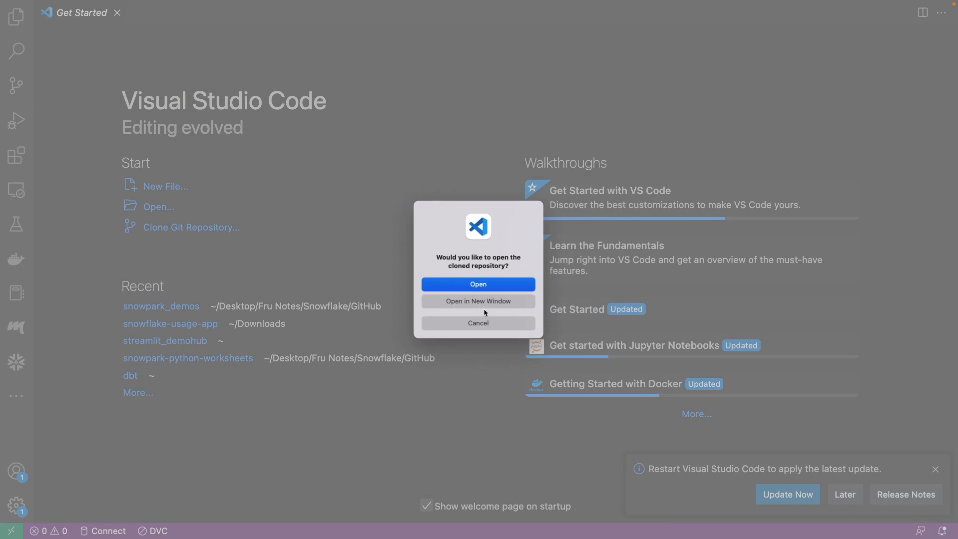
Open the cloned snowflake-usage-app repository in the current window
{"action": "left_click", "coordinate": [477, 284]}
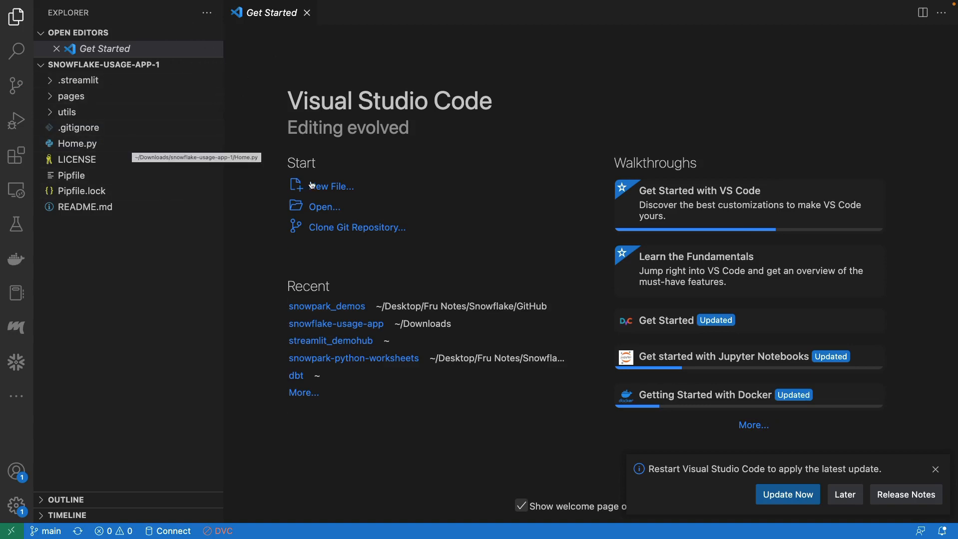
{"action": "mouse_move", "coordinate": [310, 127]}
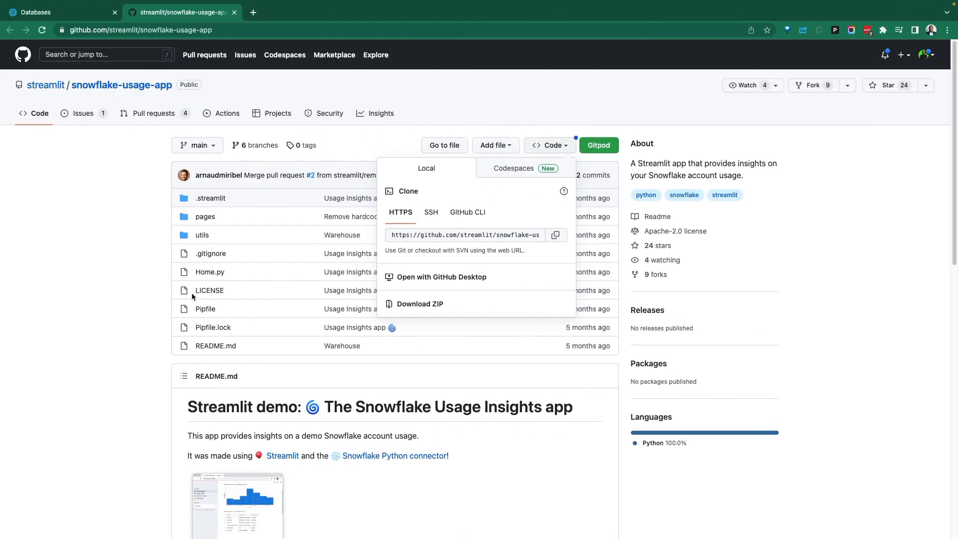
{"action": "scroll", "scroll_direction": "down", "scroll_amount": 3}
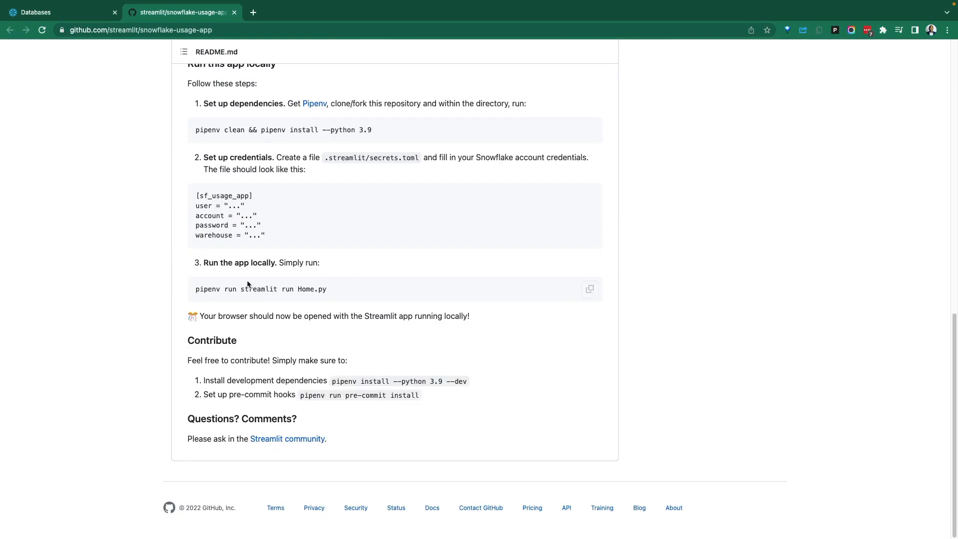
{"action": "mouse_move", "coordinate": [281, 242]}
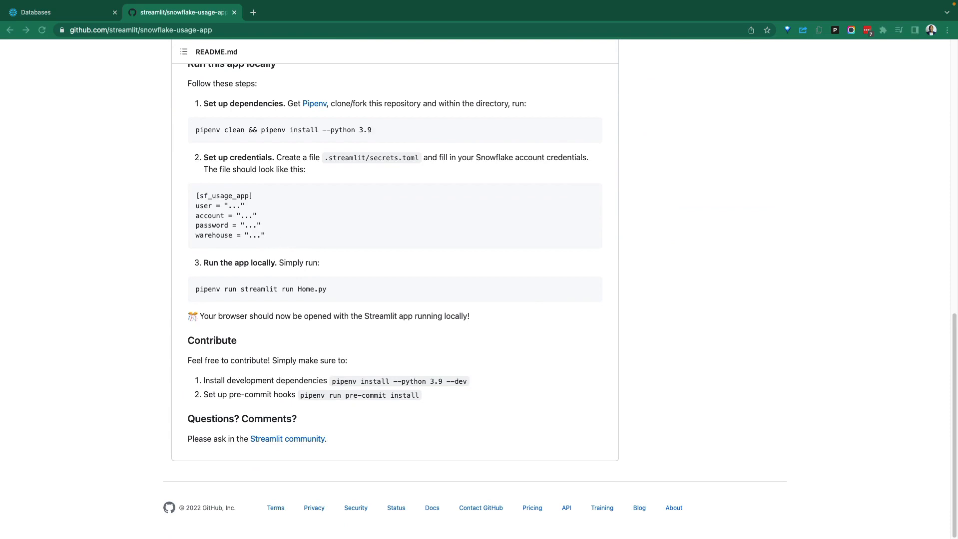
{"action": "mouse_move", "coordinate": [259, 138]}
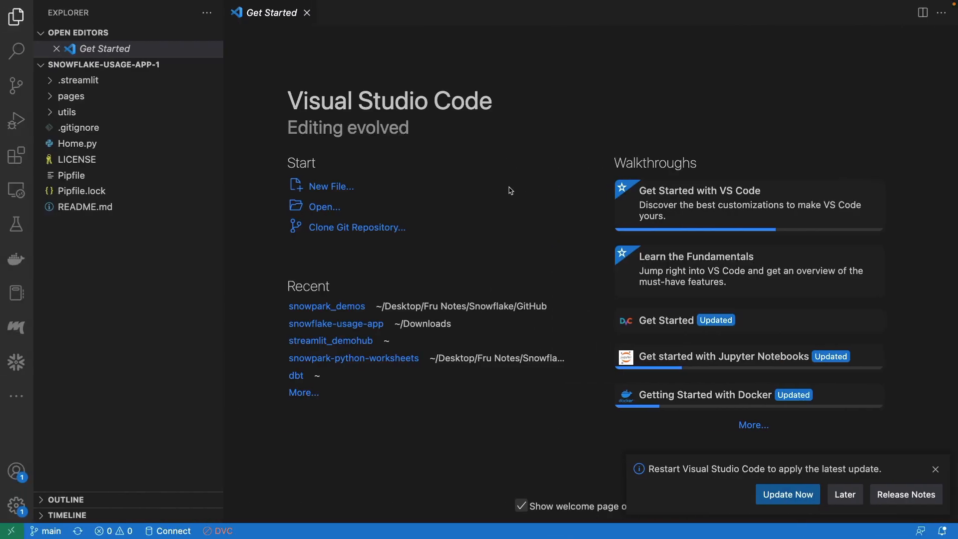
{"action": "mouse_move", "coordinate": [17, 294]}
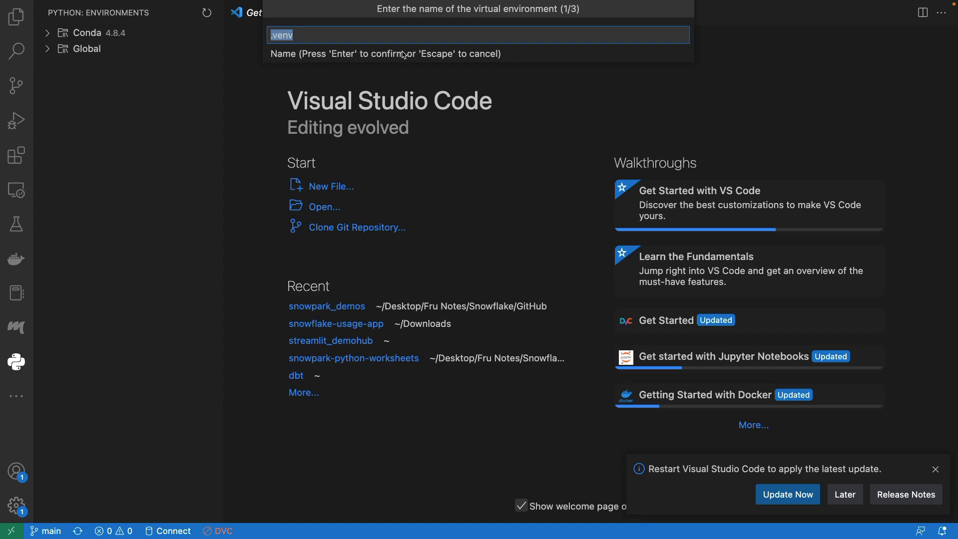
Name the new Conda environment 'streamlitapp' and start building it
{"action": "type", "text": "streamlit"}
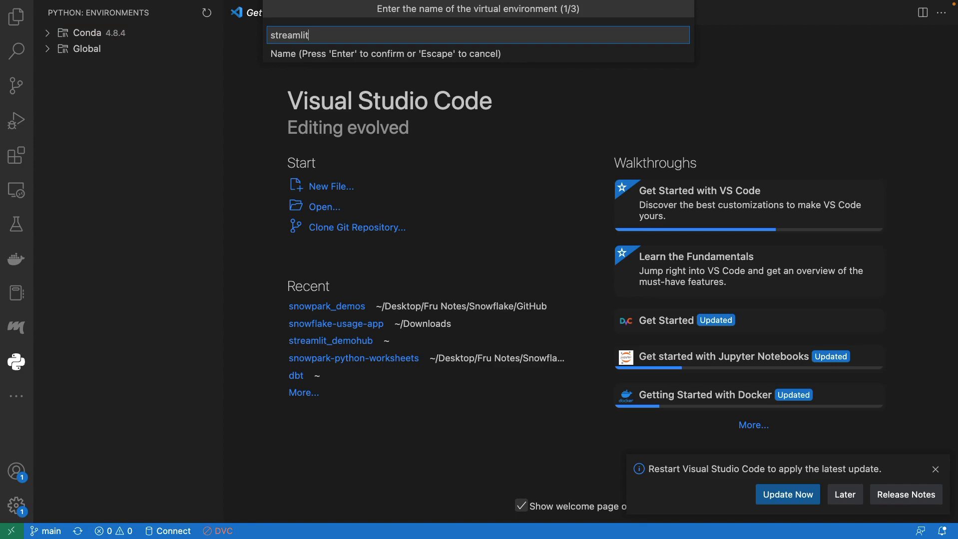
{"action": "type", "text": "app"}
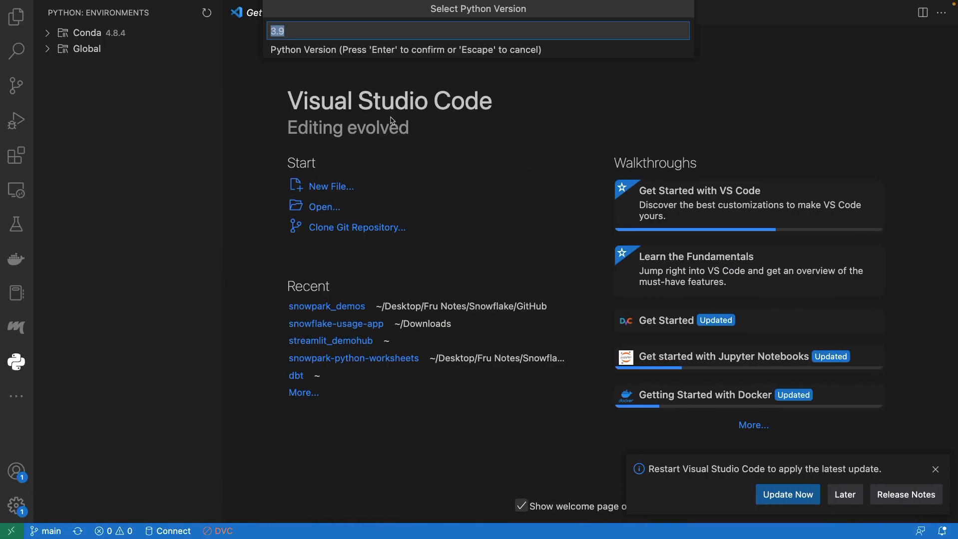
{"action": "key", "text": "Return"}
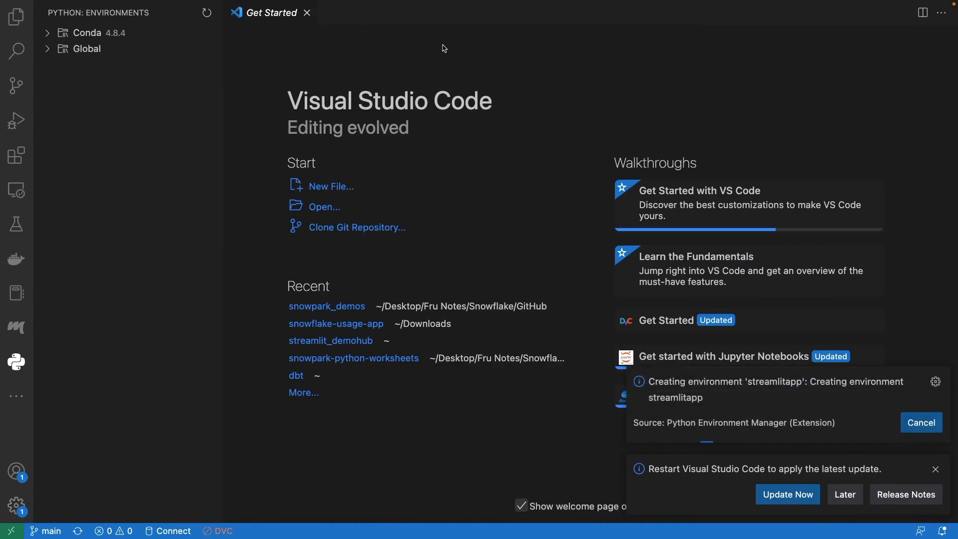
{"action": "mouse_move", "coordinate": [288, 88]}
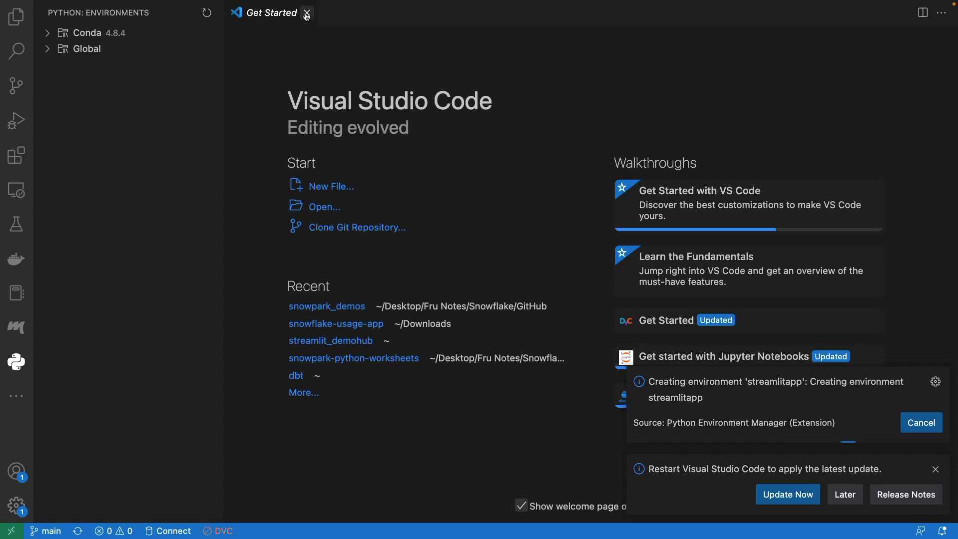
Close the welcome page and open a new terminal with the sidebar hidden
{"action": "left_click", "coordinate": [306, 12]}
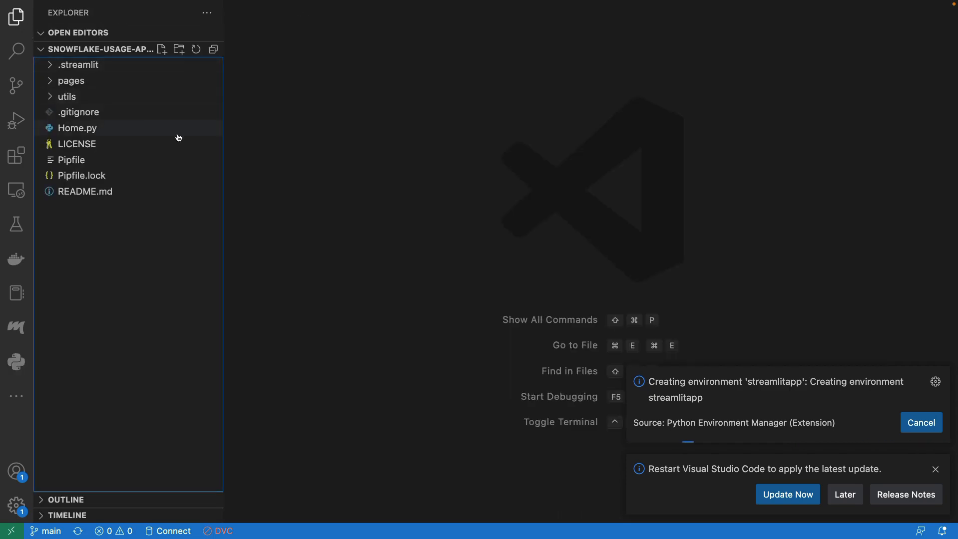
{"action": "mouse_move", "coordinate": [172, 5]}
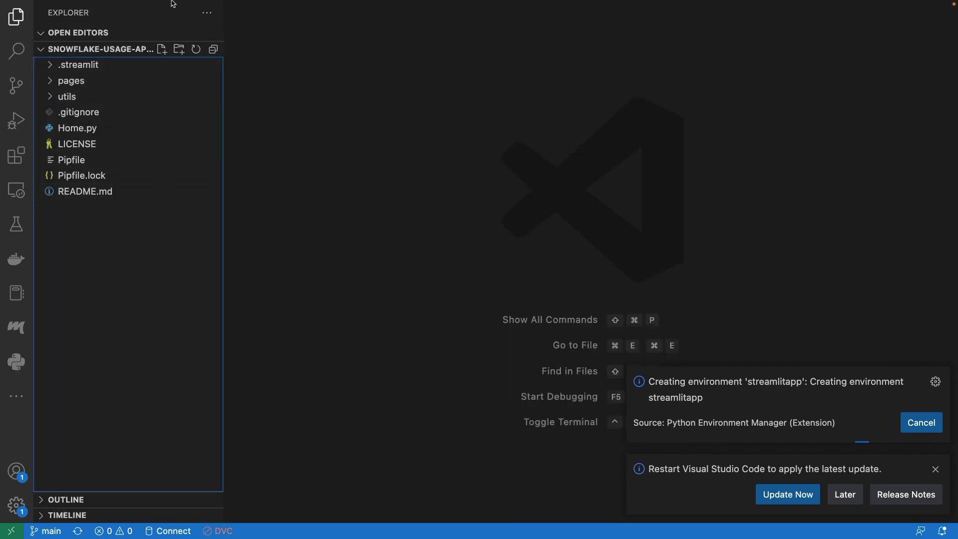
{"action": "left_click", "coordinate": [212, 5]}
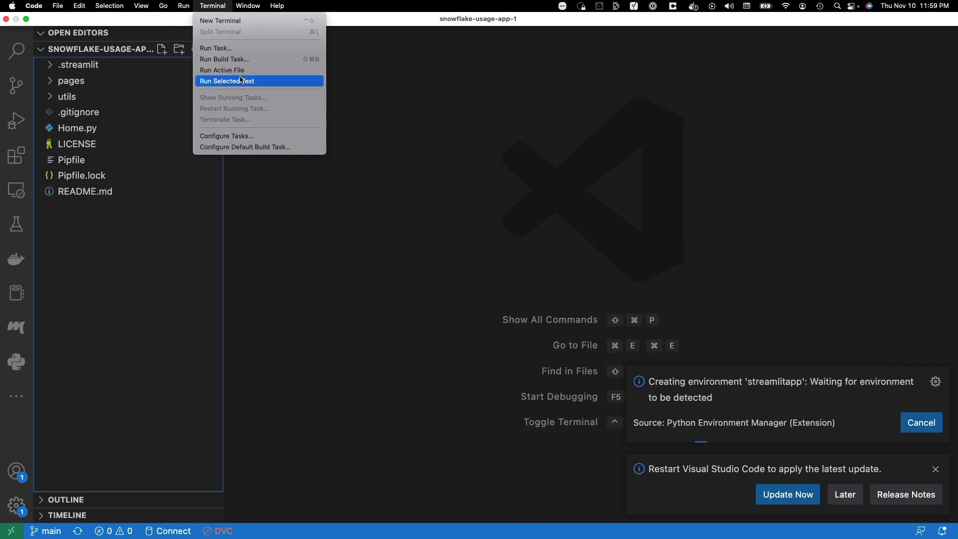
{"action": "left_click", "coordinate": [220, 20]}
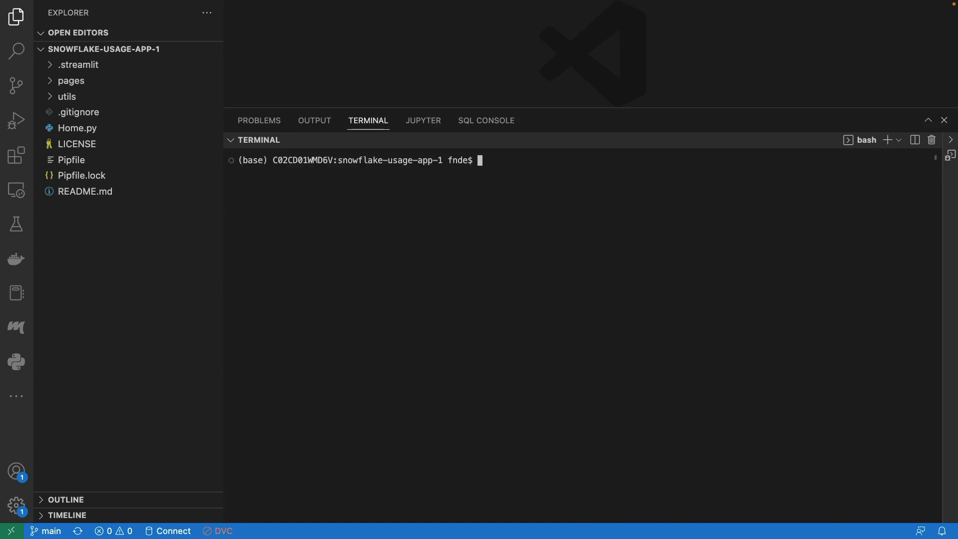
{"action": "mouse_move", "coordinate": [31, 27]}
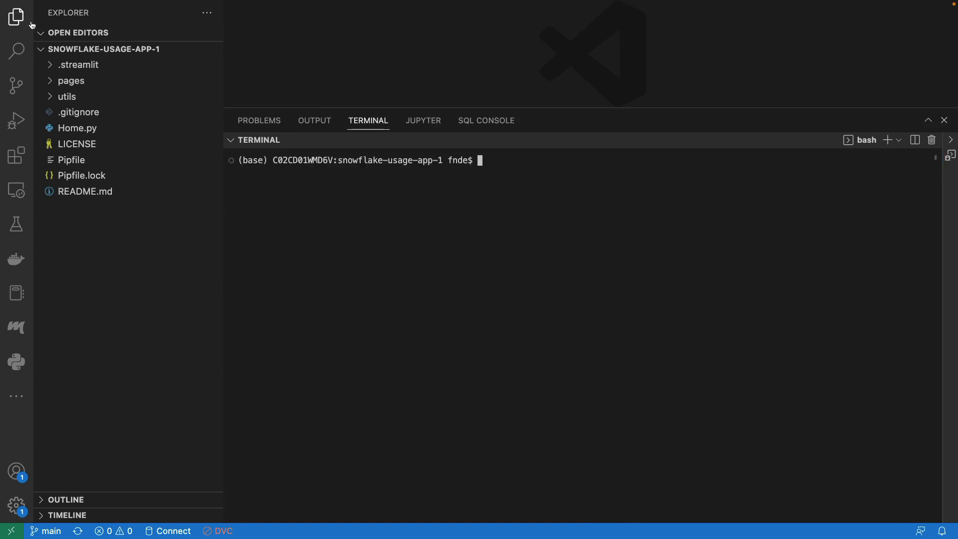
{"action": "left_click", "coordinate": [16, 16]}
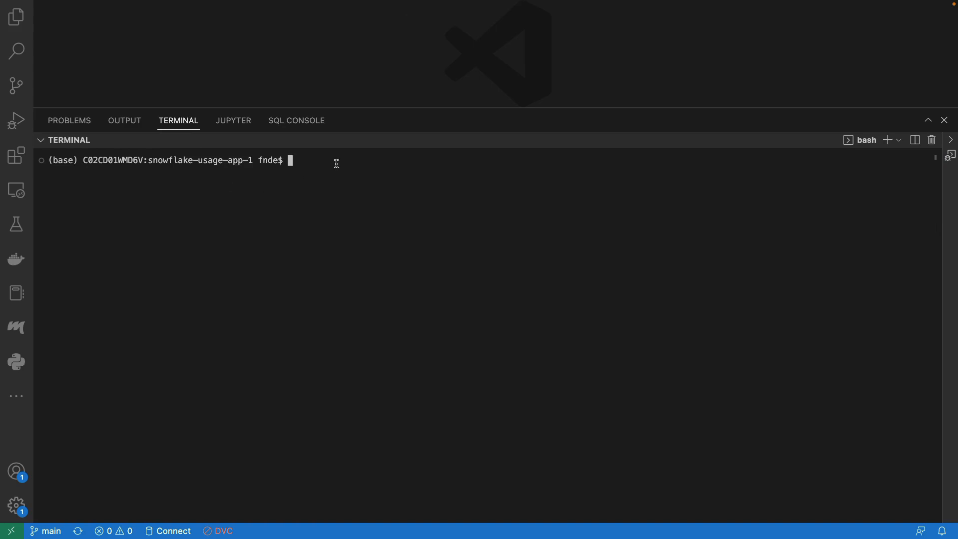
Run 'conda activate streamlitapp' in the terminal and show the Explorer again
{"action": "type", "text": "conda ac"}
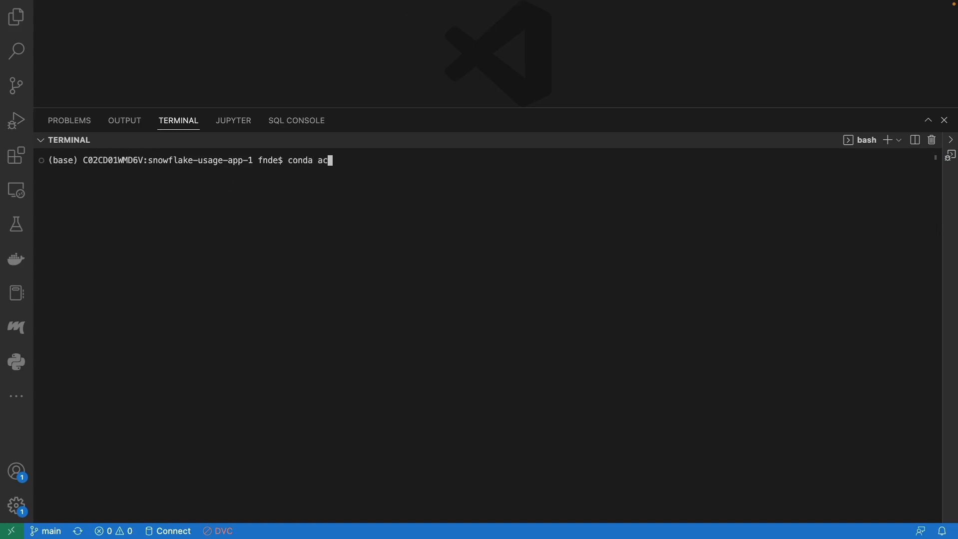
{"action": "type", "text": "tivate"}
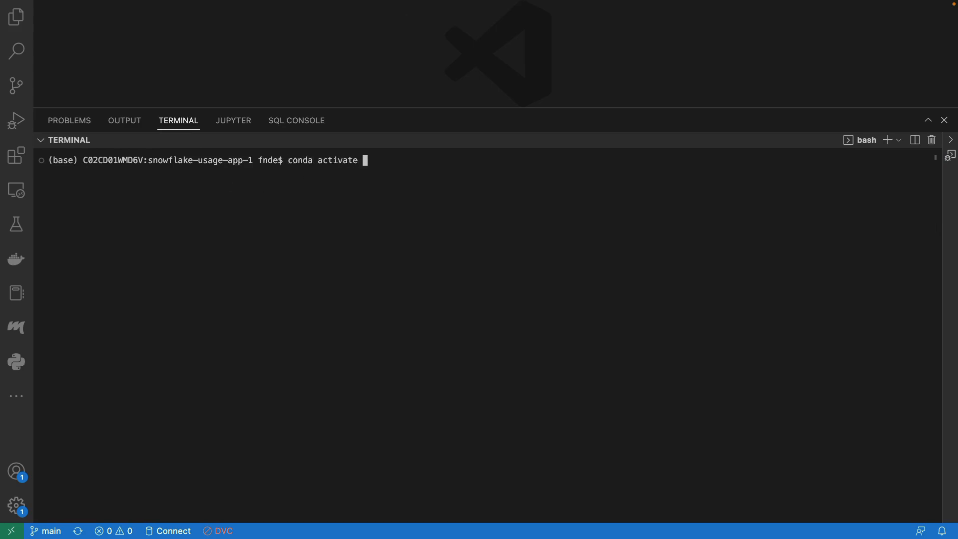
{"action": "type", "text": "streamlit"}
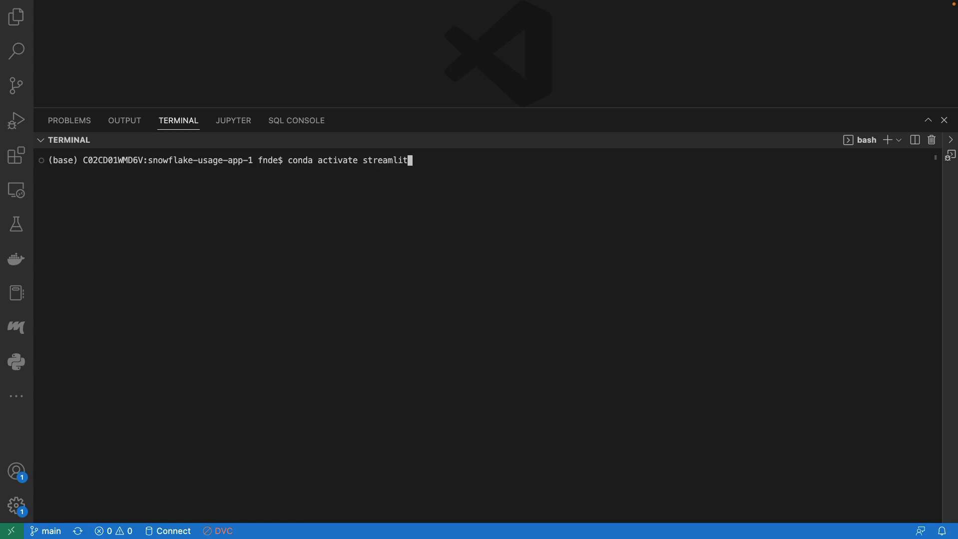
{"action": "type", "text": "app"}
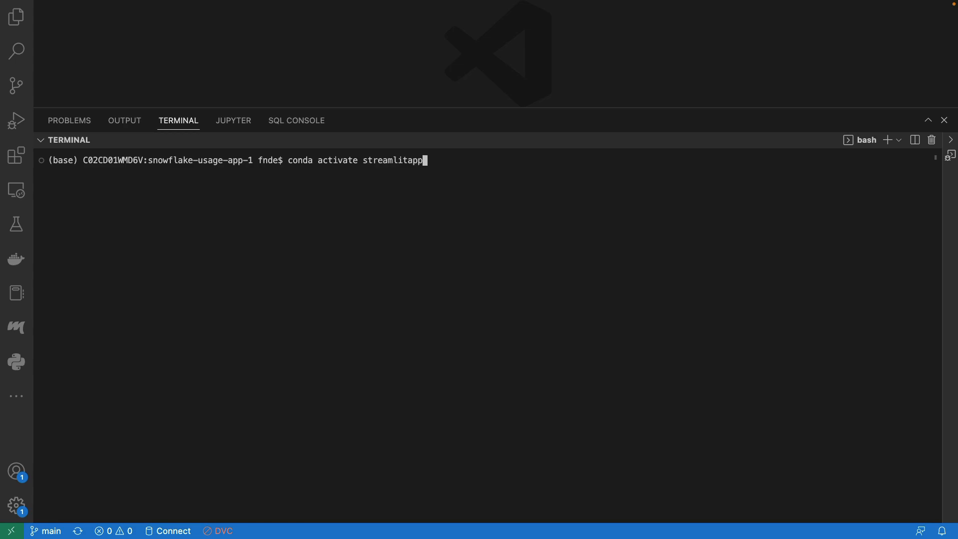
{"action": "key", "text": "Return"}
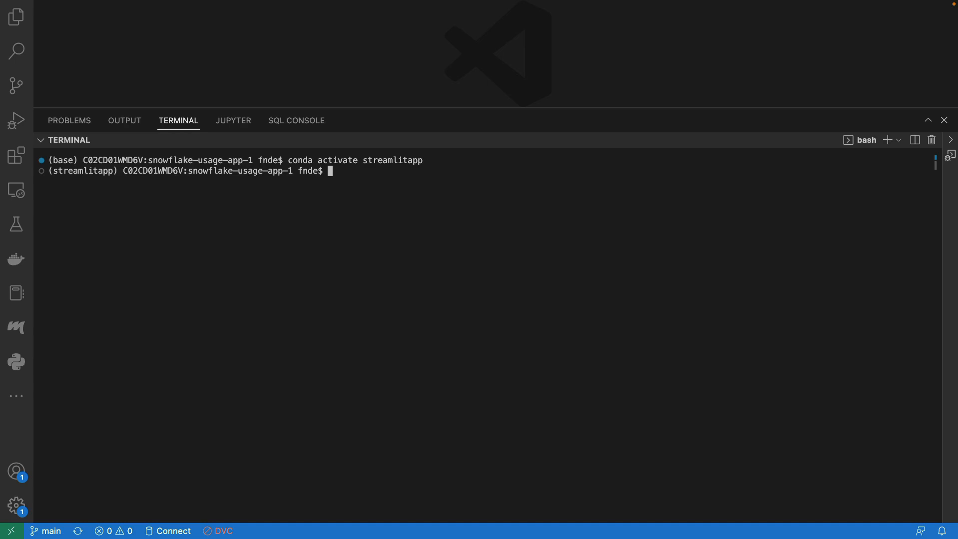
{"action": "mouse_move", "coordinate": [16, 17]}
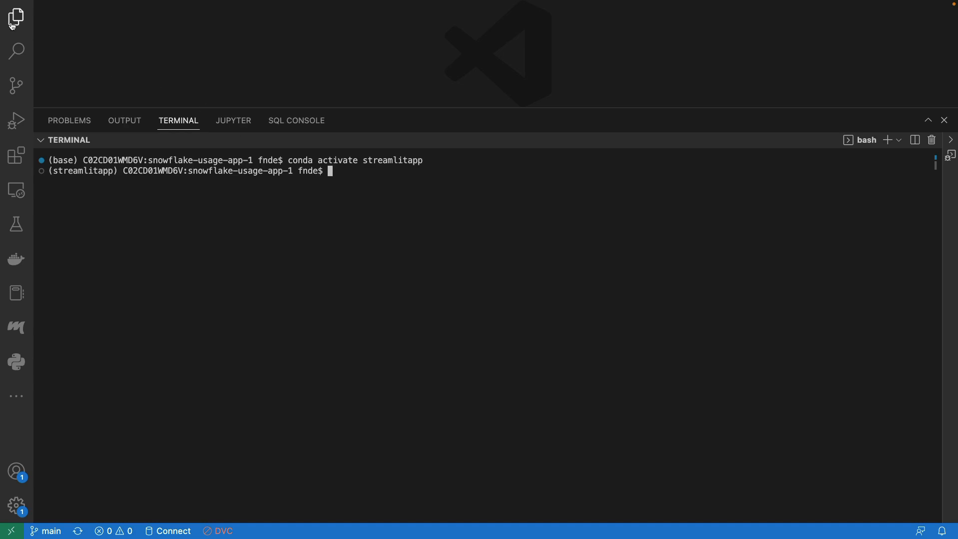
{"action": "left_click", "coordinate": [17, 17]}
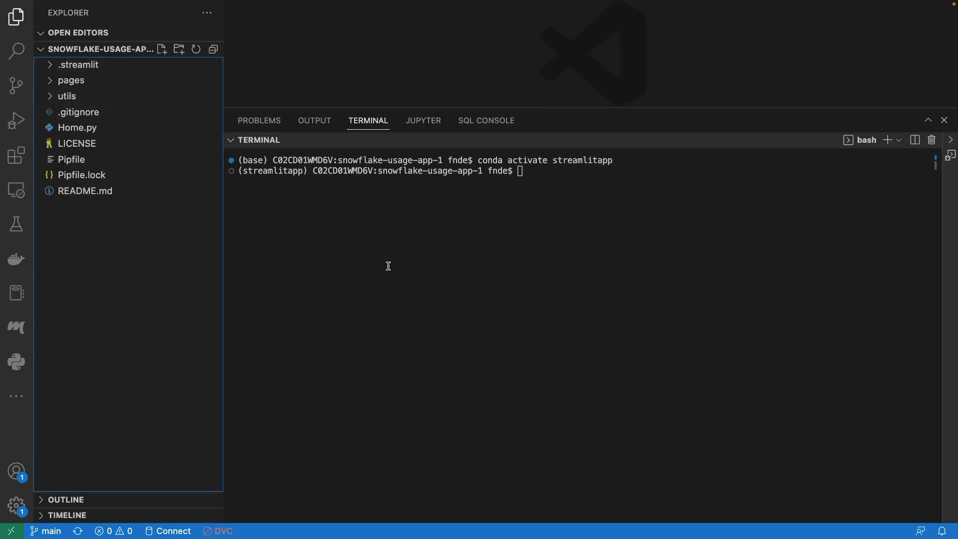
{"action": "mouse_move", "coordinate": [455, 217]}
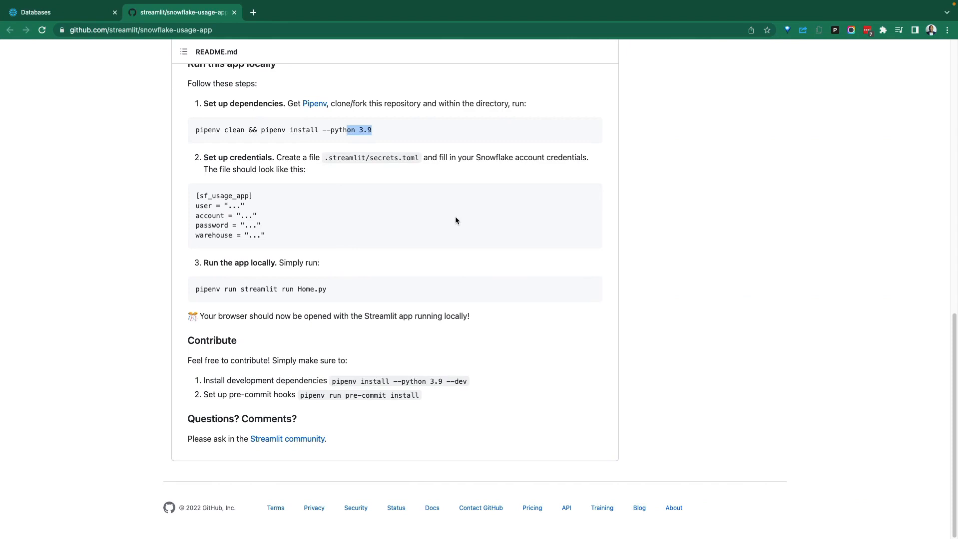
{"action": "mouse_move", "coordinate": [325, 160]}
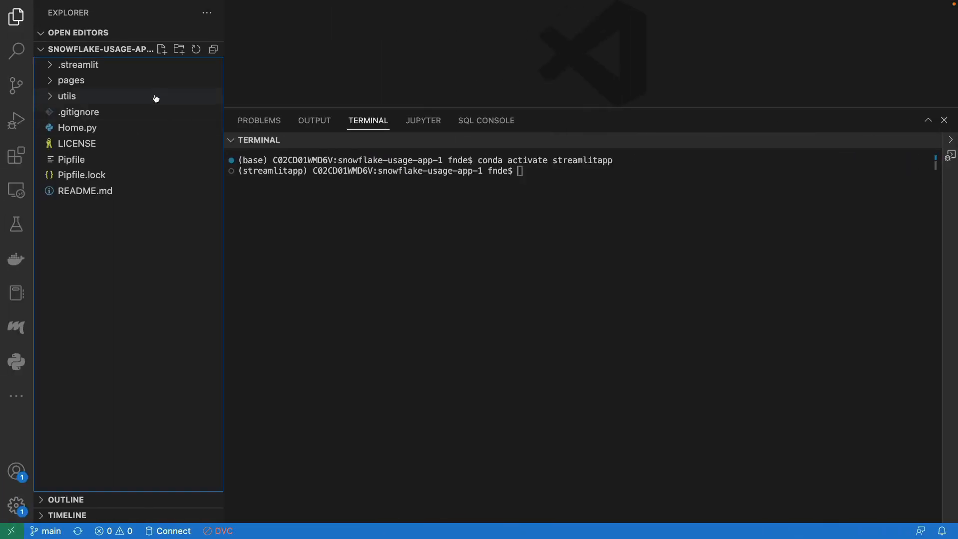
Add a new secrets.toml file under the .streamlit folder
{"action": "left_click", "coordinate": [78, 64]}
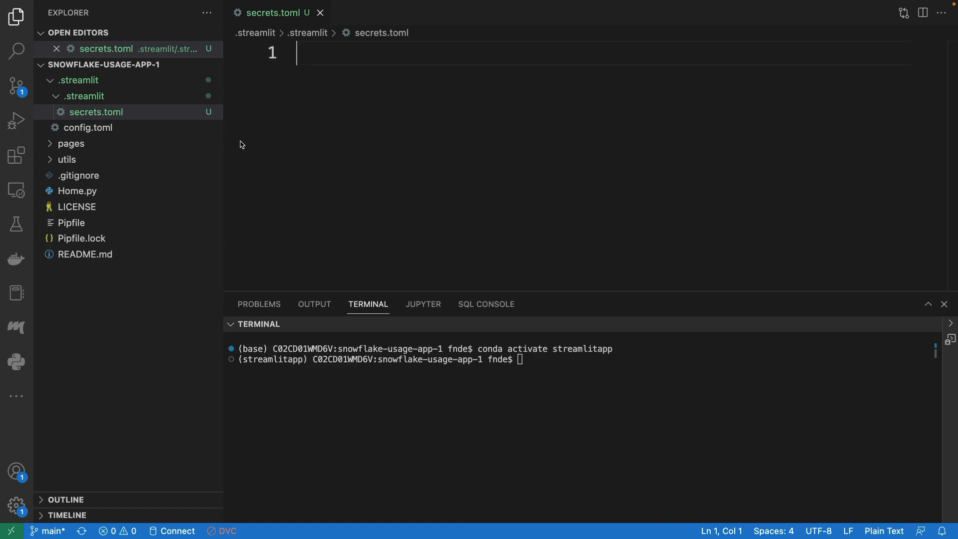
Paste the [sf_usage_app] credentials template into secrets.toml and select the placeholder lines
{"action": "left_click", "coordinate": [16, 16]}
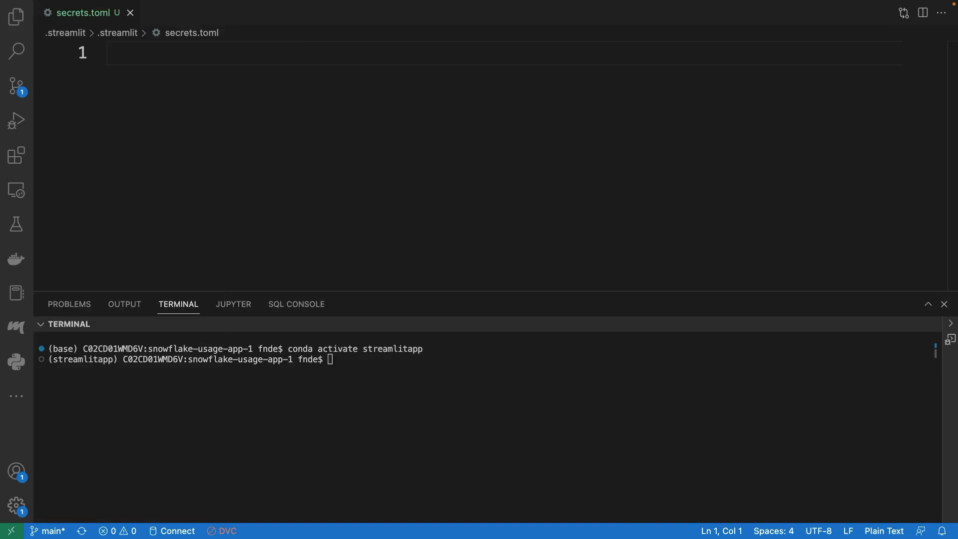
{"action": "left_click", "coordinate": [195, 136]}
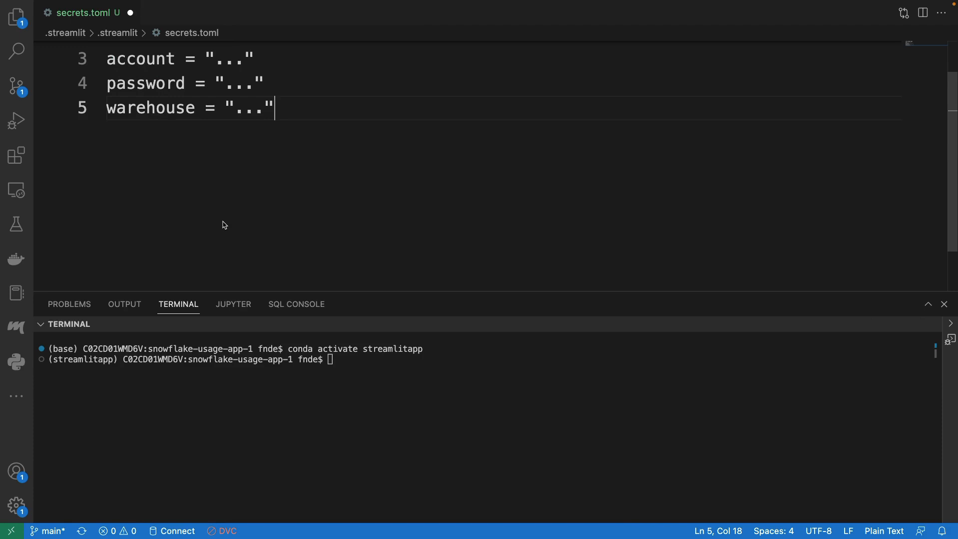
{"action": "scroll", "scroll_direction": "up", "scroll_amount": 3}
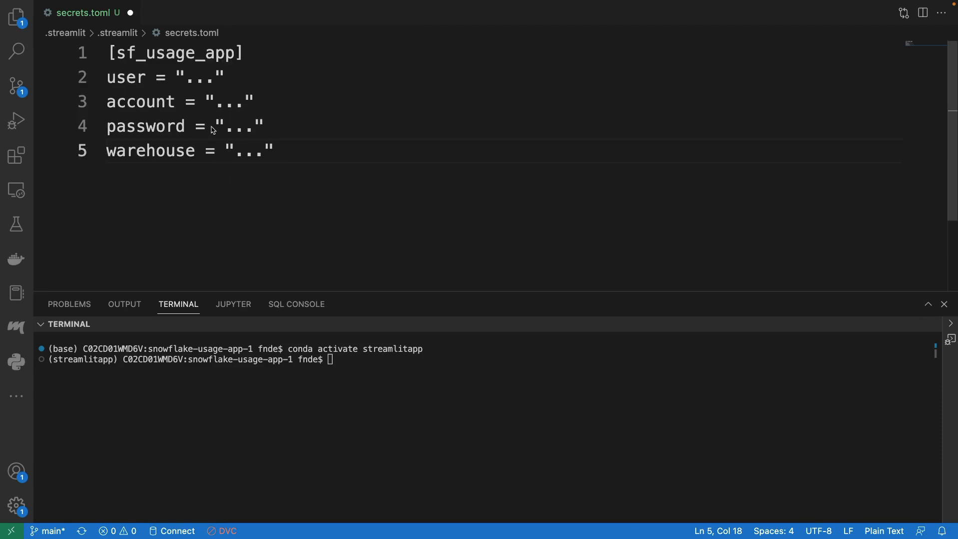
{"action": "double_click", "coordinate": [177, 53]}
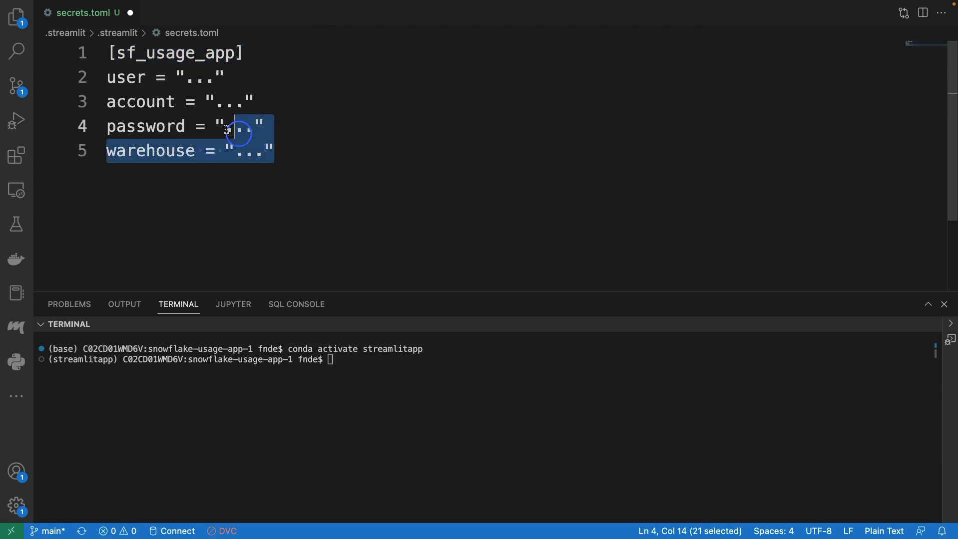
{"action": "left_click_drag", "start_coordinate": [227, 129], "coordinate": [107, 76]}
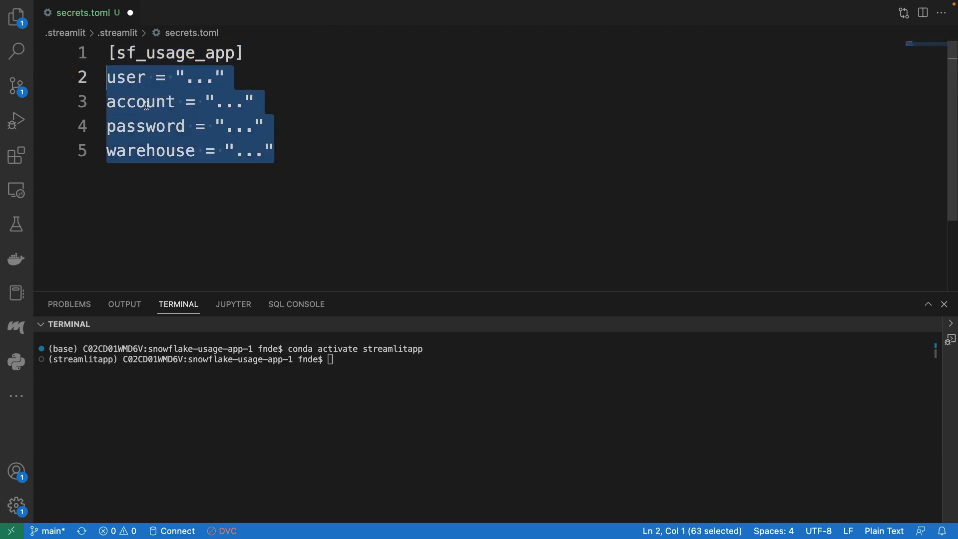
{"action": "mouse_move", "coordinate": [343, 125]}
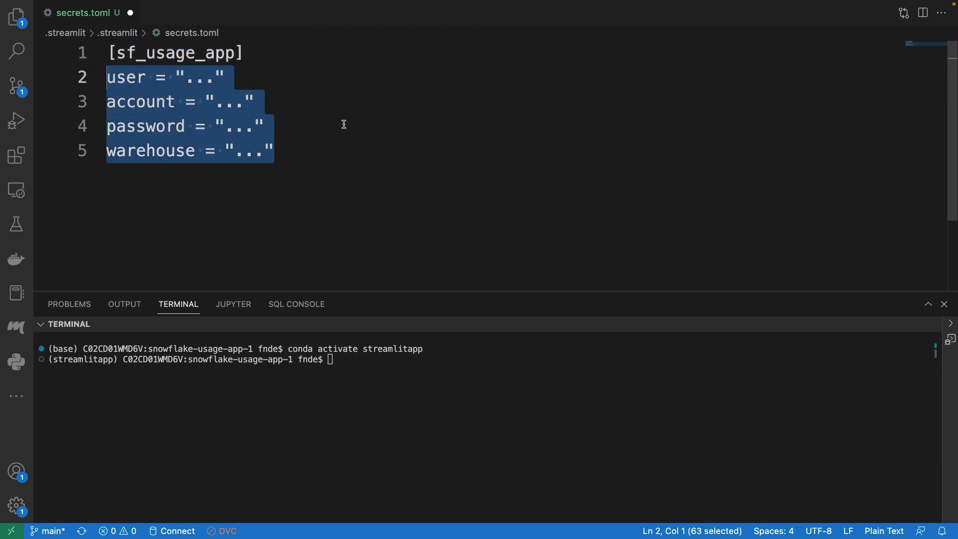
{"action": "mouse_move", "coordinate": [492, 199]}
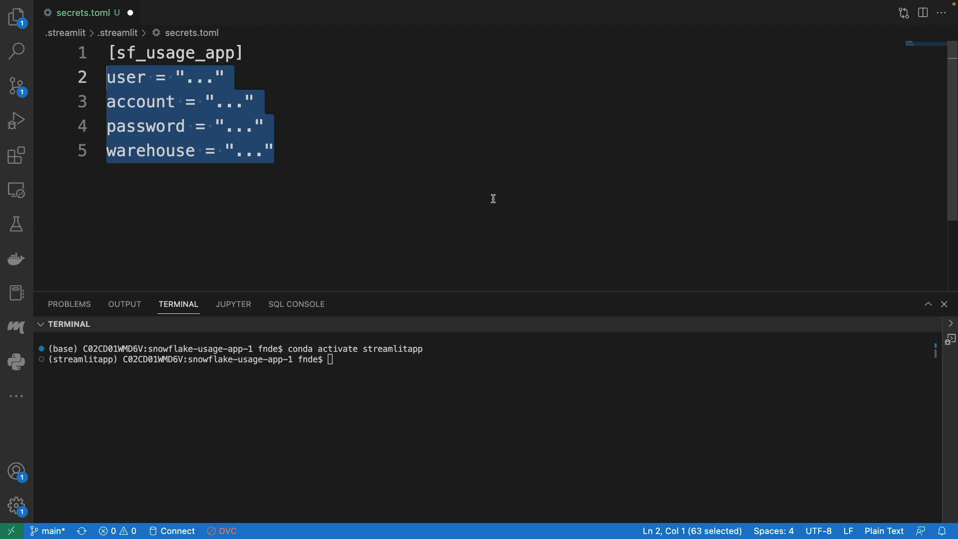
{"action": "mouse_move", "coordinate": [517, 219]}
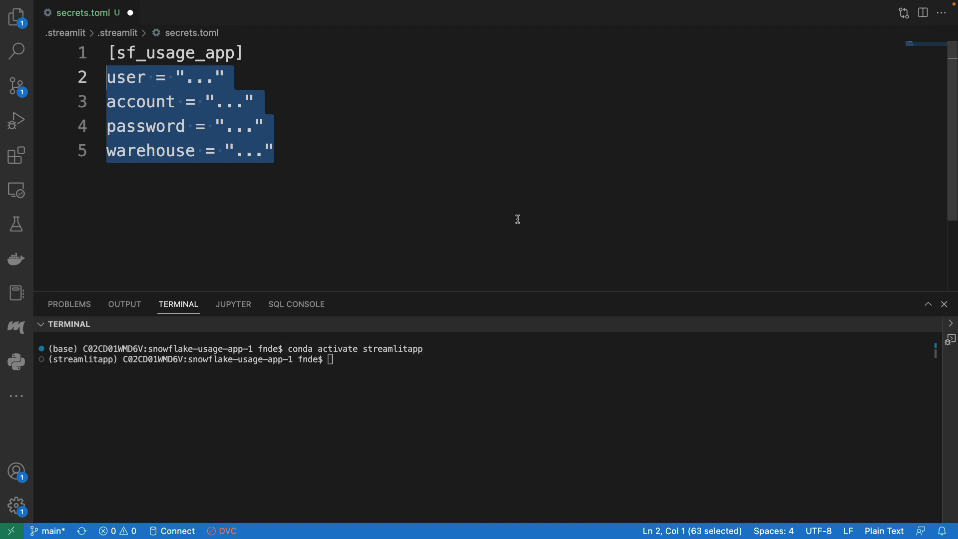
{"action": "mouse_move", "coordinate": [942, 296]}
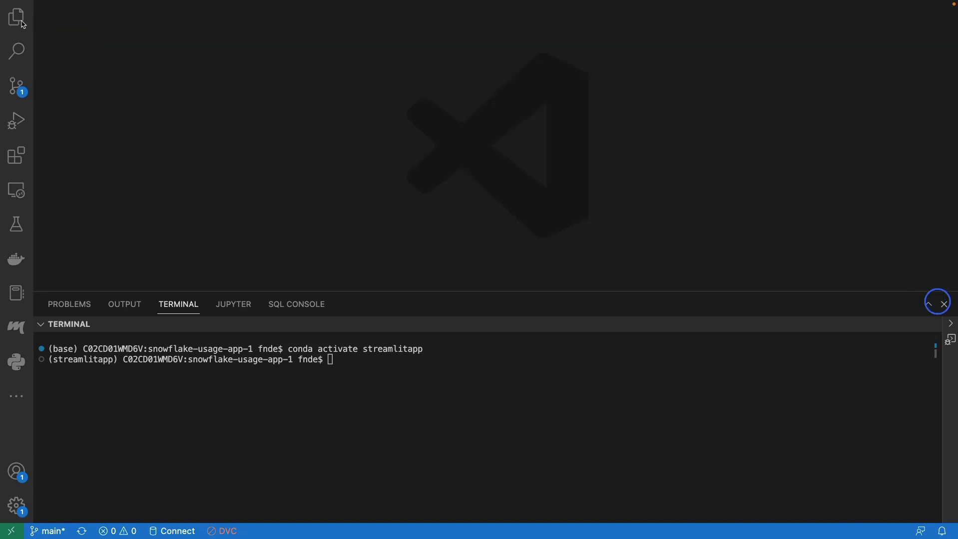
Move the nested duplicate .streamlit folder to the trash
{"action": "left_click", "coordinate": [16, 16]}
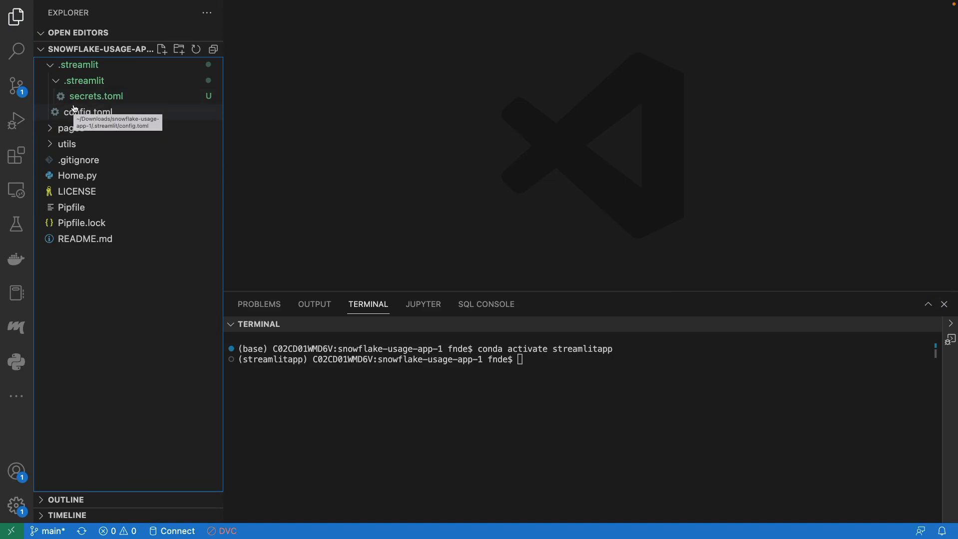
{"action": "mouse_move", "coordinate": [95, 96]}
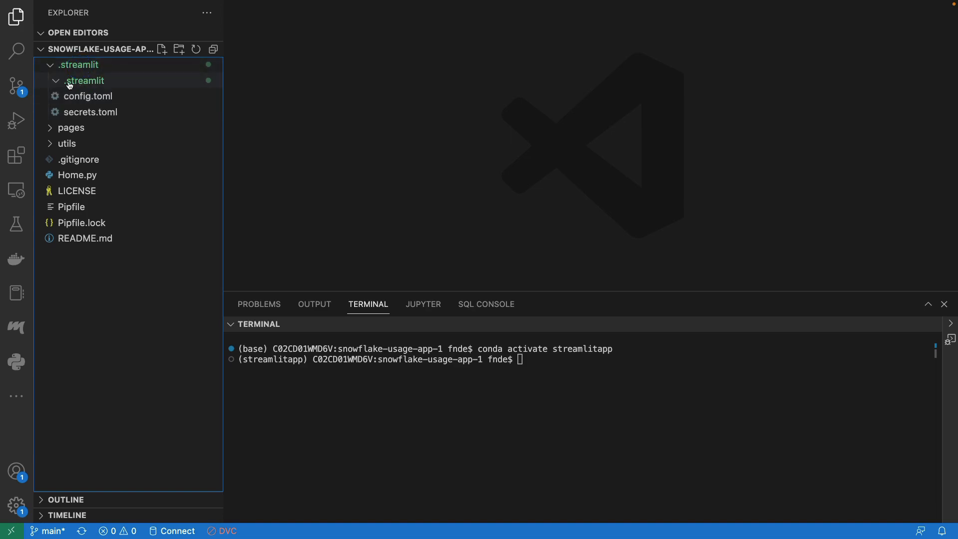
{"action": "right_click", "coordinate": [84, 80]}
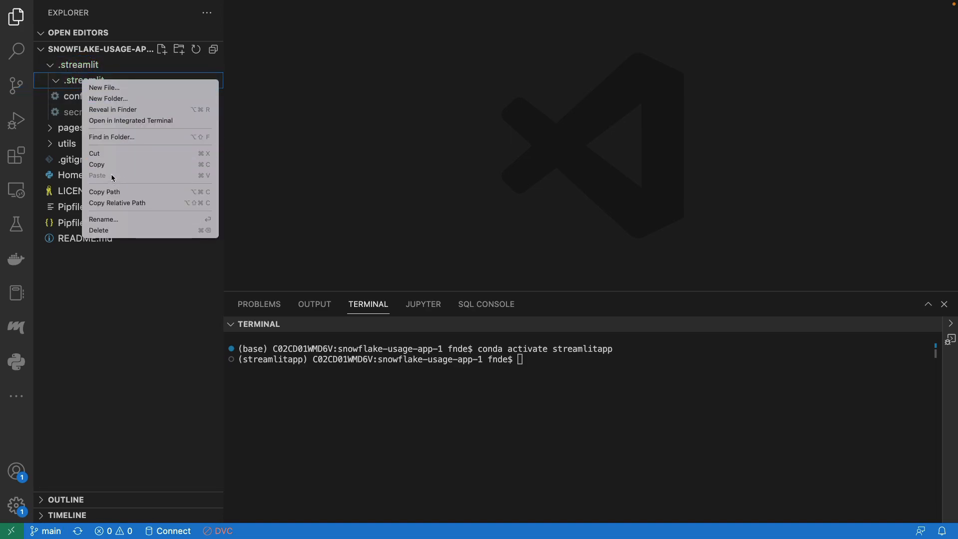
{"action": "left_click", "coordinate": [98, 231]}
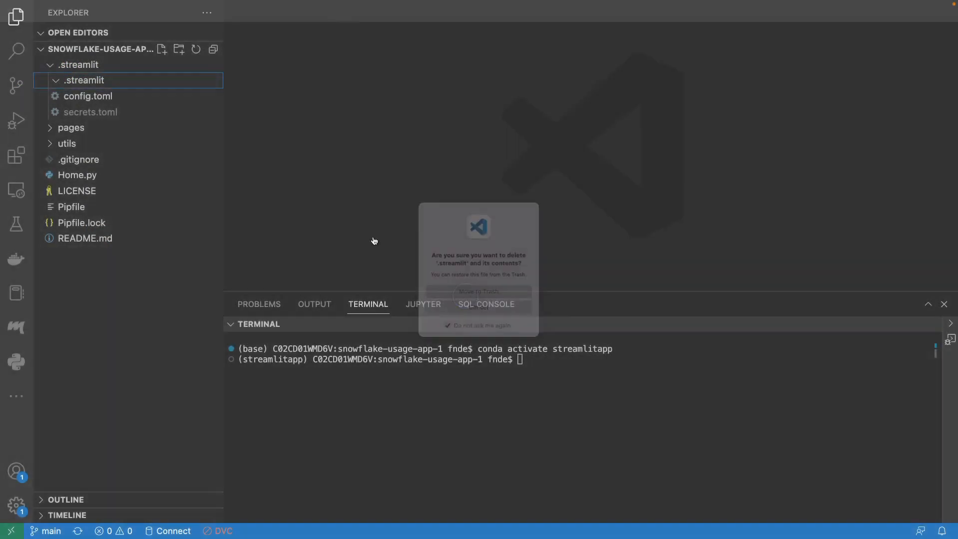
{"action": "left_click", "coordinate": [479, 292]}
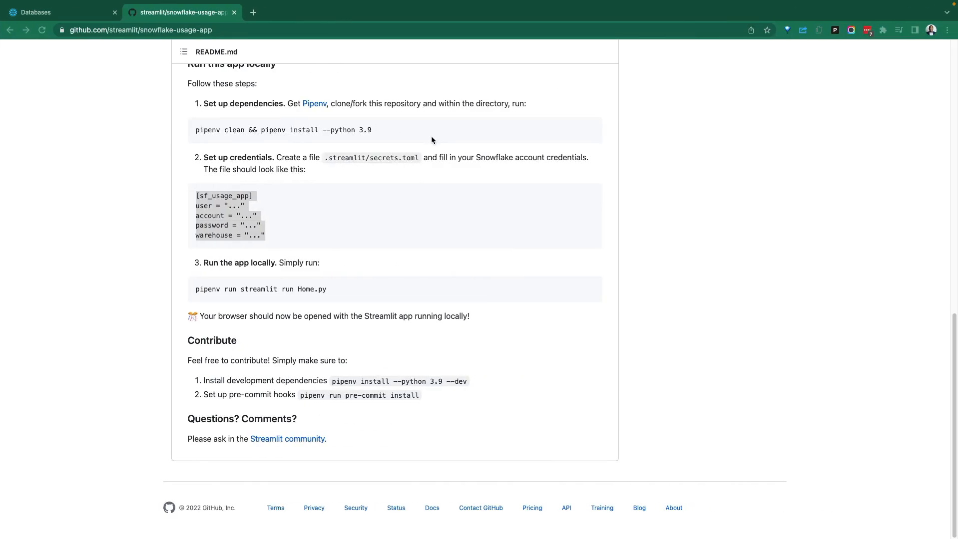
Highlight the '.streamlit/secrets.toml' path in the README's credentials step
{"action": "double_click", "coordinate": [372, 158]}
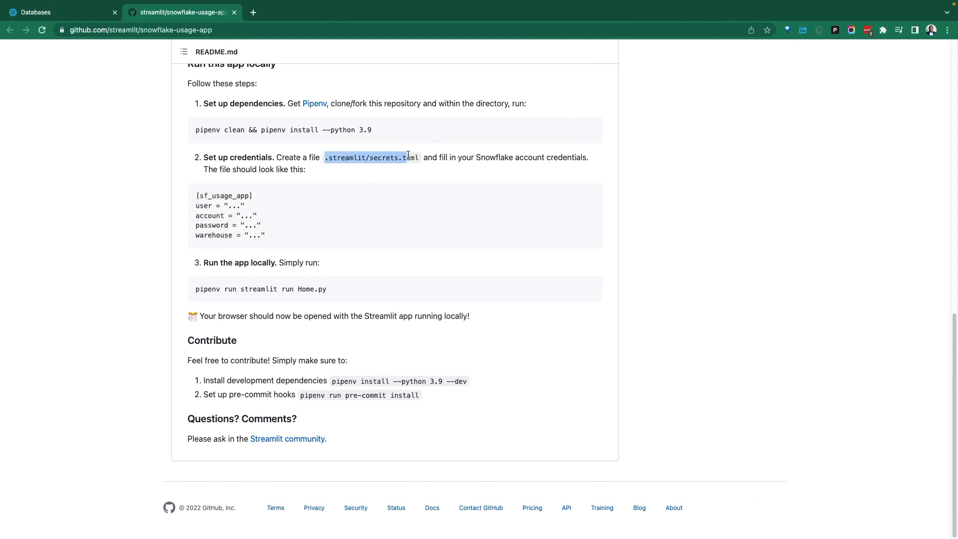
{"action": "mouse_move", "coordinate": [244, 173]}
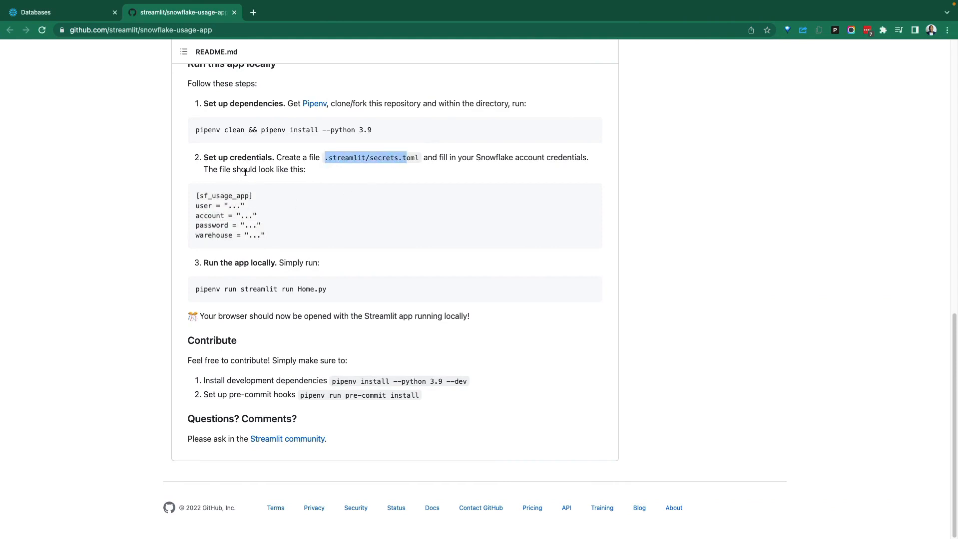
{"action": "mouse_move", "coordinate": [330, 168]}
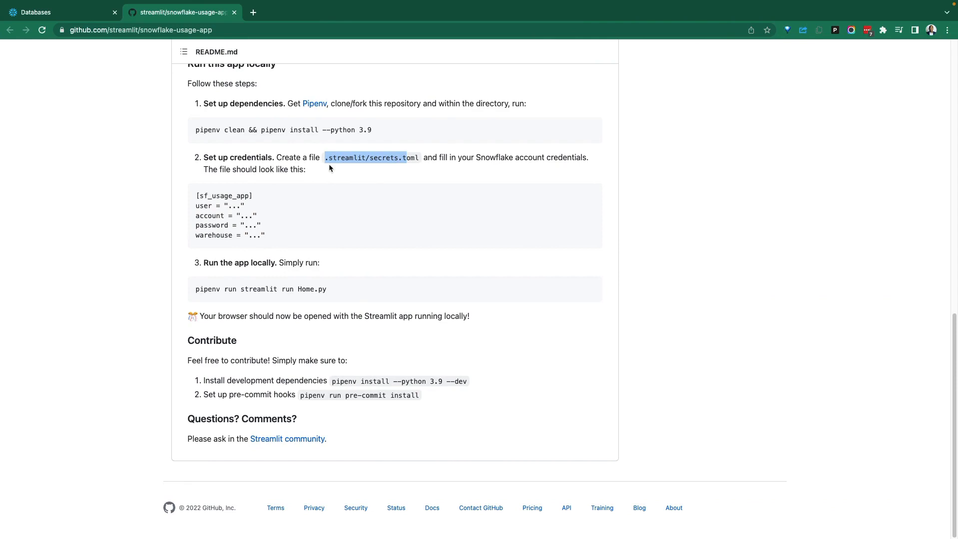
{"action": "mouse_move", "coordinate": [340, 292]}
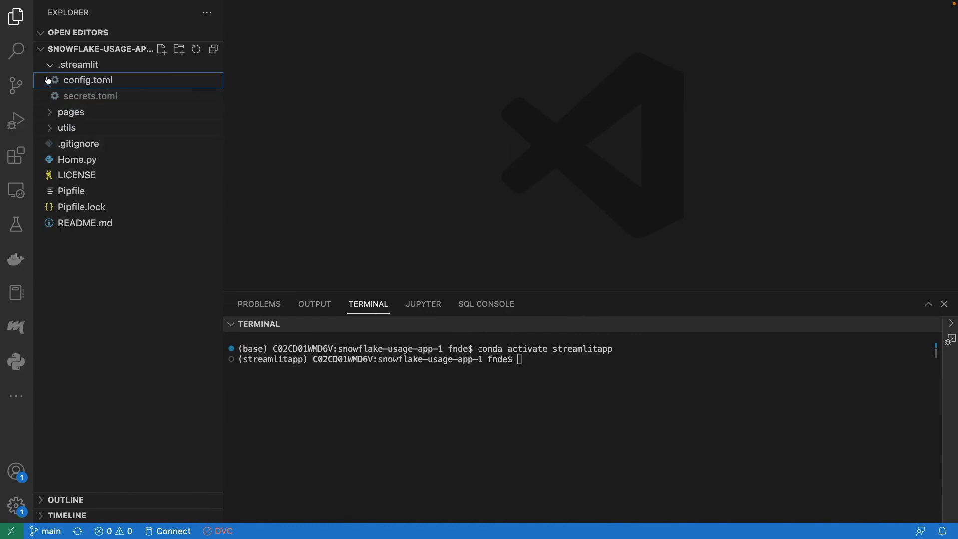
Open Home.py, scroll through its code with the sidebar hidden, then close it
{"action": "left_click", "coordinate": [79, 65]}
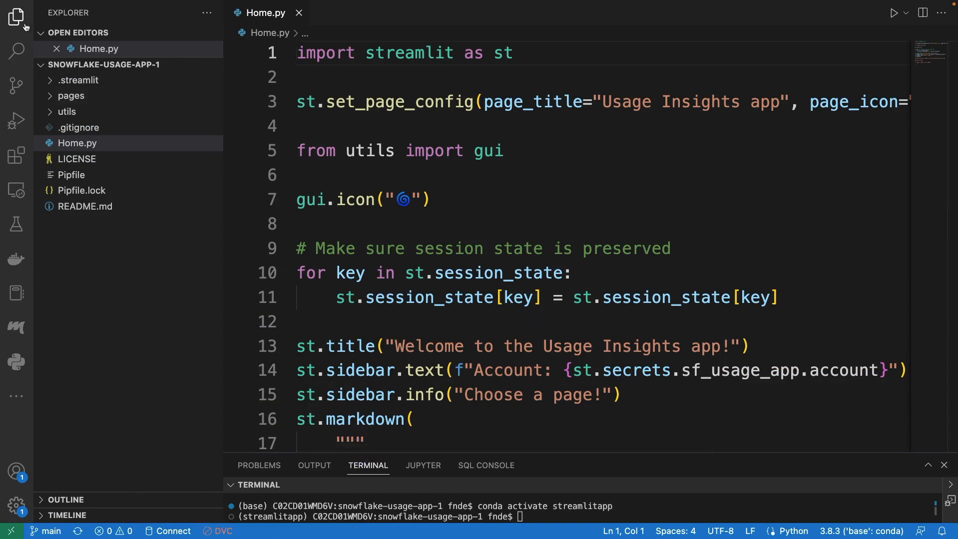
{"action": "left_click", "coordinate": [16, 17]}
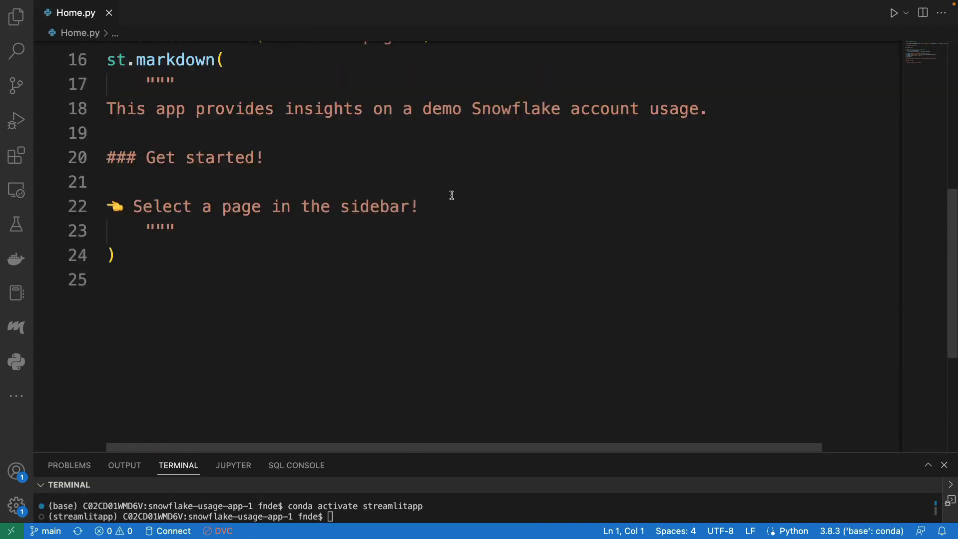
{"action": "scroll", "scroll_direction": "up", "scroll_amount": 3}
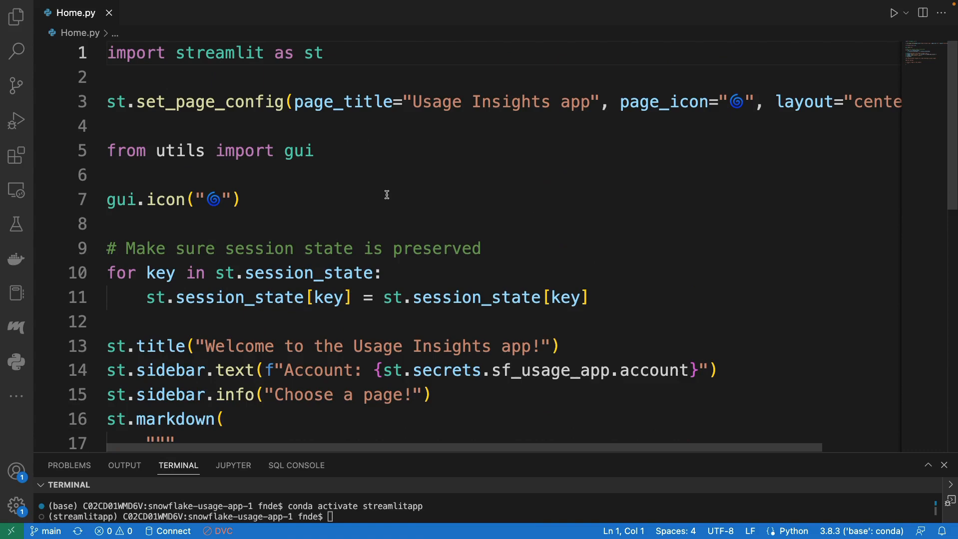
{"action": "scroll", "scroll_direction": "down", "scroll_amount": 3}
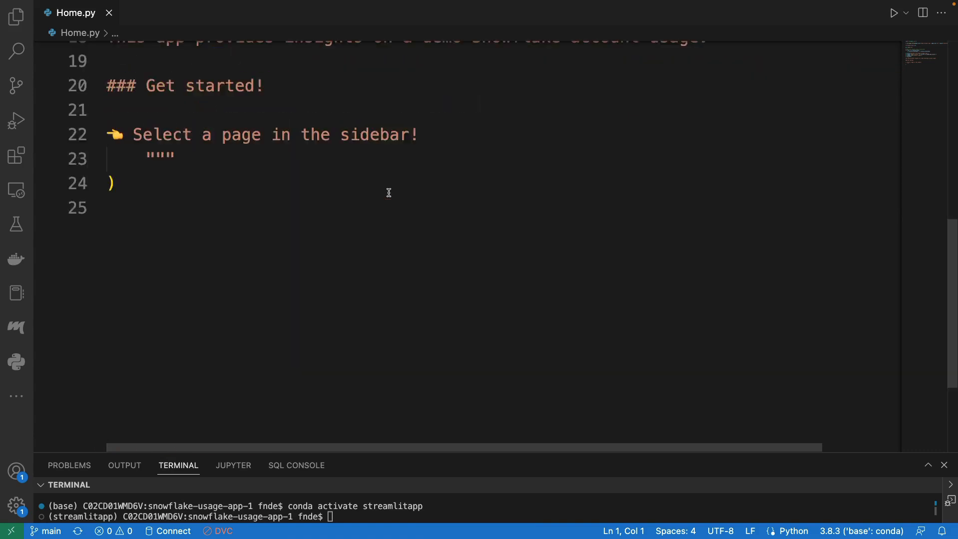
{"action": "scroll", "scroll_direction": "up", "scroll_amount": 3}
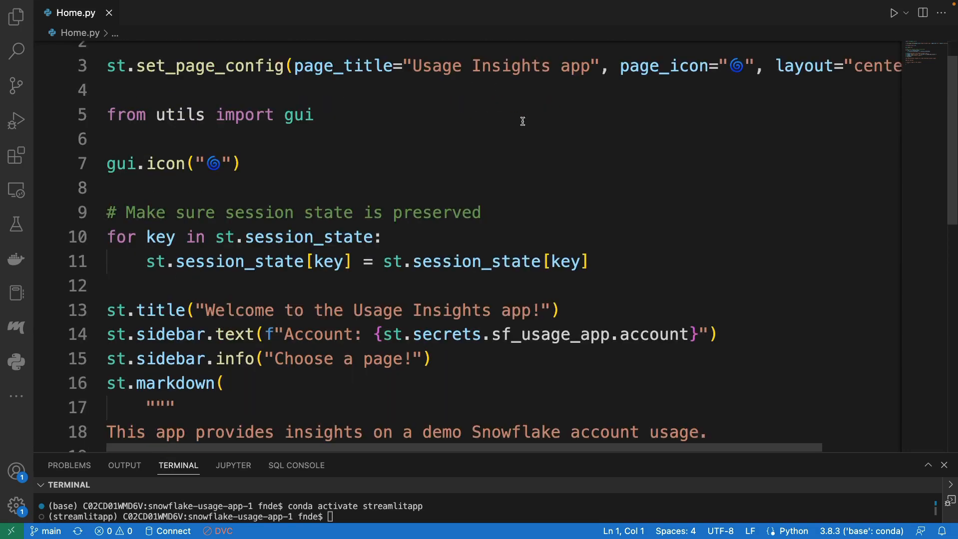
{"action": "scroll", "scroll_direction": "up", "scroll_amount": 3}
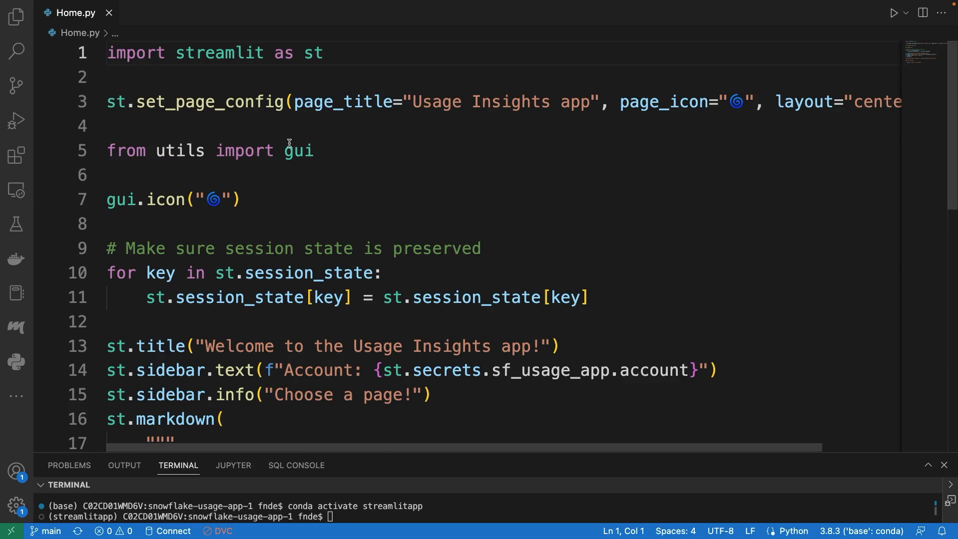
{"action": "scroll", "scroll_direction": "down", "scroll_amount": 3}
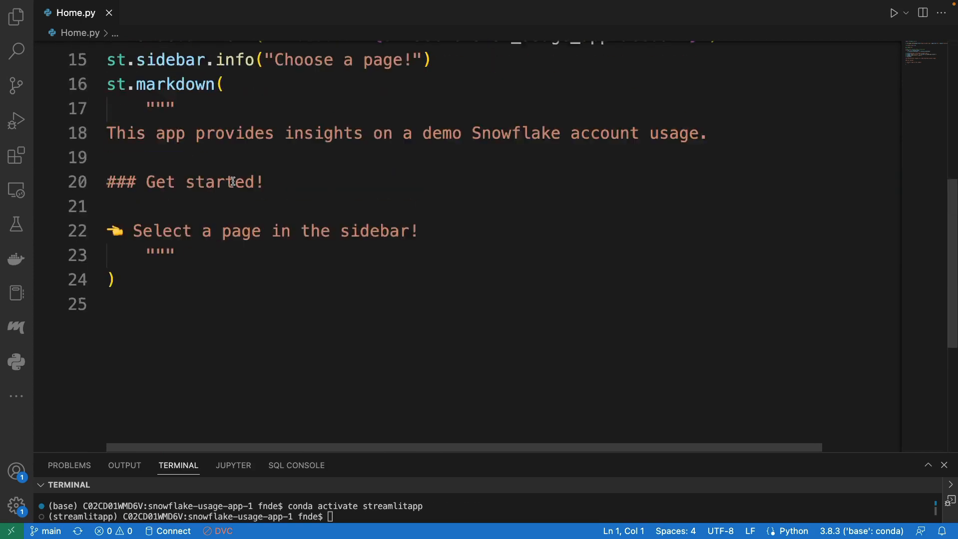
{"action": "scroll", "scroll_direction": "up", "scroll_amount": 3}
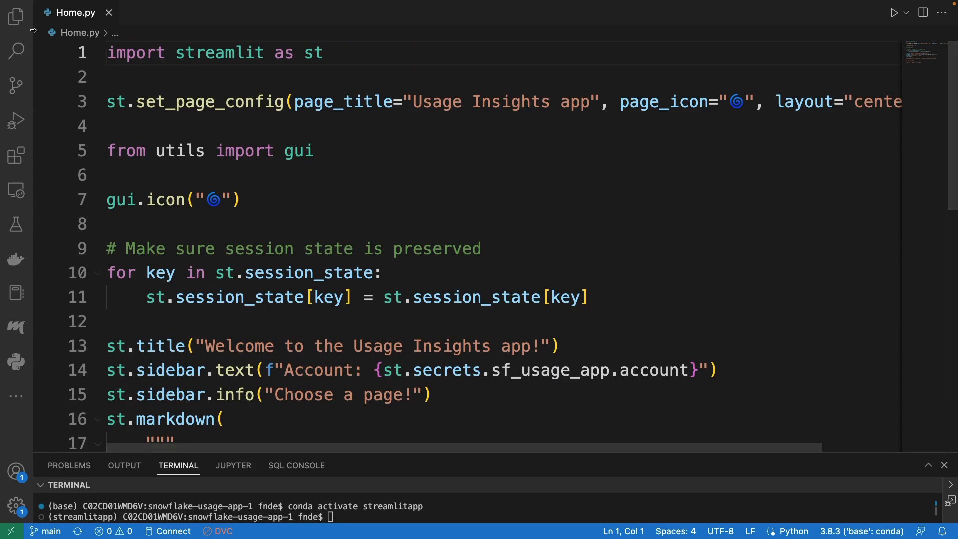
{"action": "left_click", "coordinate": [16, 16]}
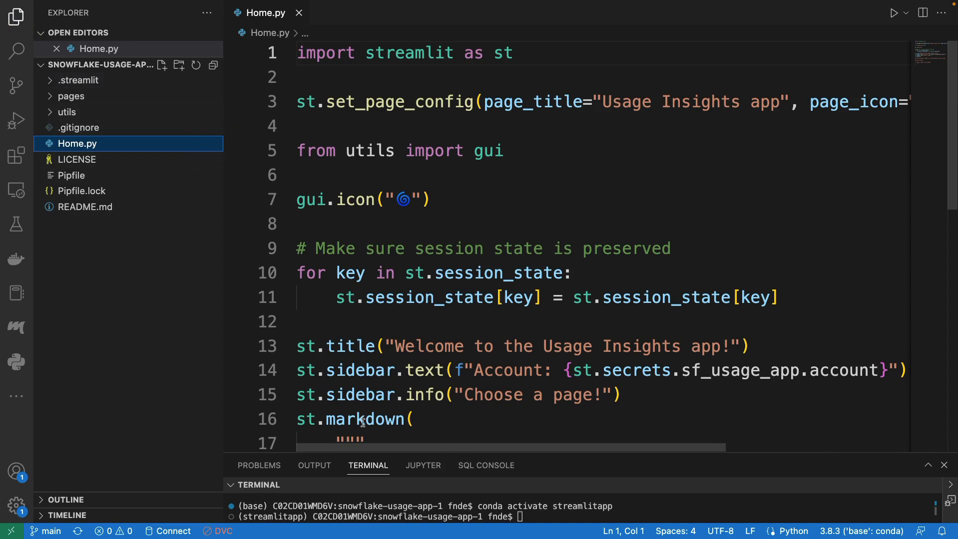
{"action": "left_click", "coordinate": [17, 16]}
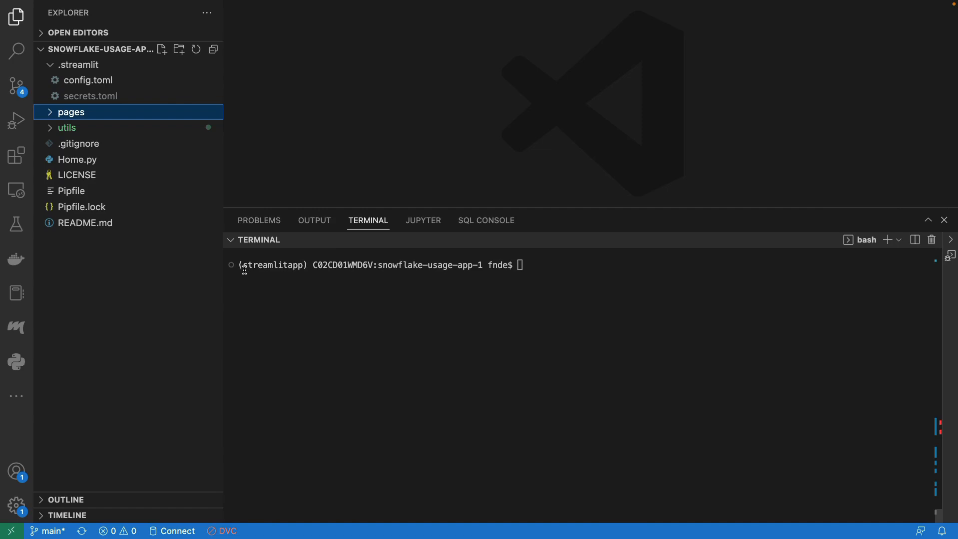
{"action": "mouse_move", "coordinate": [422, 221]}
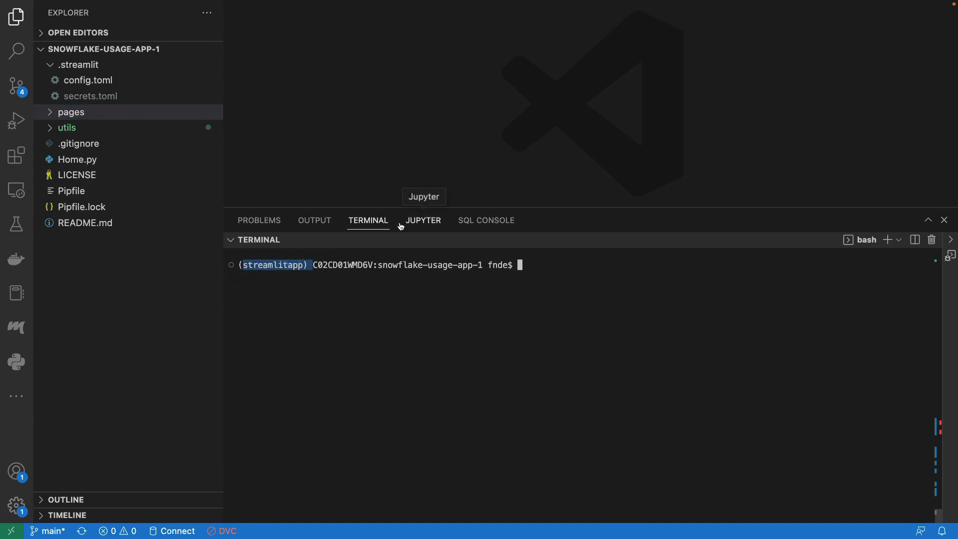
Reopen Home.py and enter a 'streamlit run Home.py' command in the terminal
{"action": "left_click", "coordinate": [78, 160]}
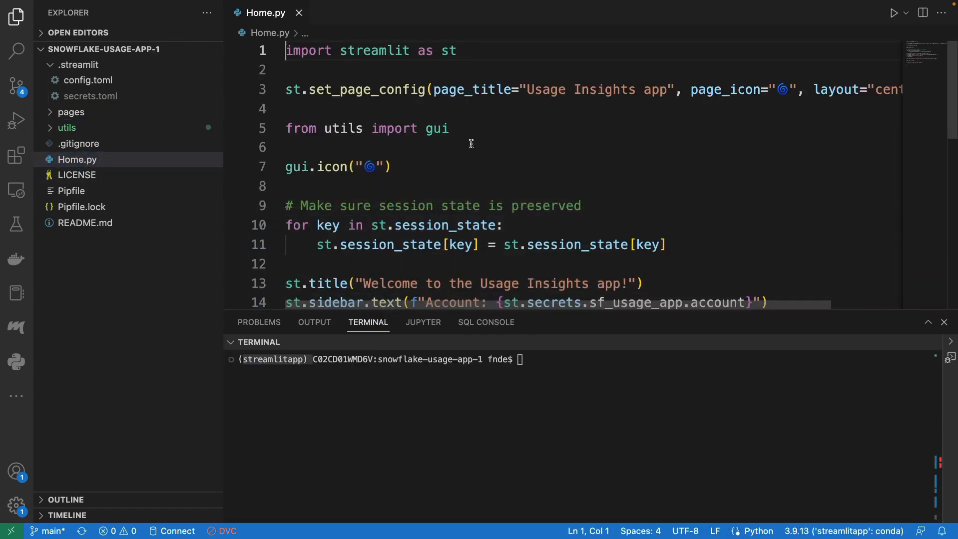
{"action": "type", "text": "streamlit ru"}
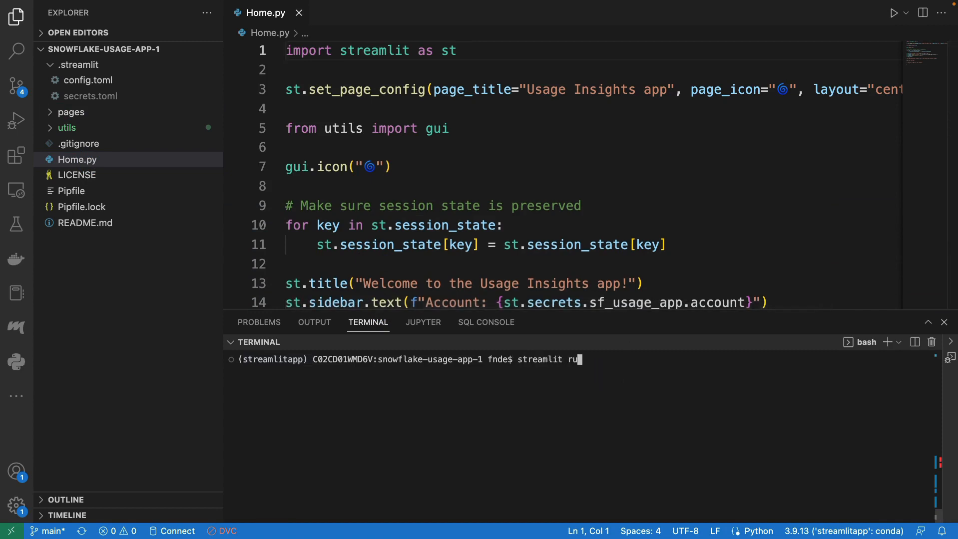
{"action": "type", "text": "n Home.py"}
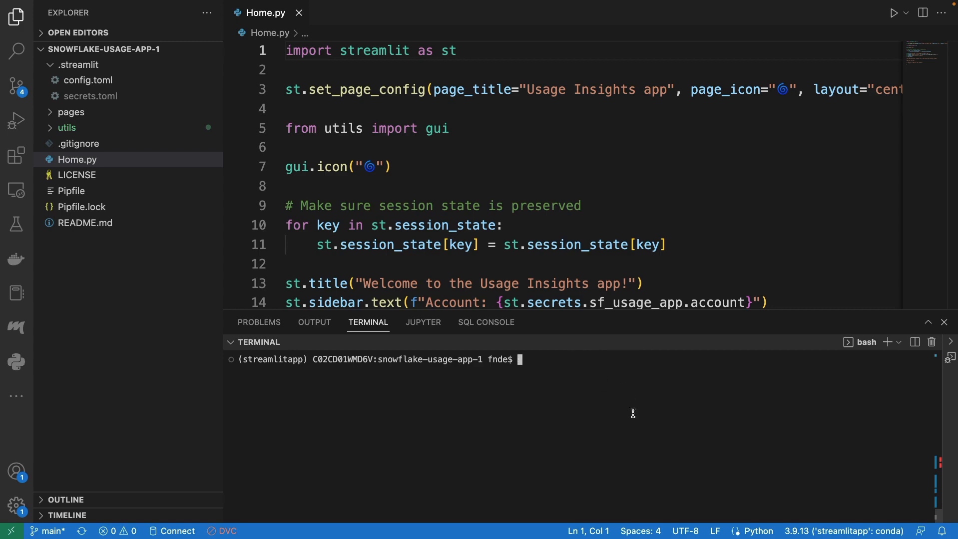
{"action": "mouse_move", "coordinate": [254, 359]}
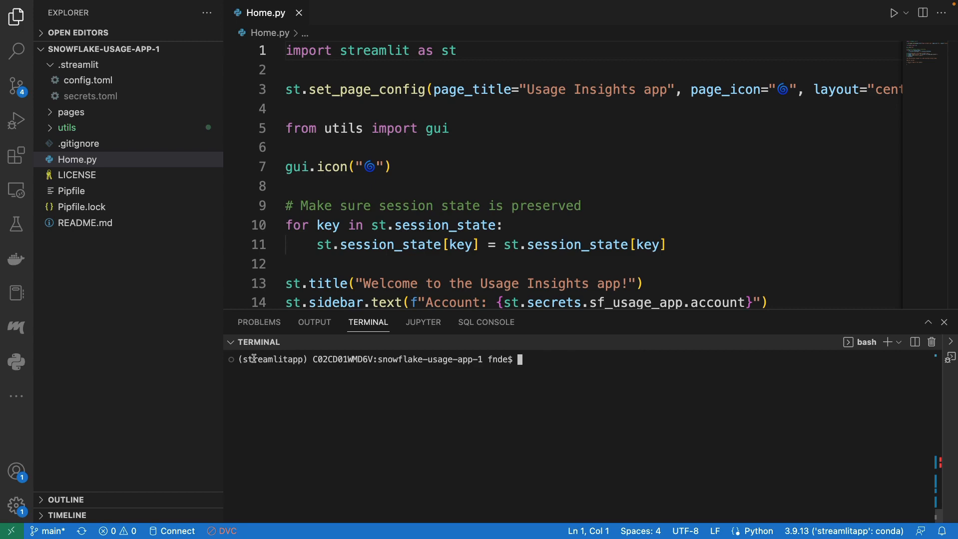
{"action": "mouse_move", "coordinate": [531, 360]}
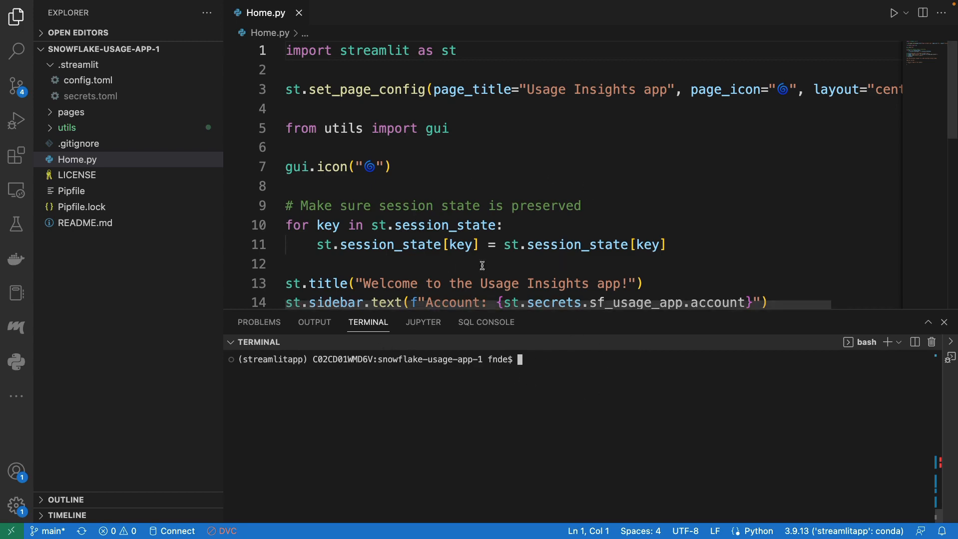
{"action": "mouse_move", "coordinate": [224, 150]}
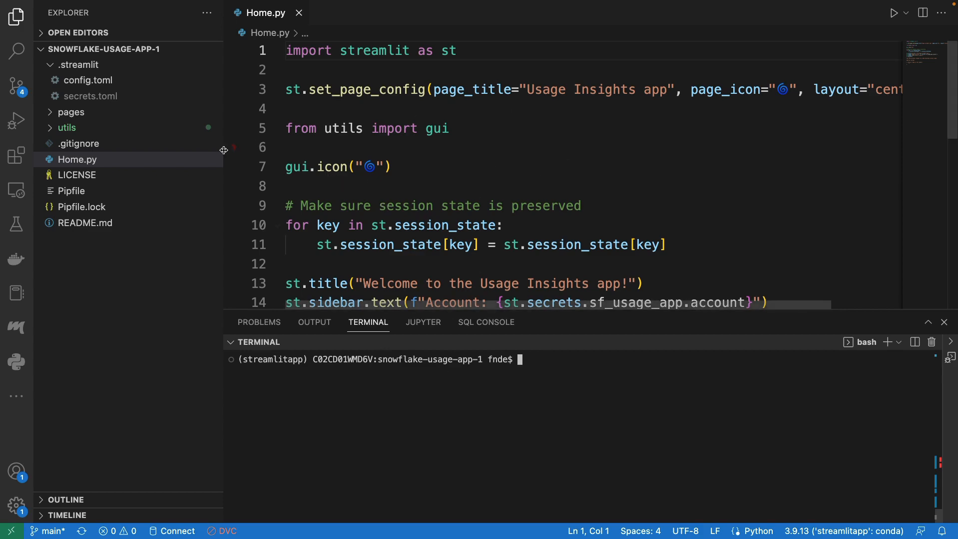
{"action": "mouse_move", "coordinate": [76, 202]}
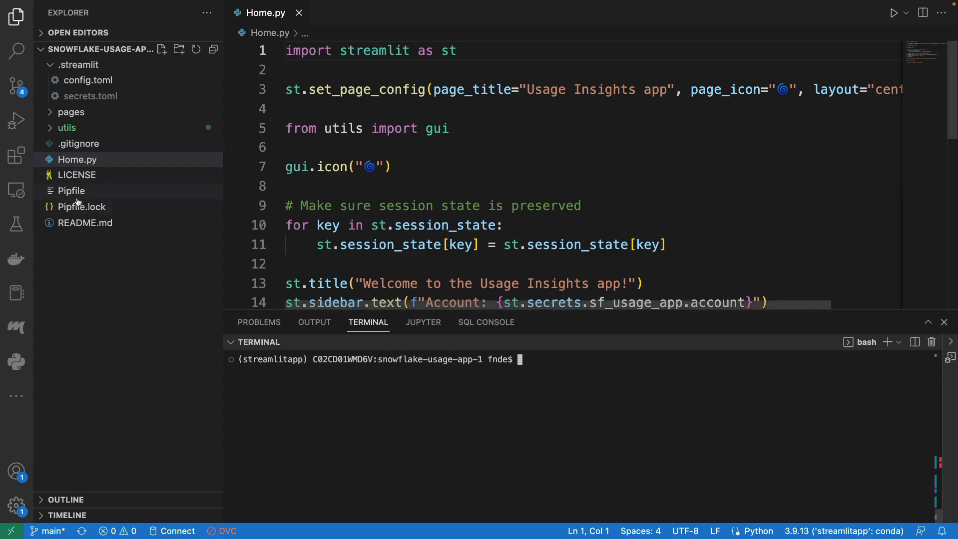
Review the Pipfile's dependencies, then go back to the README's run-locally instructions in Chrome
{"action": "left_click", "coordinate": [72, 190]}
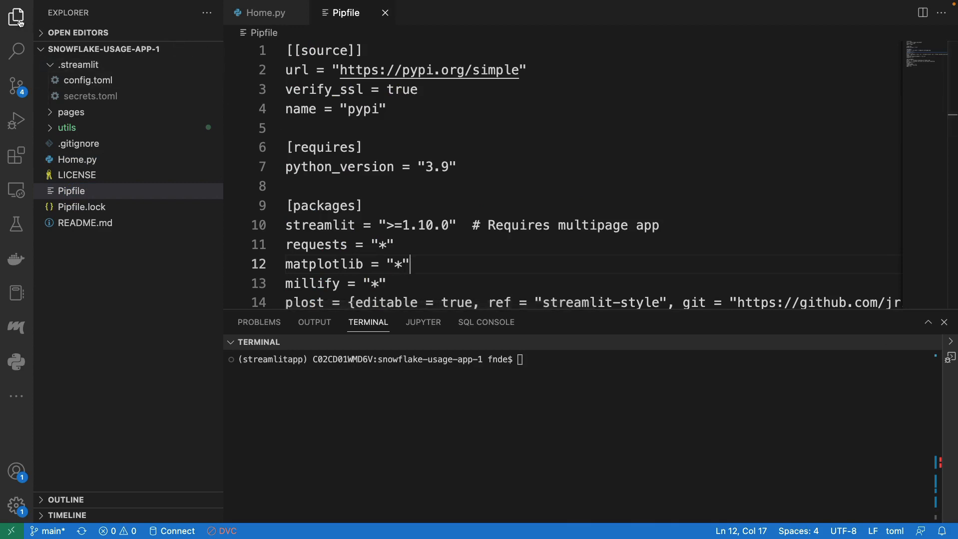
{"action": "left_click", "coordinate": [17, 17]}
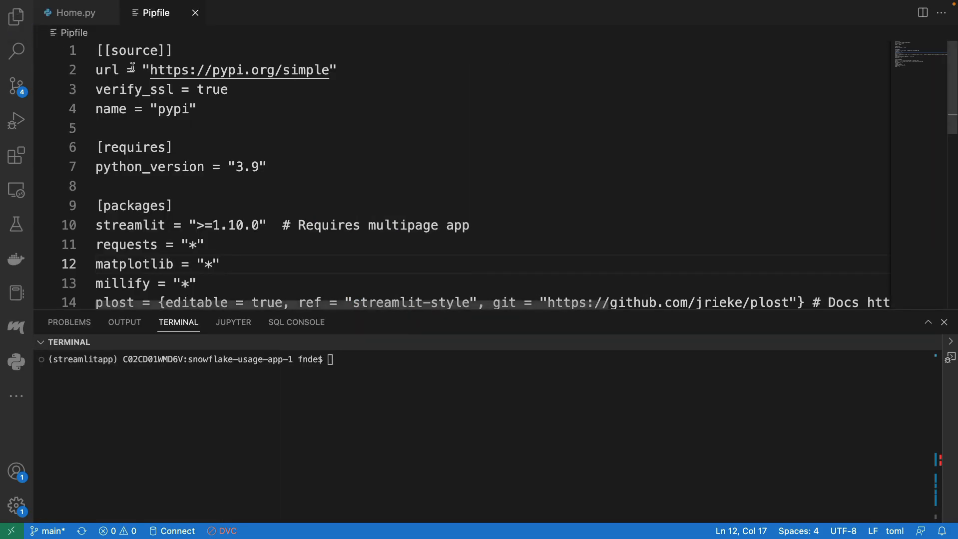
{"action": "mouse_move", "coordinate": [193, 90]}
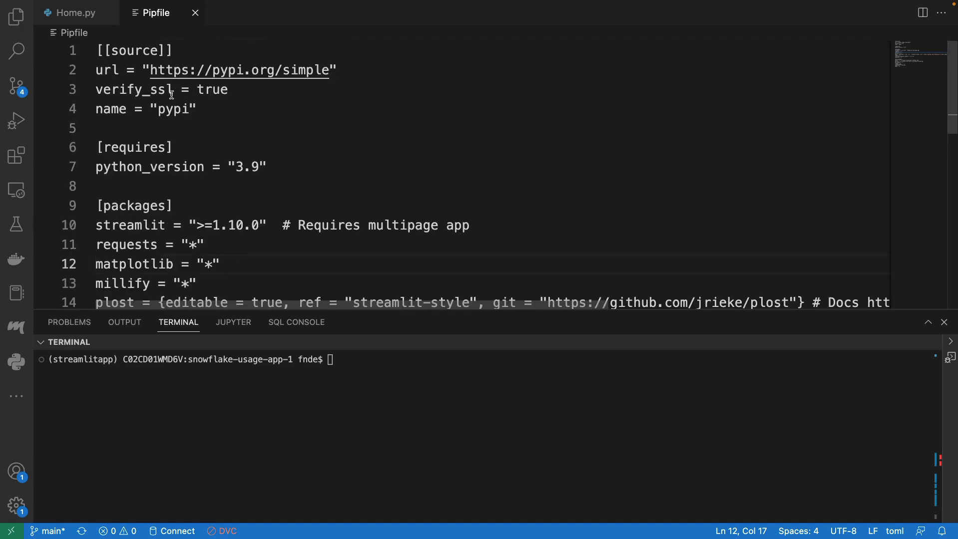
{"action": "scroll", "scroll_direction": "down", "scroll_amount": 3}
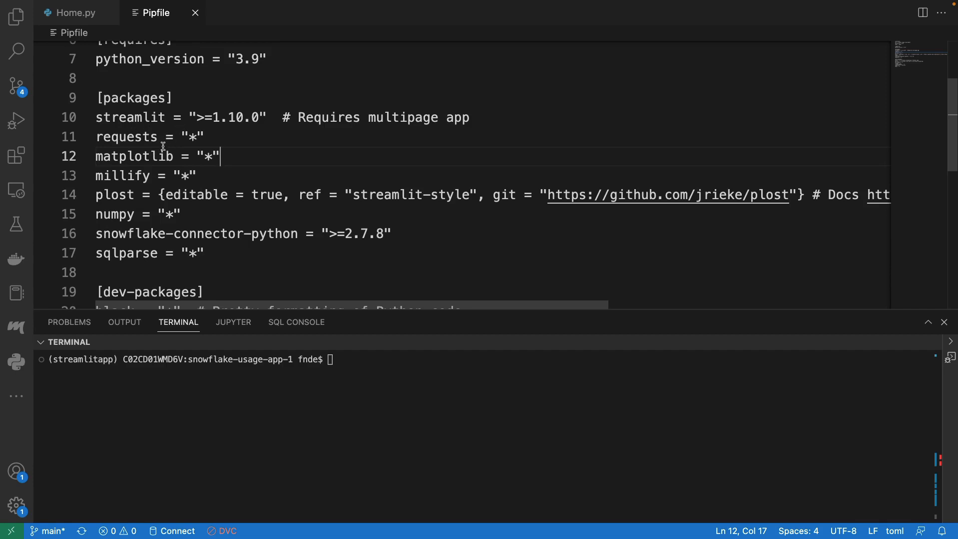
{"action": "scroll", "scroll_direction": "down", "scroll_amount": 3}
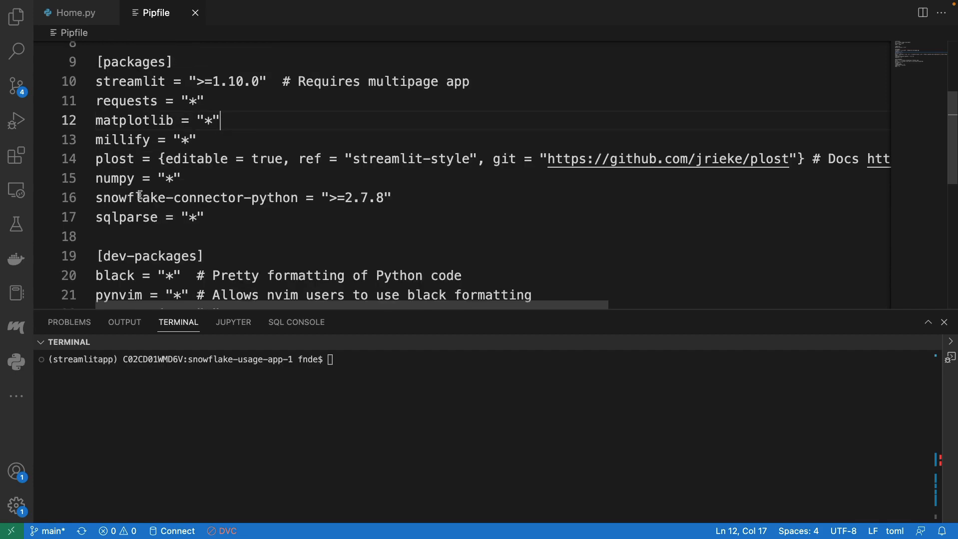
{"action": "scroll", "scroll_direction": "down", "scroll_amount": 3}
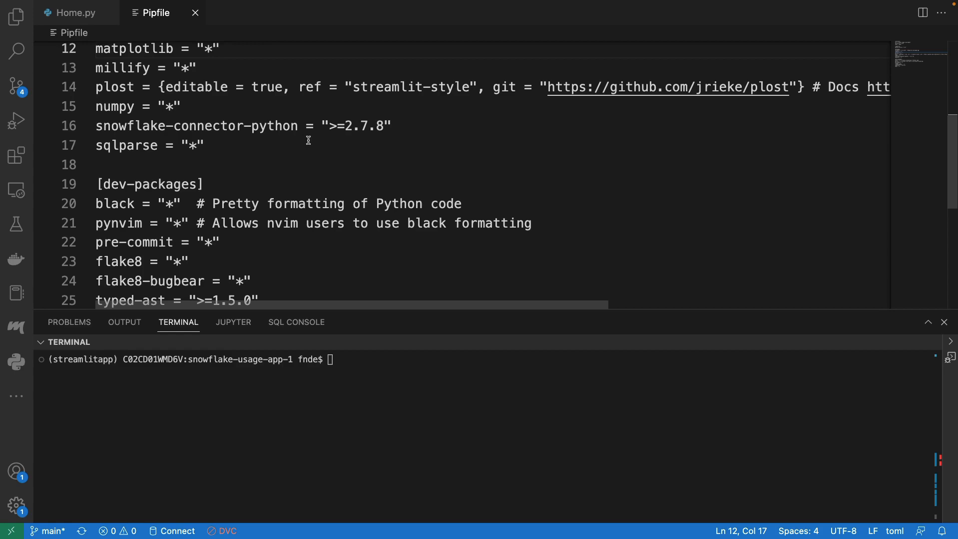
{"action": "scroll", "scroll_direction": "down", "scroll_amount": 3}
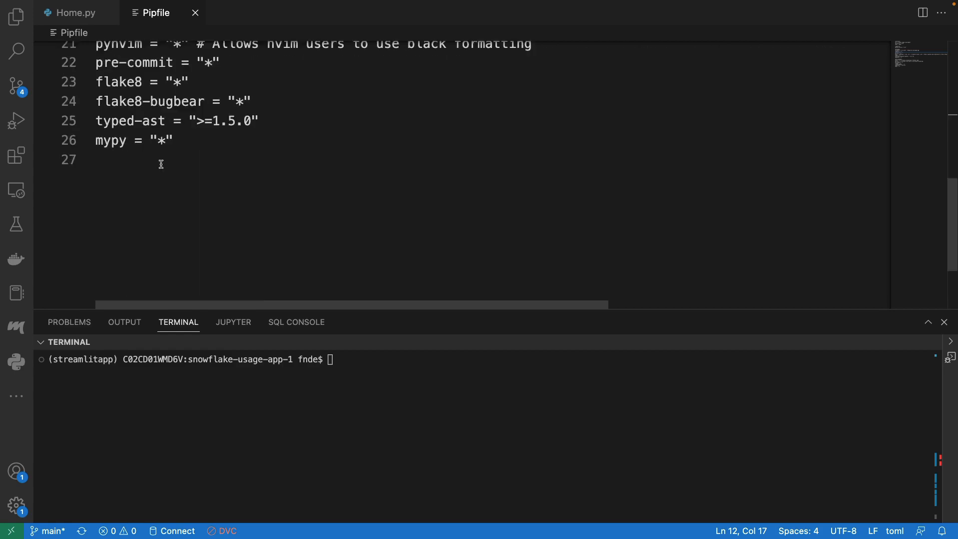
{"action": "scroll", "scroll_direction": "up", "scroll_amount": 3}
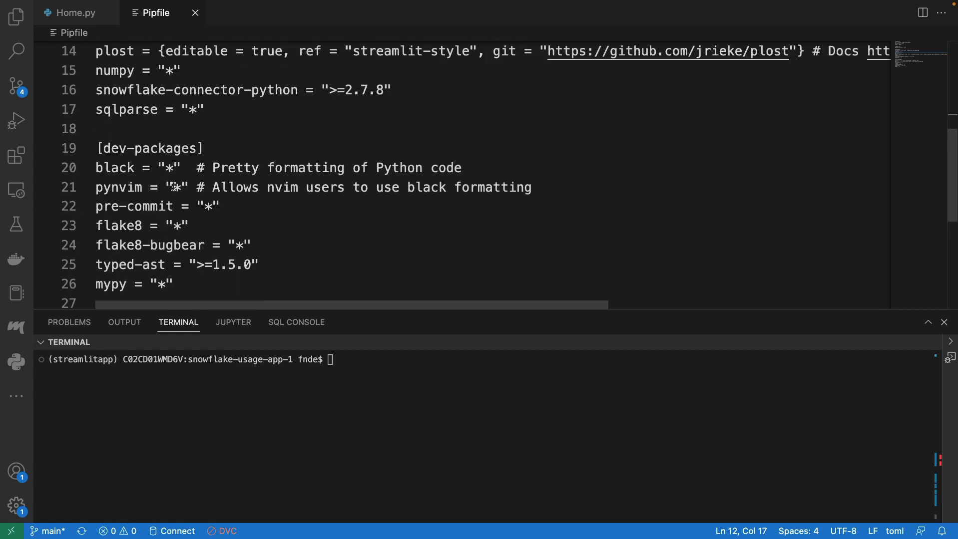
{"action": "scroll", "scroll_direction": "up", "scroll_amount": 3}
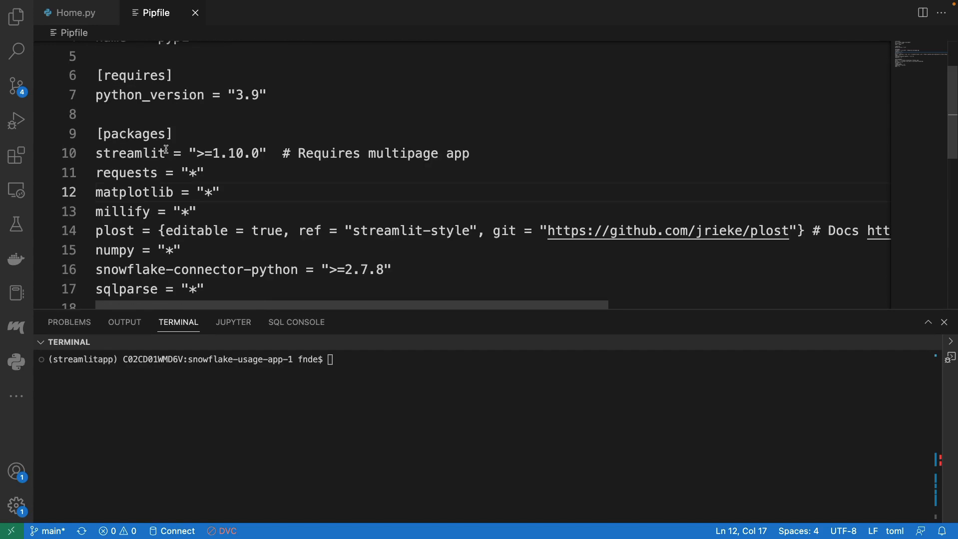
{"action": "left_click", "coordinate": [76, 12]}
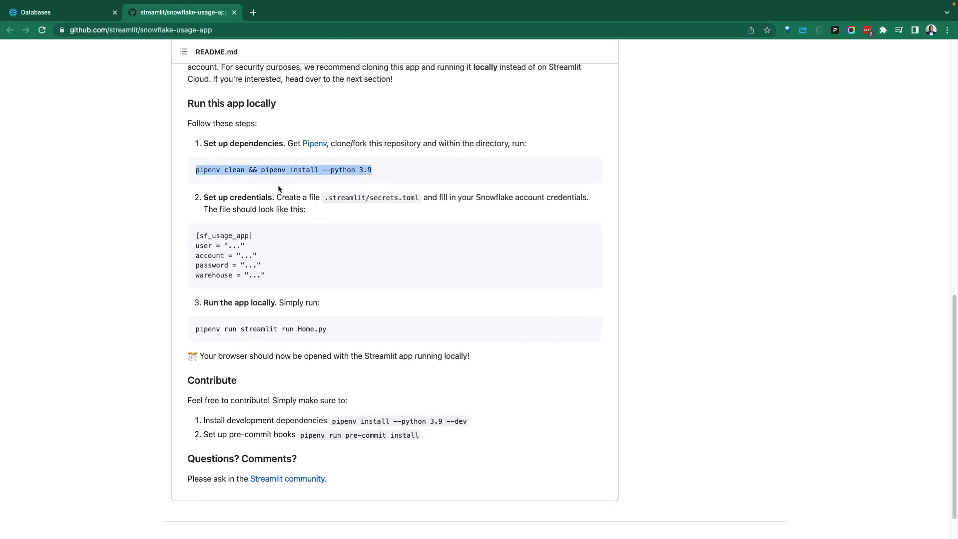
{"action": "scroll", "scroll_direction": "up", "scroll_amount": 3}
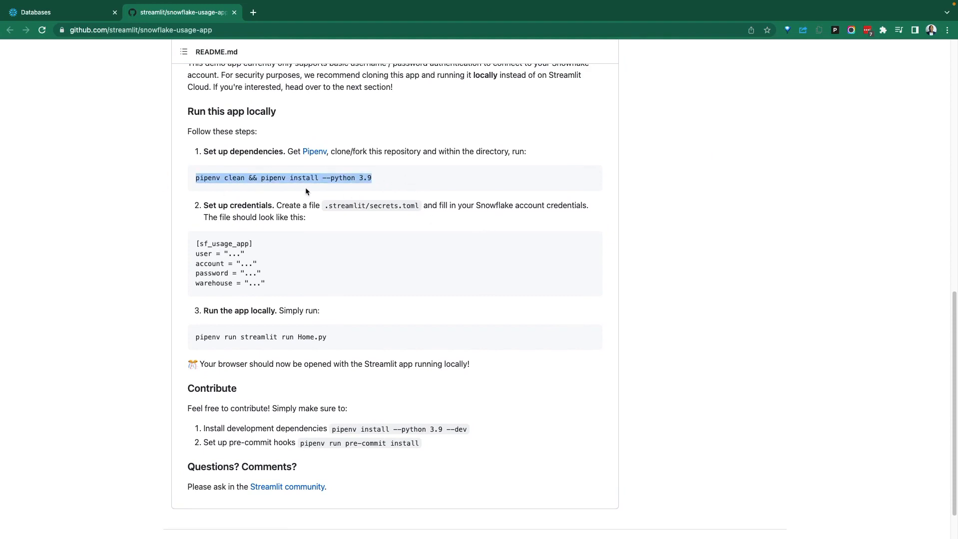
{"action": "mouse_move", "coordinate": [231, 178]}
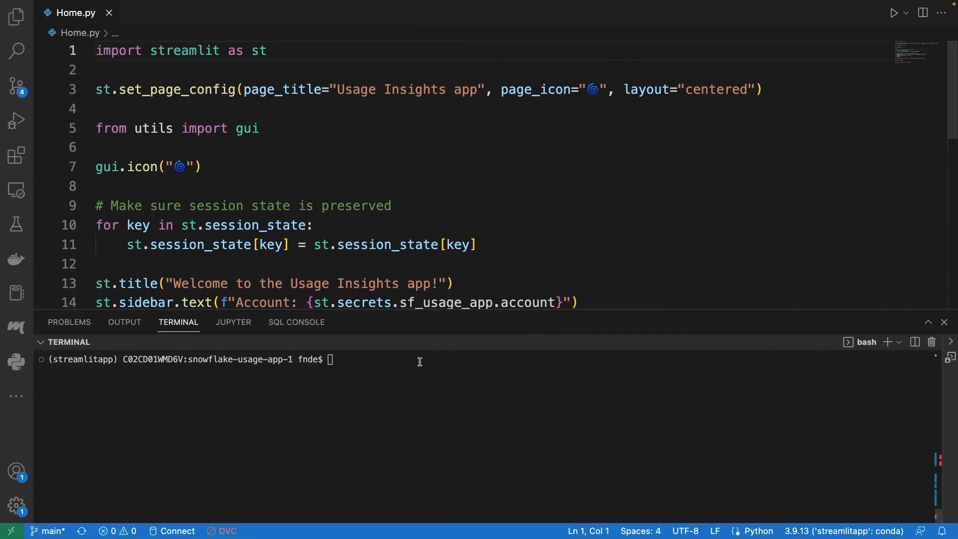
Run 'pipenv clean && pipenv install --python 3.9' to create the environment and install dependencies
{"action": "type", "text": "pipenv clean && pipenv install --python 3.9"}
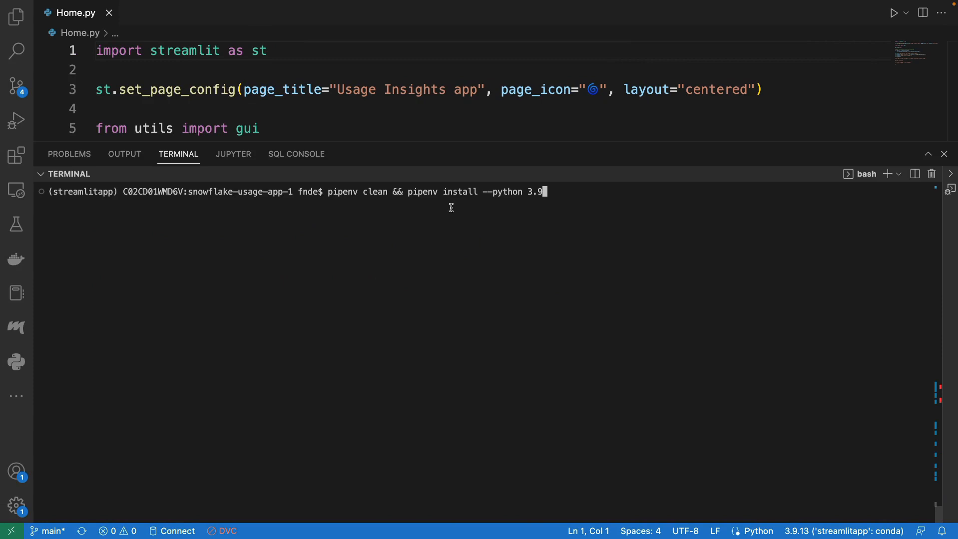
{"action": "mouse_move", "coordinate": [432, 202]}
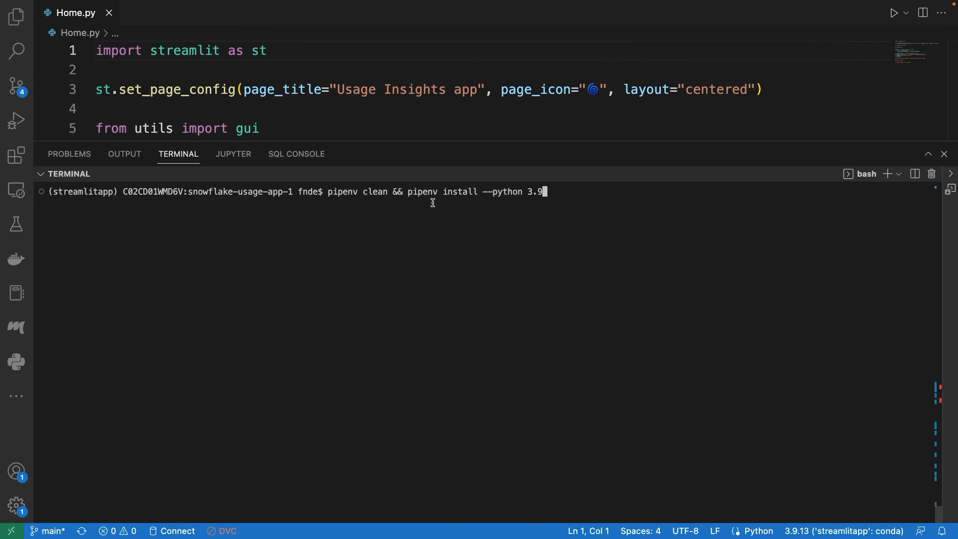
{"action": "key", "text": "Return"}
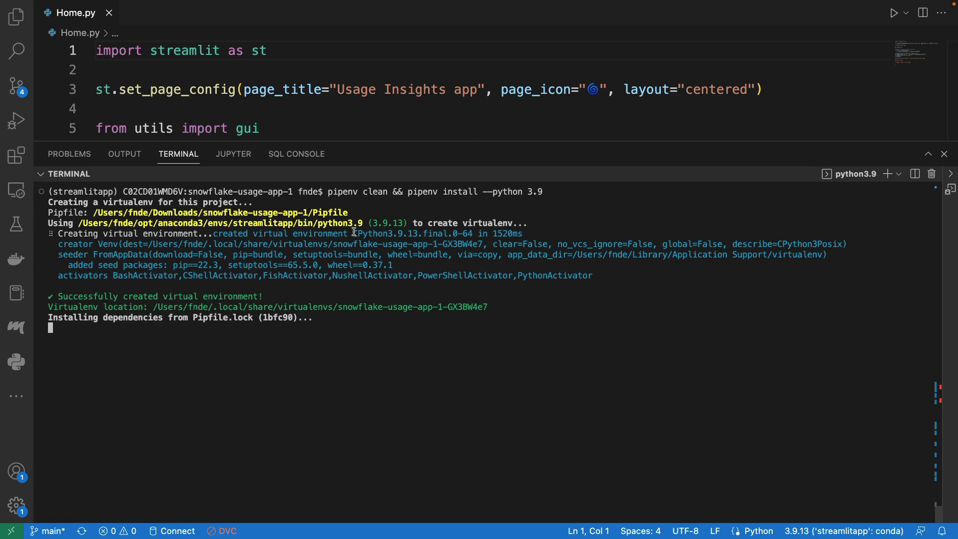
{"action": "mouse_move", "coordinate": [241, 304]}
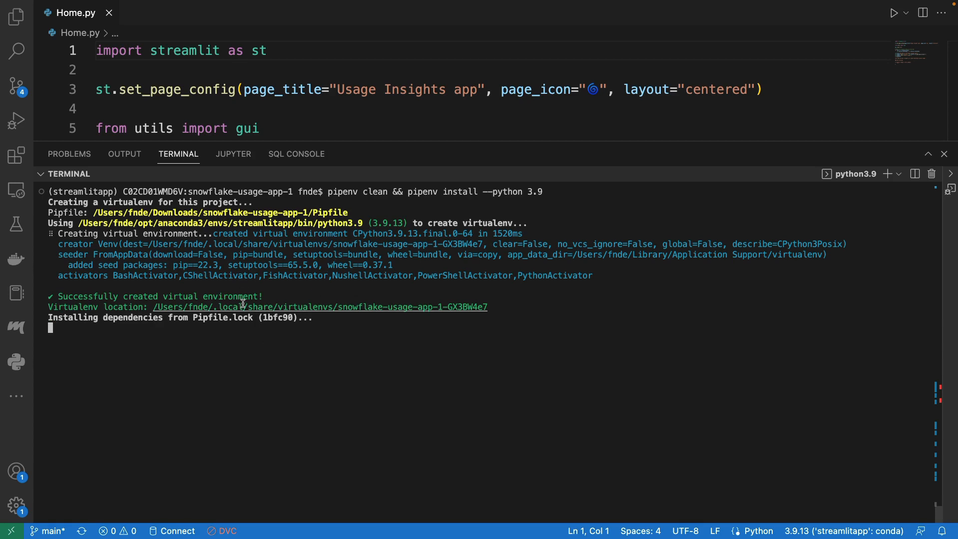
{"action": "mouse_move", "coordinate": [372, 389]}
{"action": "type", "text": "pipenv run streamlit run Home.py"}
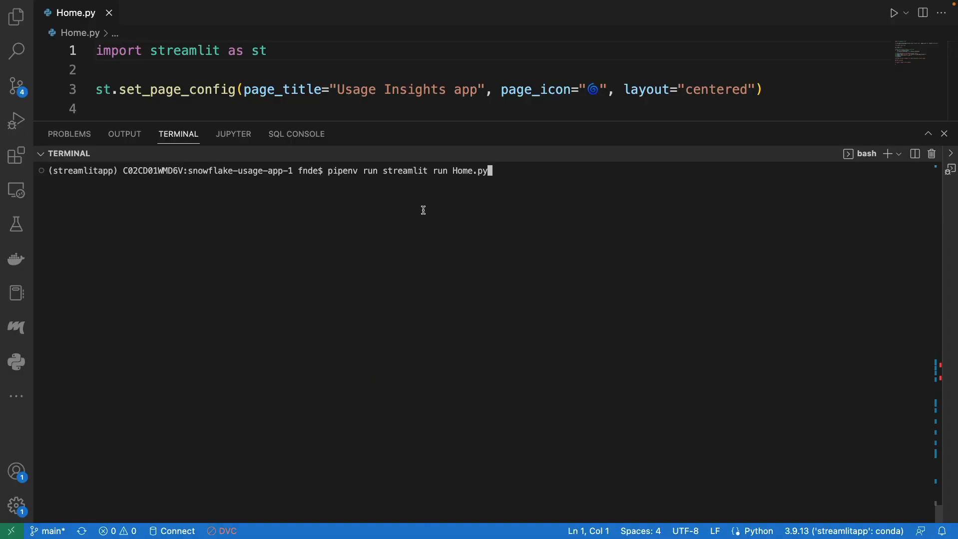
Run 'pipenv run streamlit run Home.py' to open the app at localhost:8501
{"action": "key", "text": "Return"}
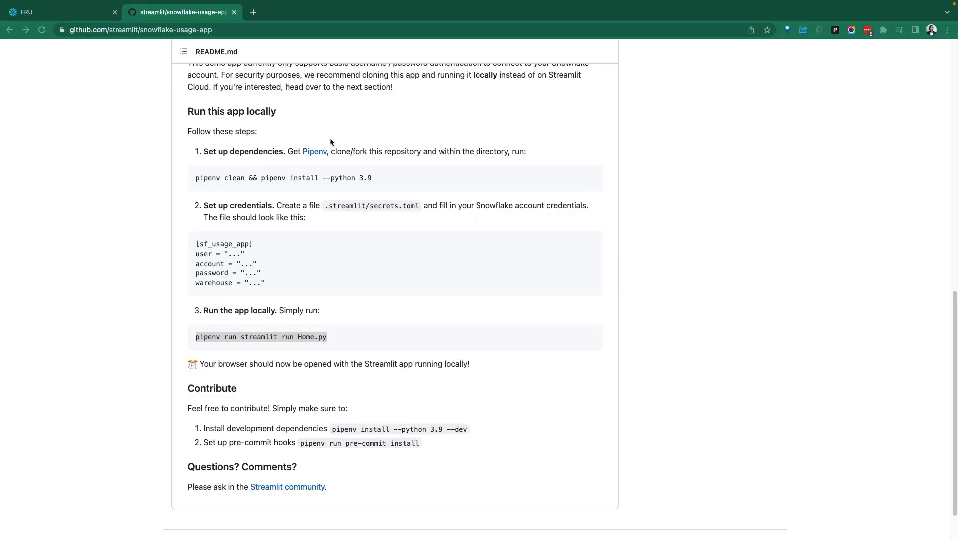
{"action": "mouse_move", "coordinate": [330, 144]}
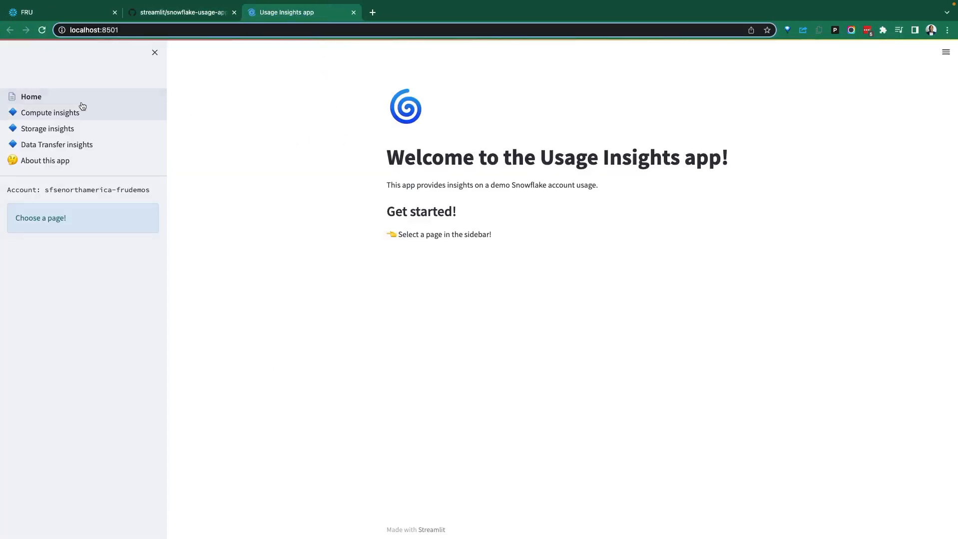
Browse the Compute, Storage and Data Transfer insights pages, then go to the Snowflake tab
{"action": "left_click", "coordinate": [51, 112]}
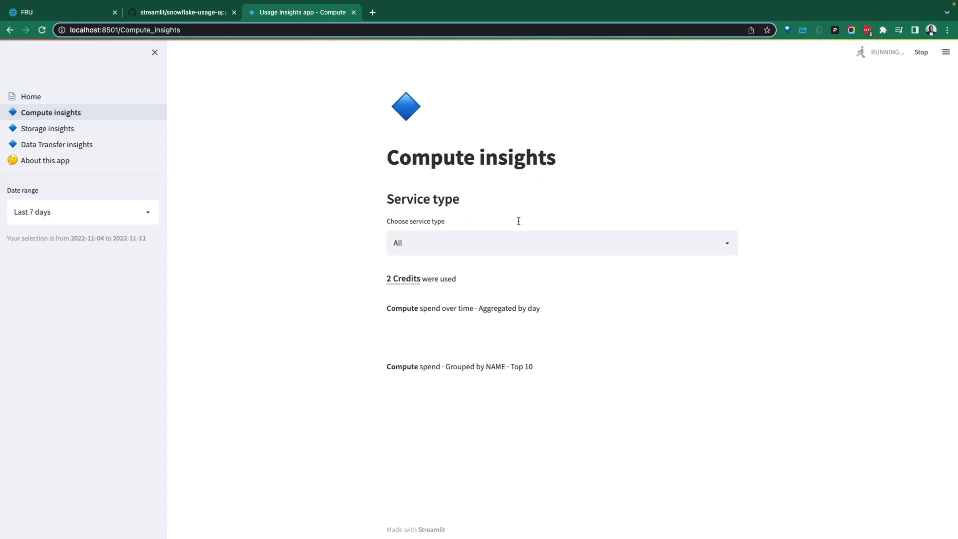
{"action": "scroll", "scroll_direction": "down", "scroll_amount": 3}
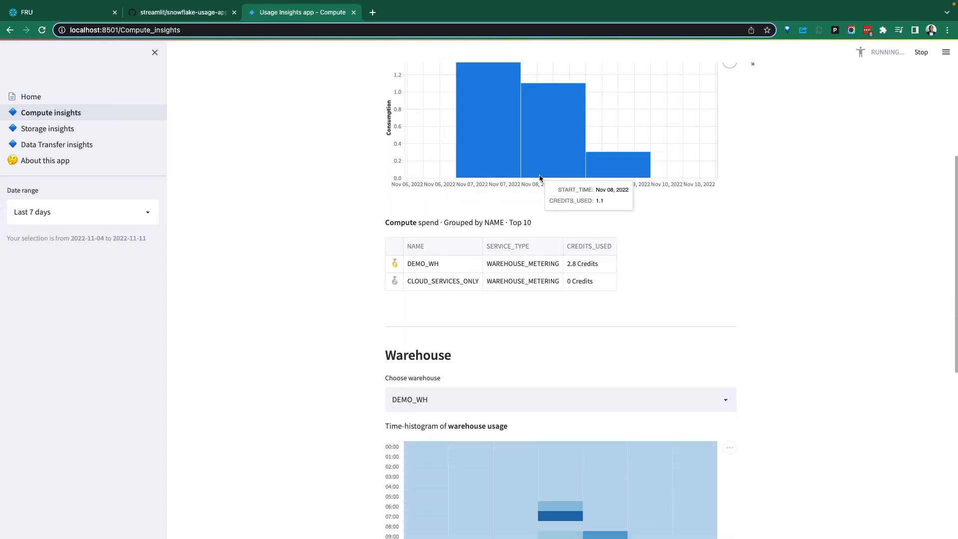
{"action": "mouse_move", "coordinate": [370, 202]}
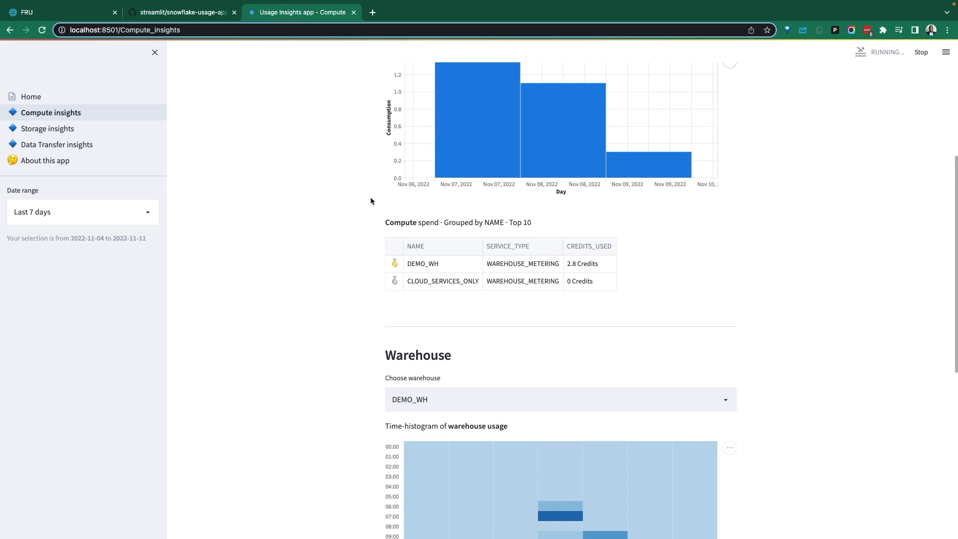
{"action": "left_click", "coordinate": [48, 128]}
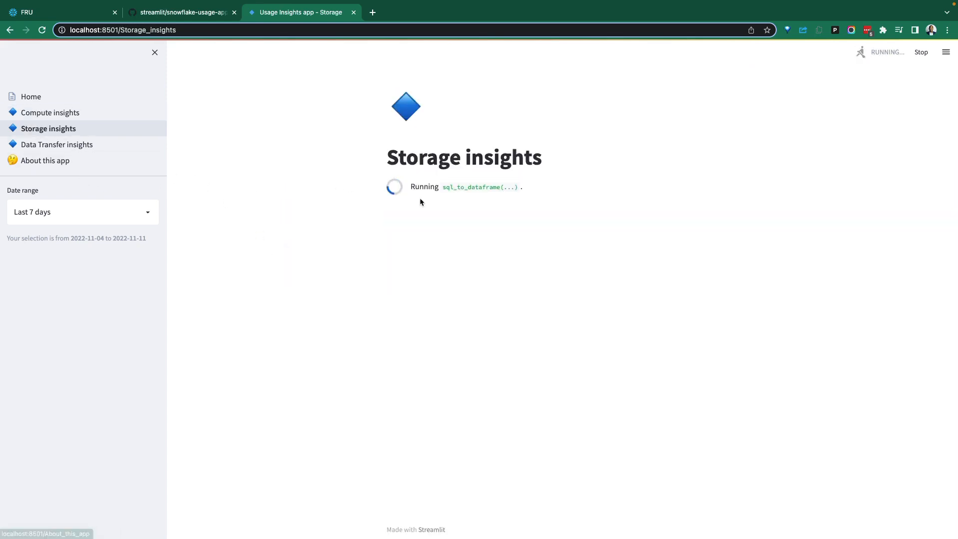
{"action": "left_click", "coordinate": [57, 144]}
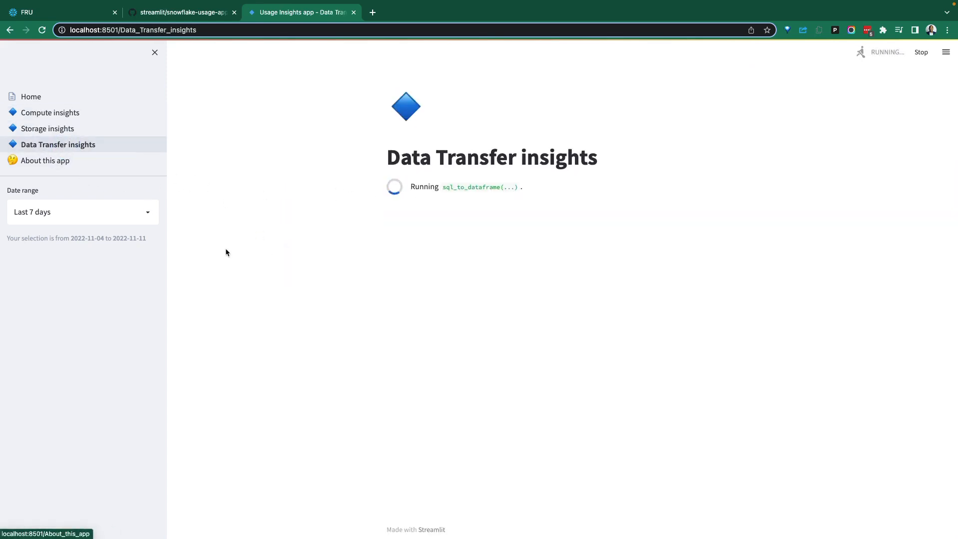
{"action": "left_click", "coordinate": [55, 12]}
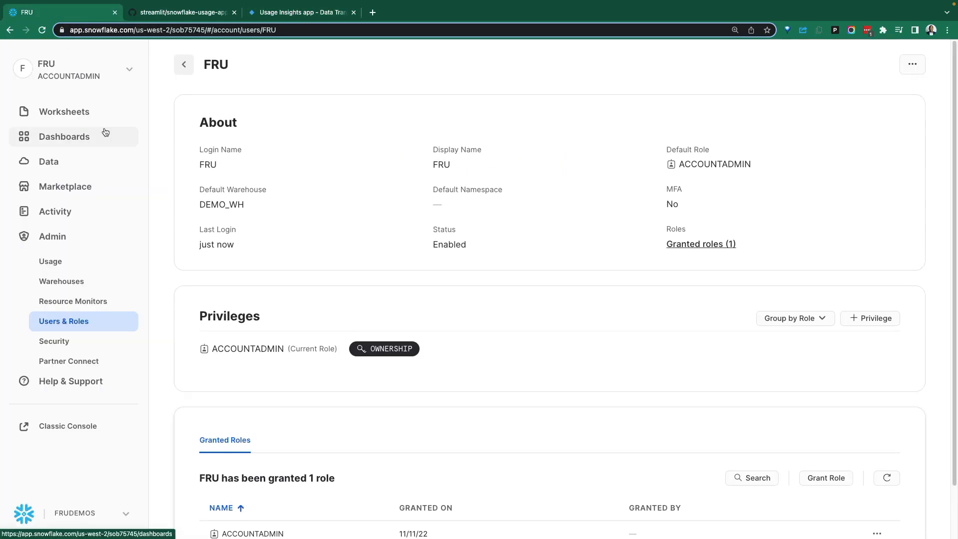
View Snowsight's Worksheets list, then go back to the Usage Insights app tab
{"action": "left_click", "coordinate": [63, 111]}
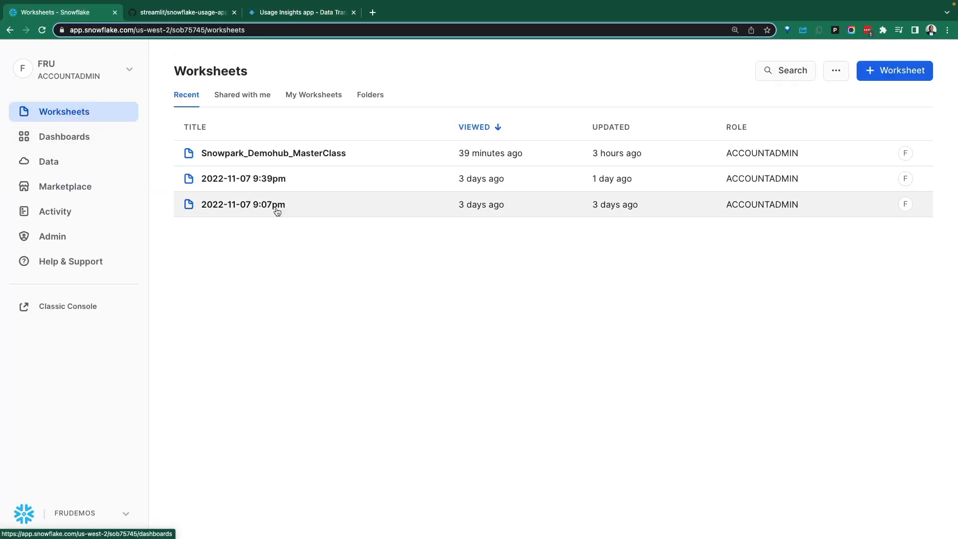
{"action": "mouse_move", "coordinate": [49, 161]}
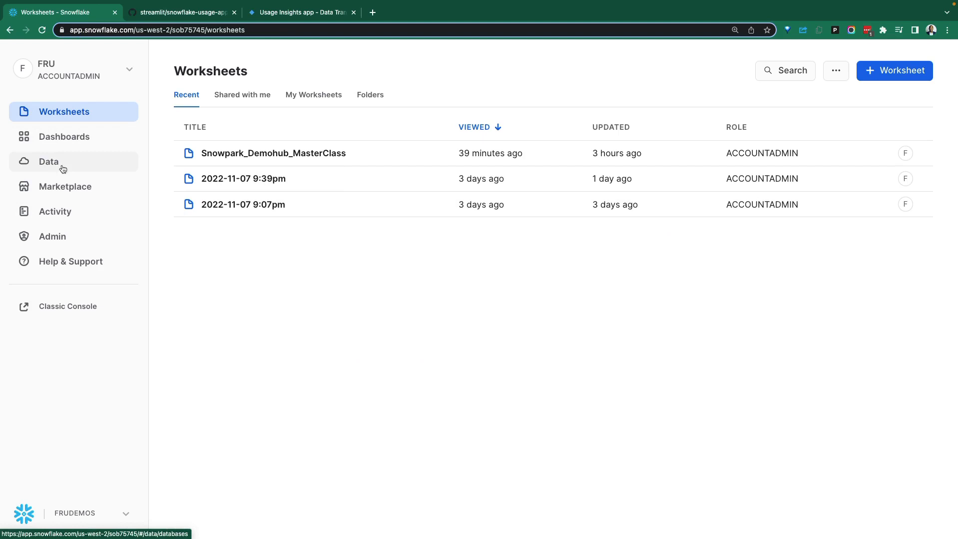
{"action": "mouse_move", "coordinate": [57, 156]}
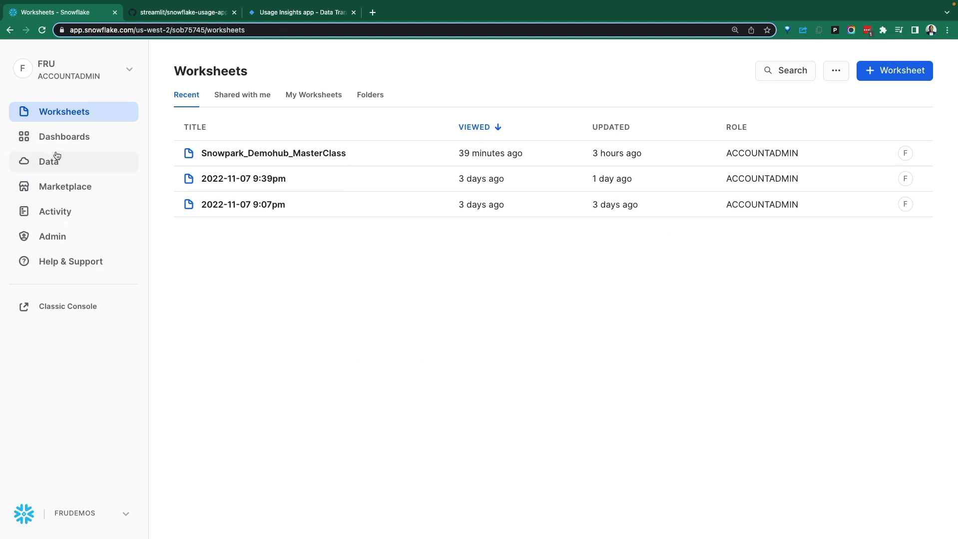
{"action": "left_click", "coordinate": [299, 12]}
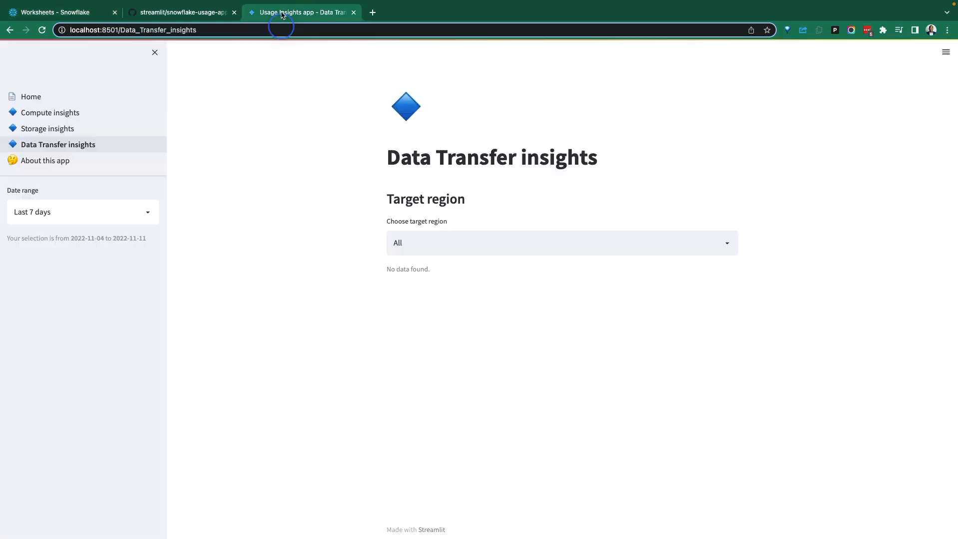
On Compute insights, keep service type All, check chart options and DEMO_WH, reach the heatmap
{"action": "left_click", "coordinate": [52, 113]}
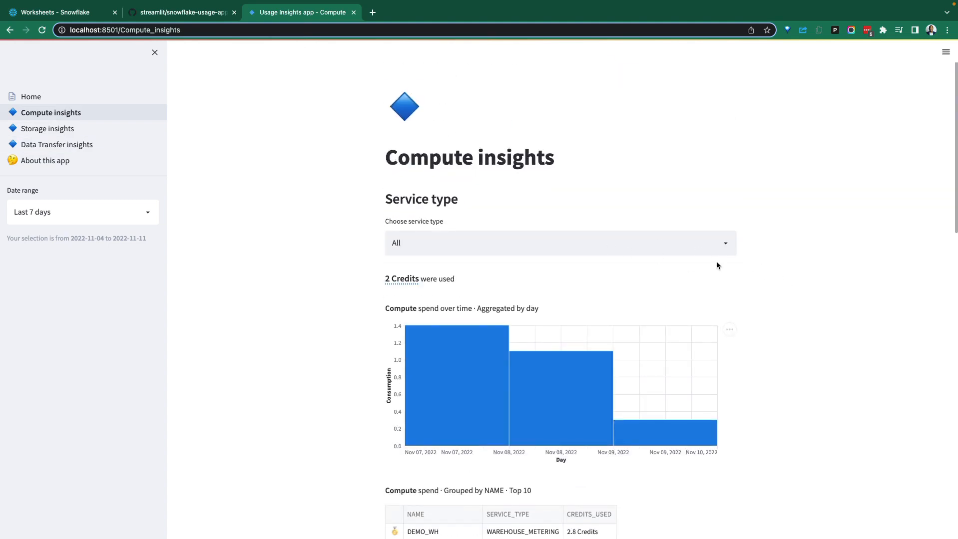
{"action": "scroll", "scroll_direction": "down", "scroll_amount": 3}
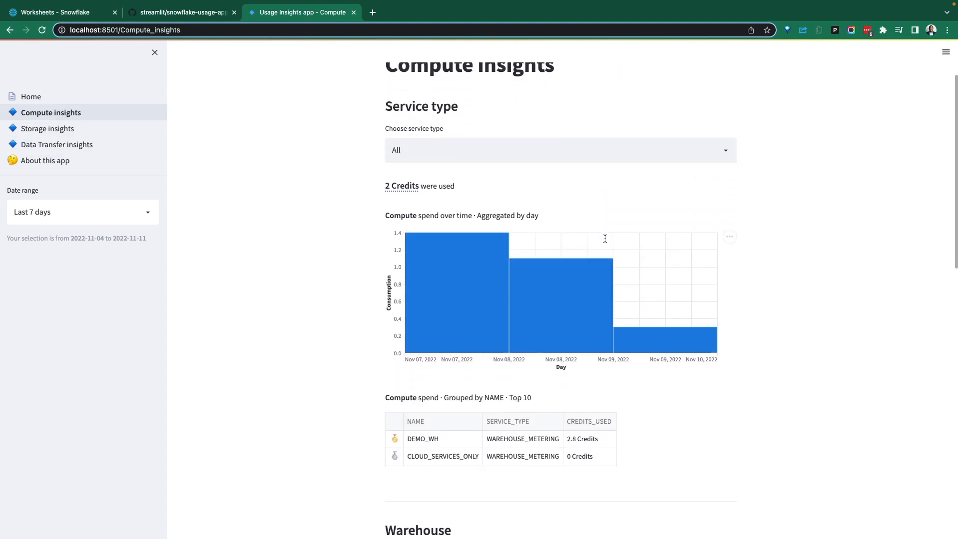
{"action": "left_click", "coordinate": [556, 150]}
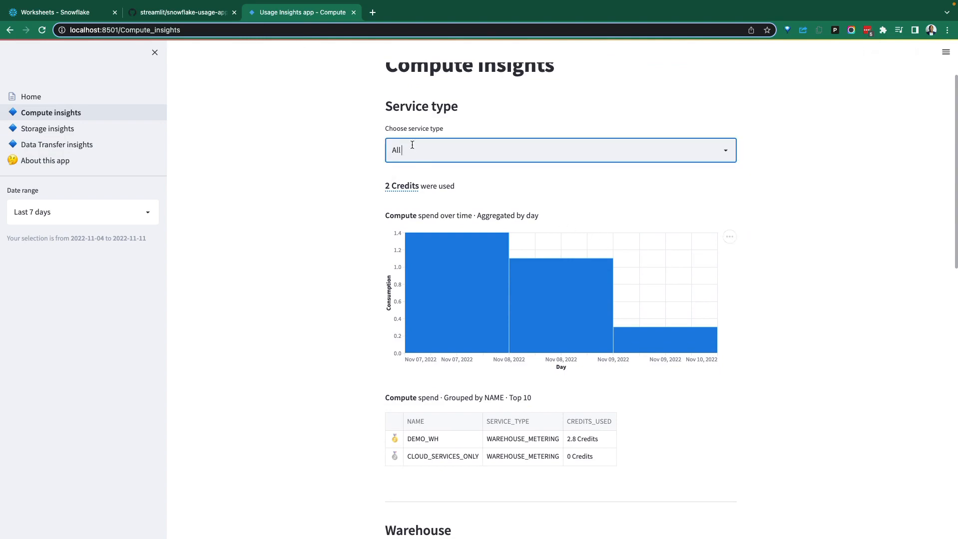
{"action": "left_click", "coordinate": [559, 151]}
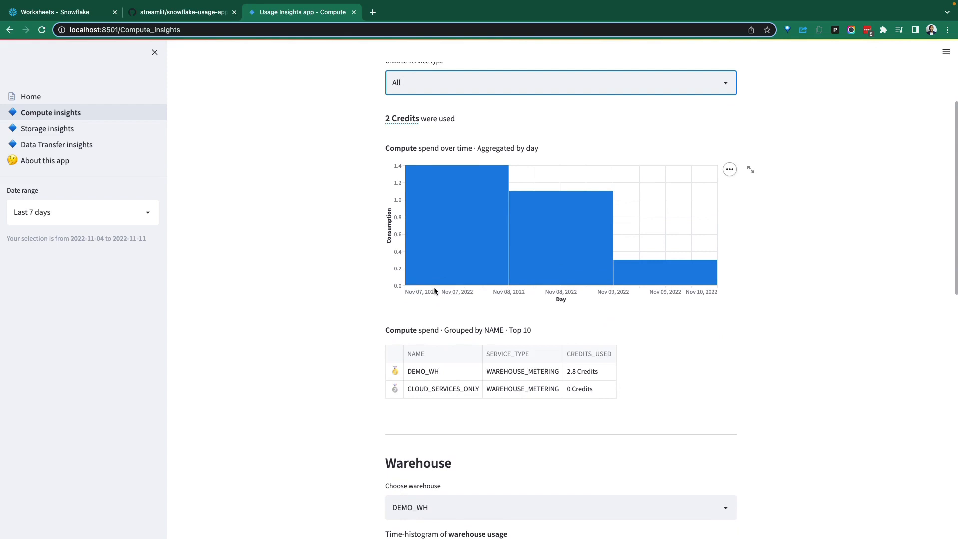
{"action": "mouse_move", "coordinate": [469, 288]}
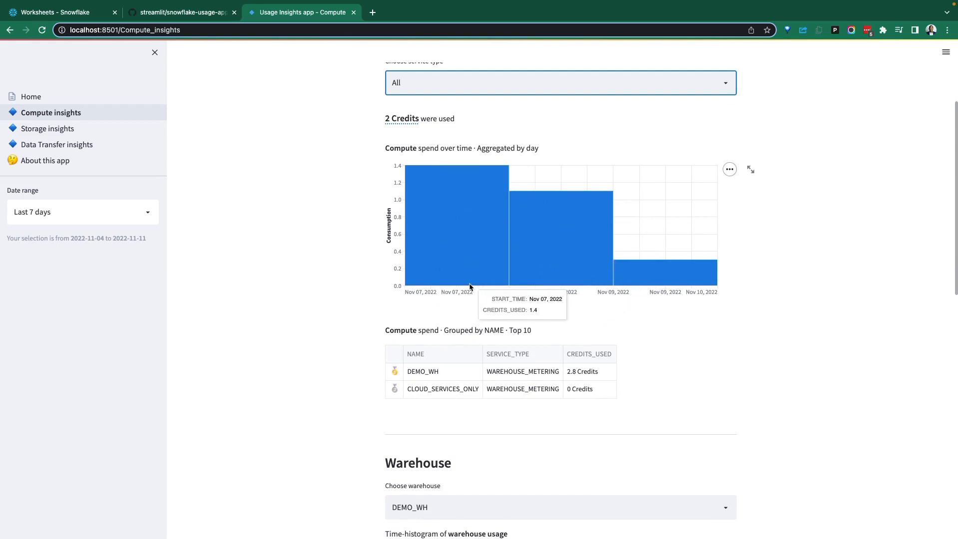
{"action": "mouse_move", "coordinate": [670, 261]}
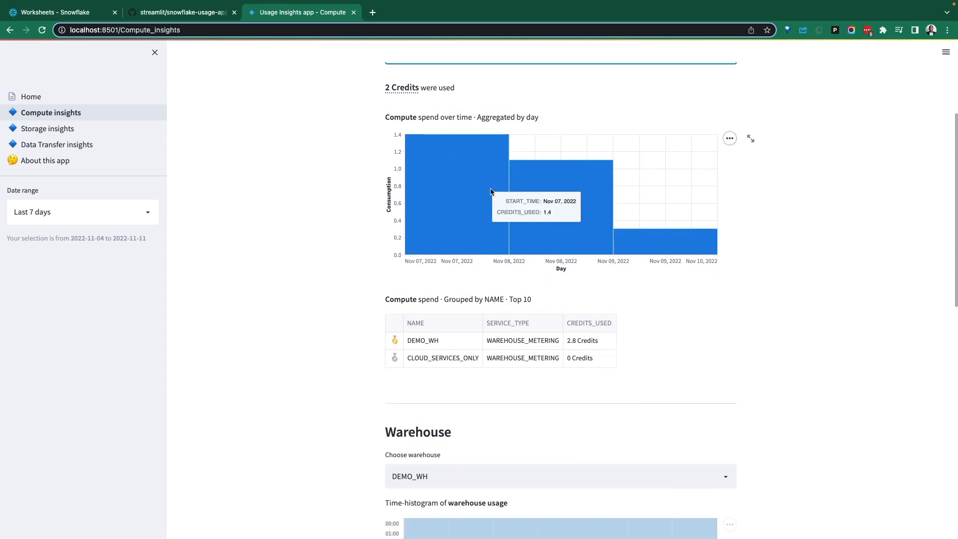
{"action": "left_click", "coordinate": [728, 138]}
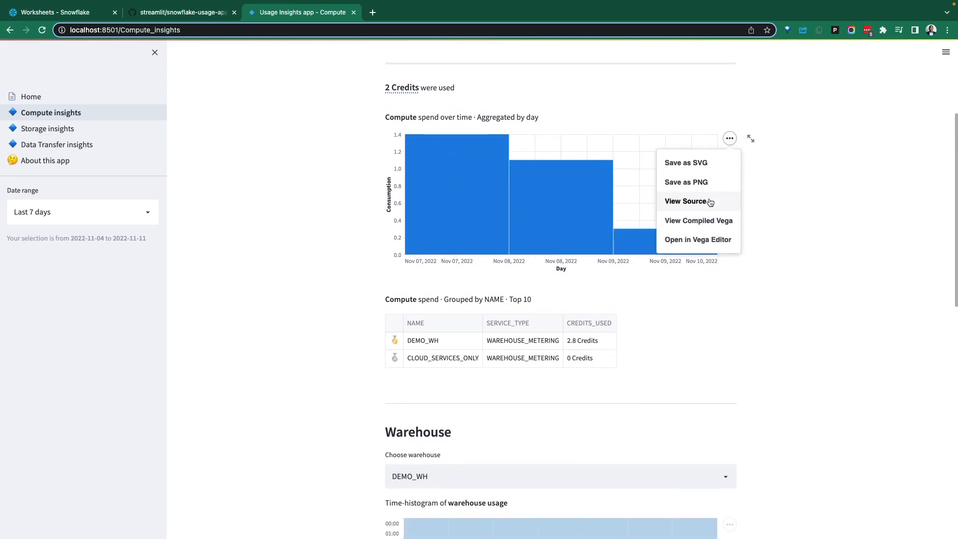
{"action": "scroll", "scroll_direction": "down", "scroll_amount": 3}
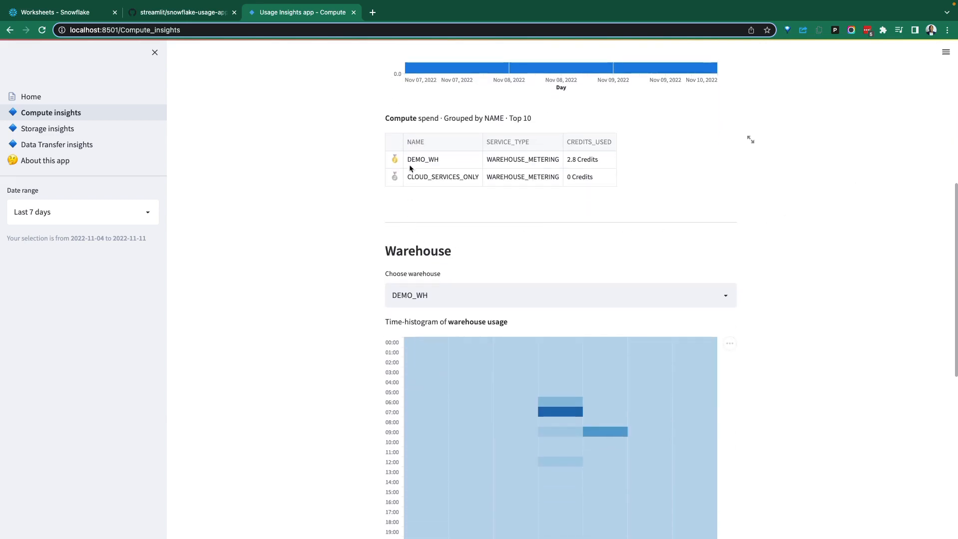
{"action": "left_click", "coordinate": [422, 159]}
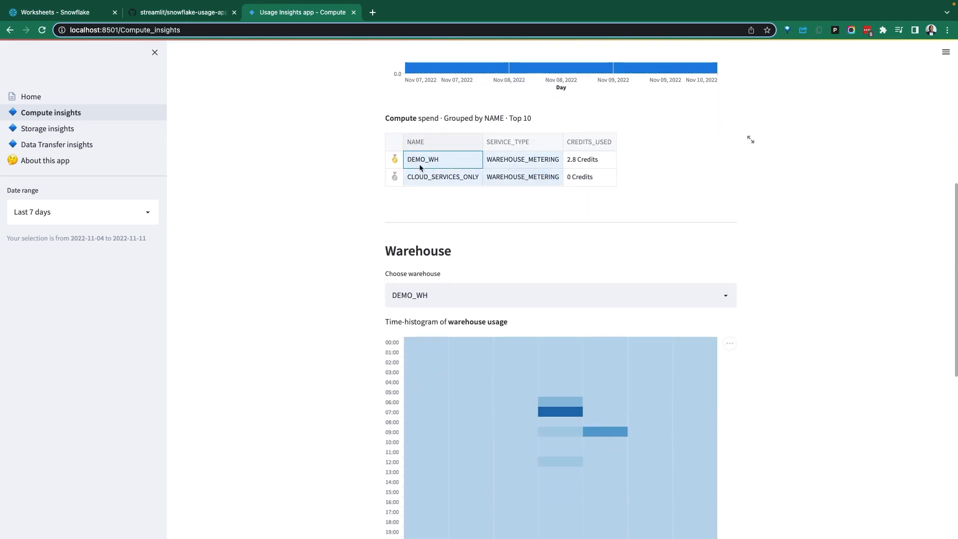
{"action": "mouse_move", "coordinate": [627, 194]}
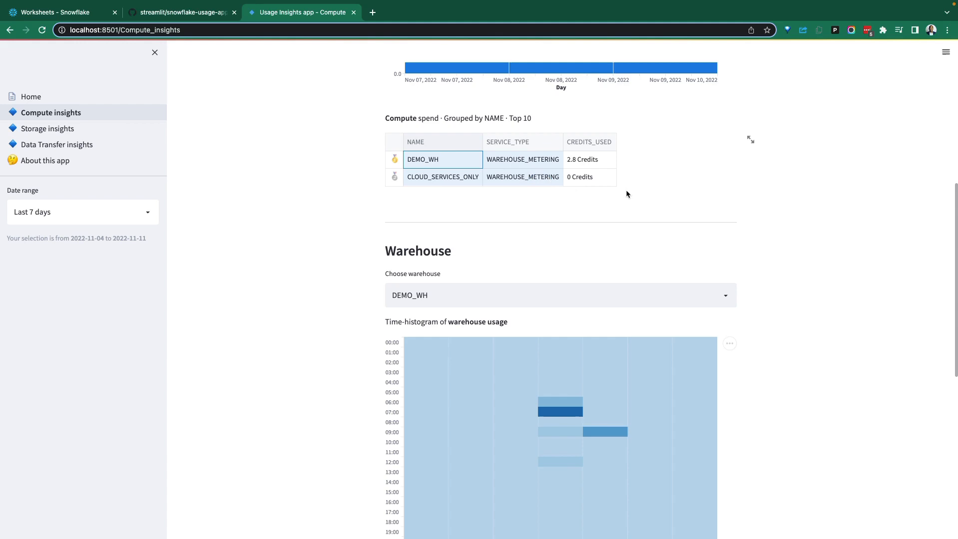
{"action": "scroll", "scroll_direction": "down", "scroll_amount": 3}
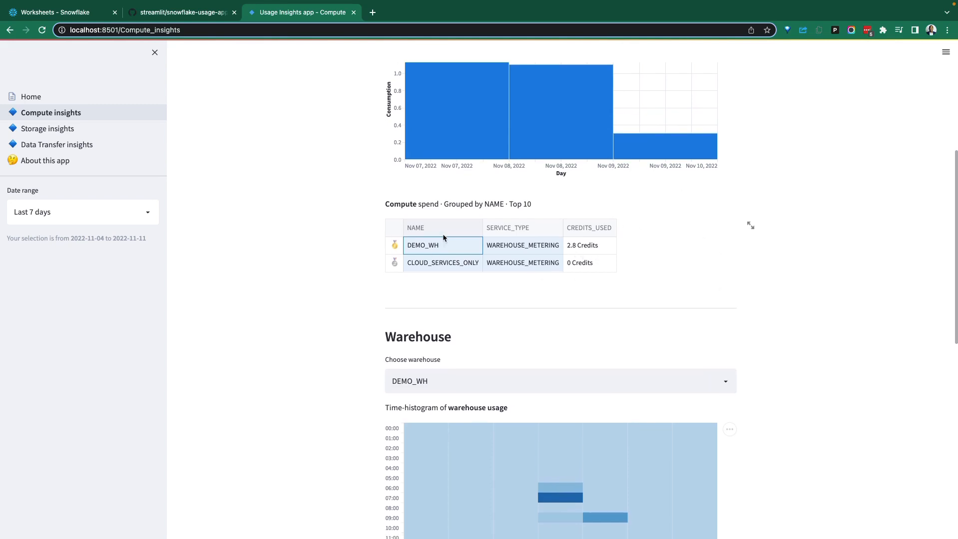
{"action": "scroll", "scroll_direction": "down", "scroll_amount": 3}
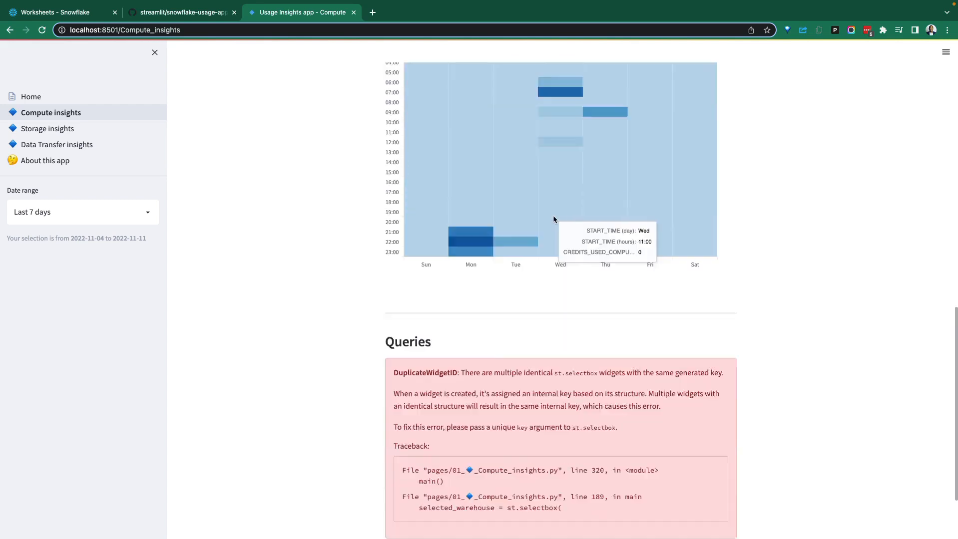
Scroll past the heatmap to the Queries DuplicateWidgetID error, then open Storage insights
{"action": "scroll", "scroll_direction": "up", "scroll_amount": 3}
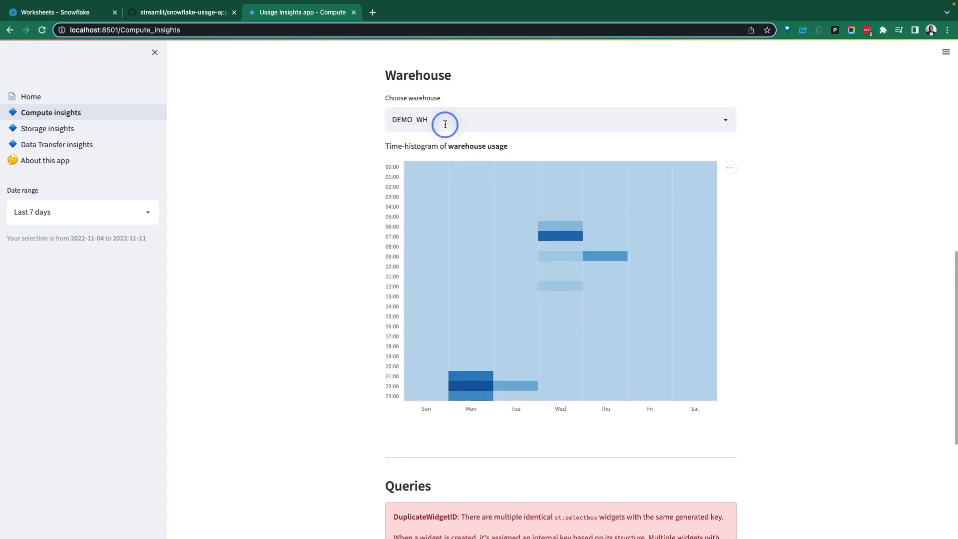
{"action": "mouse_move", "coordinate": [471, 385]}
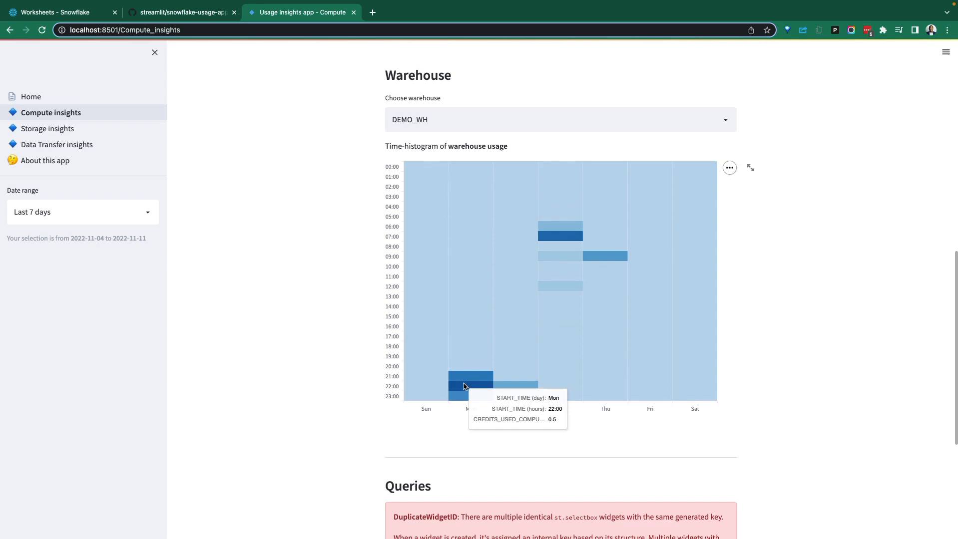
{"action": "mouse_move", "coordinate": [561, 246]}
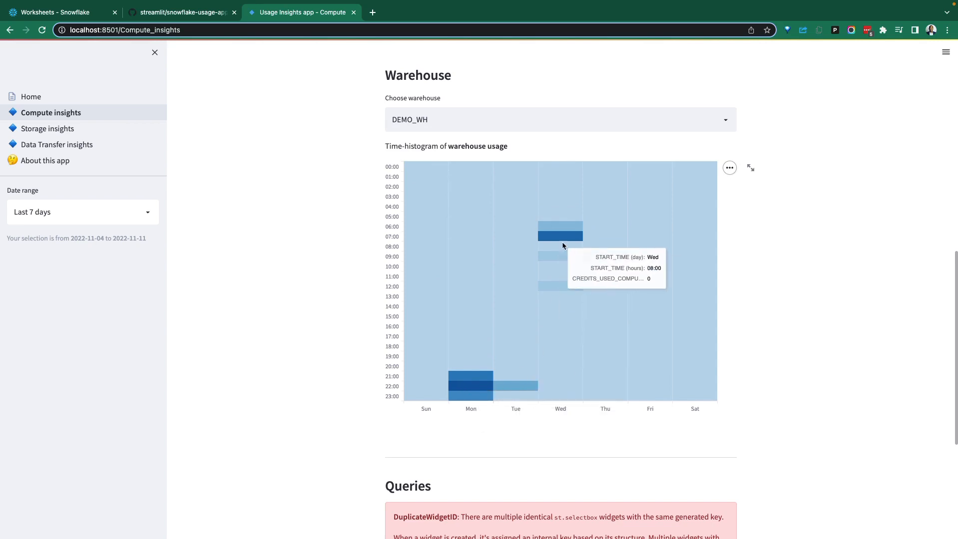
{"action": "mouse_move", "coordinate": [654, 238]}
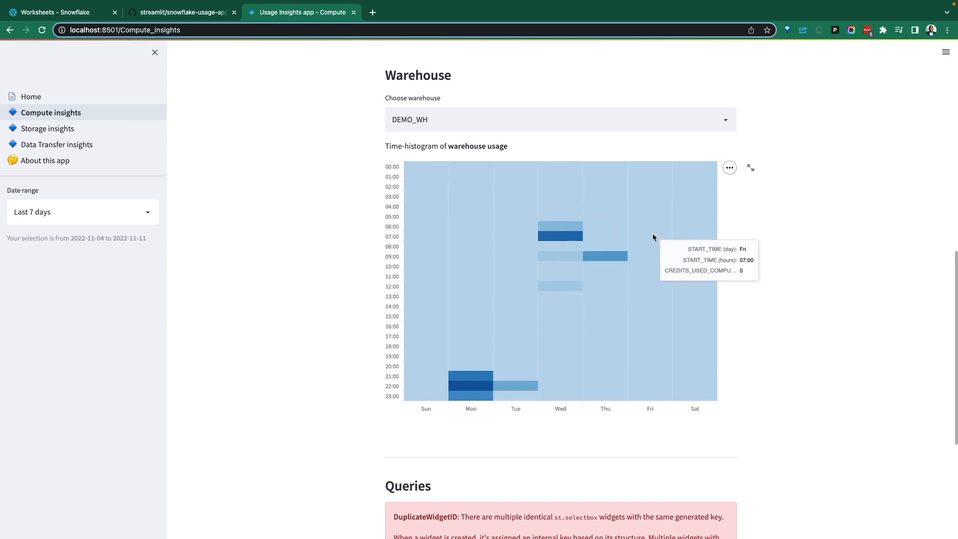
{"action": "scroll", "scroll_direction": "down", "scroll_amount": 3}
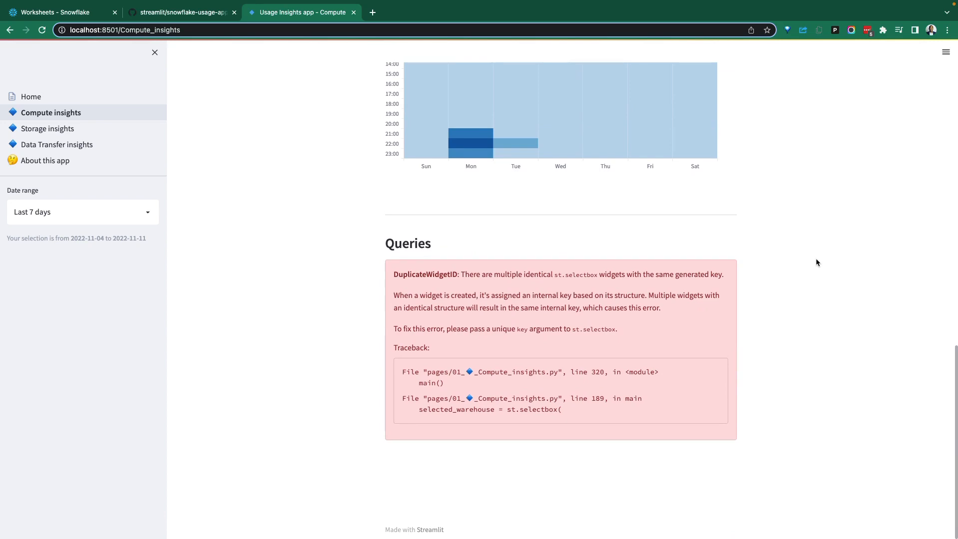
{"action": "mouse_move", "coordinate": [420, 284]}
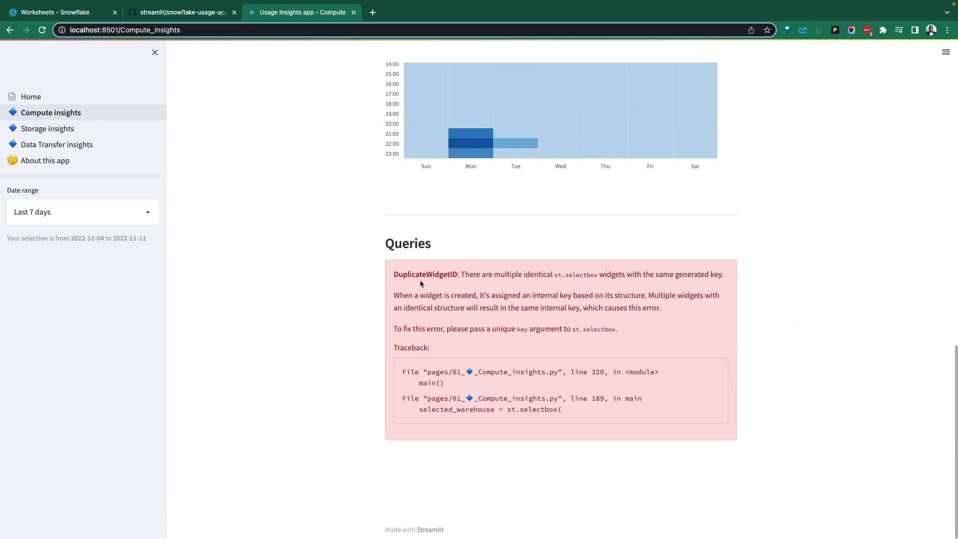
{"action": "mouse_move", "coordinate": [572, 364]}
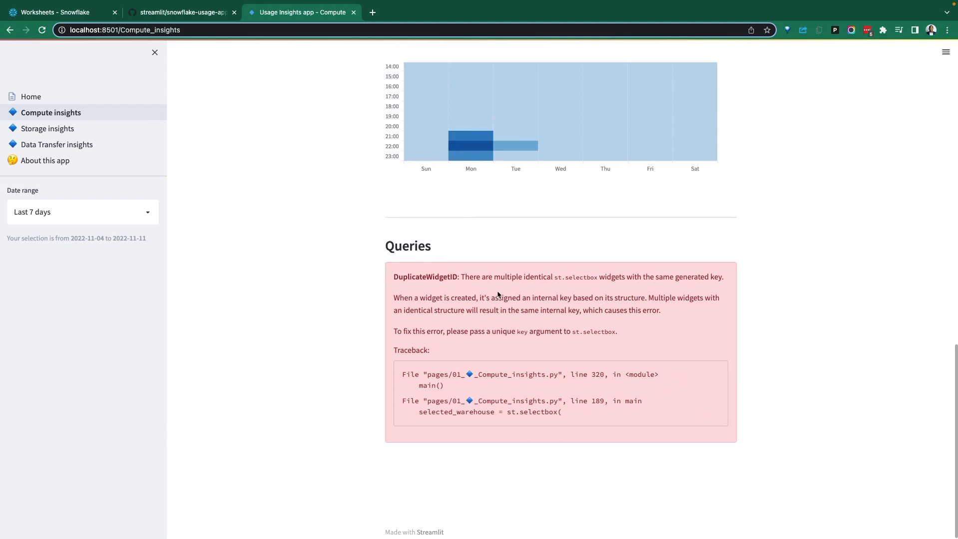
{"action": "left_click", "coordinate": [47, 129]}
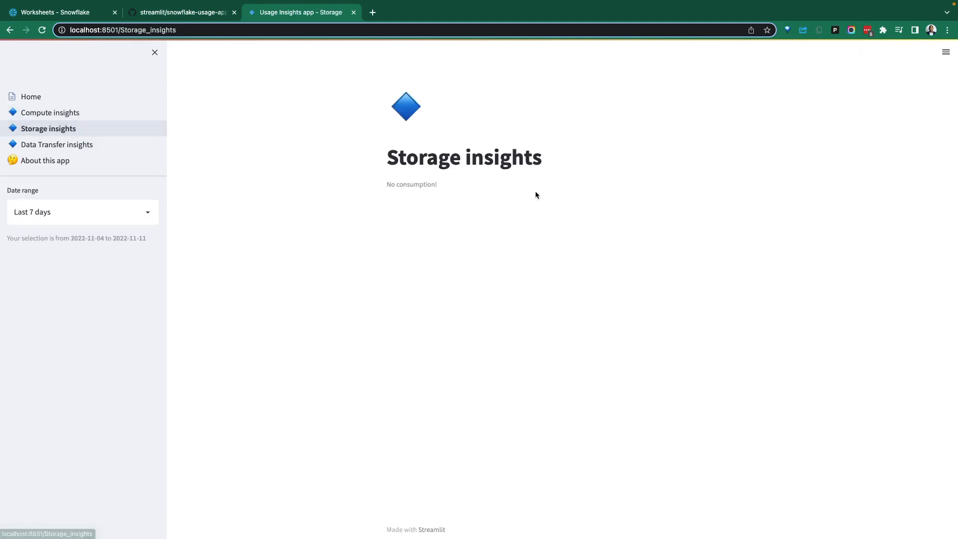
{"action": "mouse_move", "coordinate": [443, 194]}
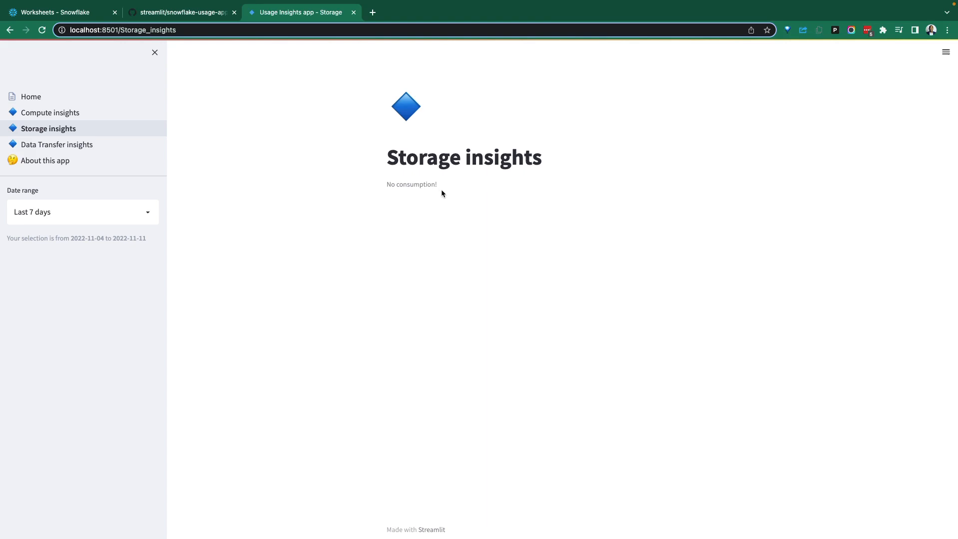
{"action": "mouse_move", "coordinate": [112, 50]}
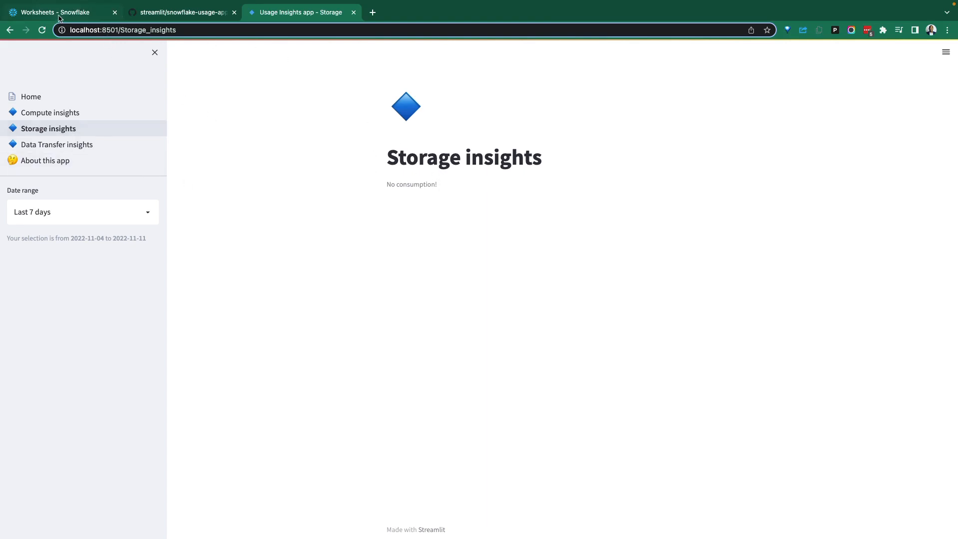
Switch to the Snowflake console tab showing the Databases list
{"action": "left_click", "coordinate": [58, 12]}
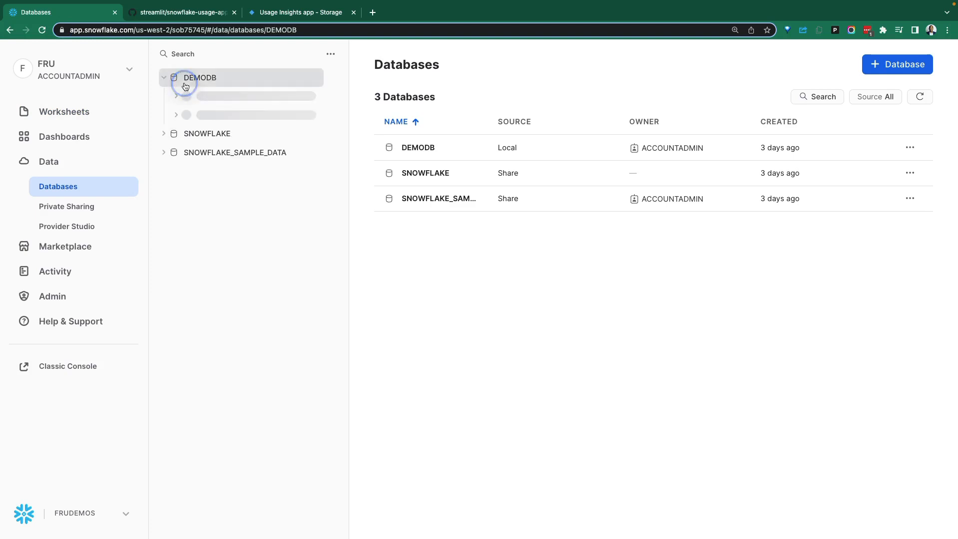
View the DEMODB.PUBLIC AGGREGATEDTASKHISTORY table details, then return to the Usage Insights app
{"action": "left_click", "coordinate": [209, 115]}
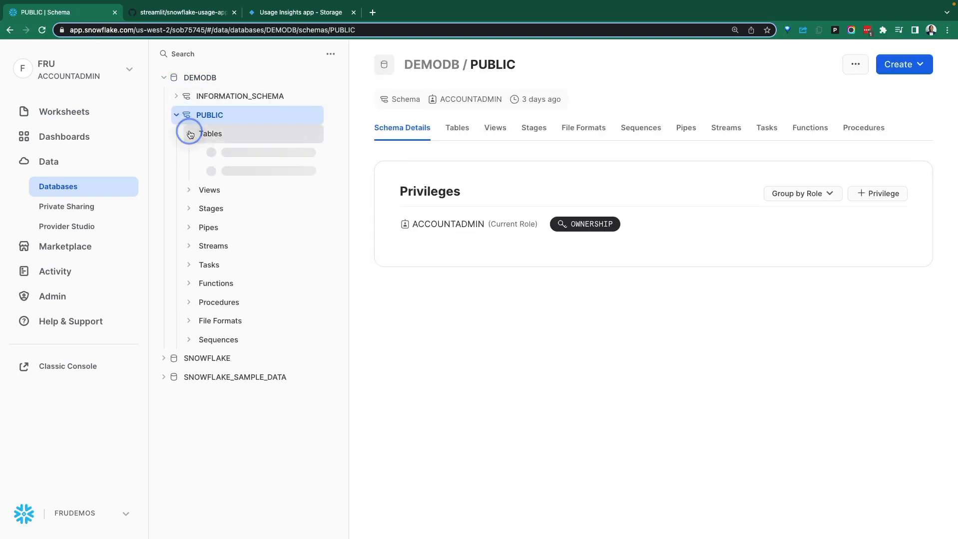
{"action": "left_click", "coordinate": [189, 133]}
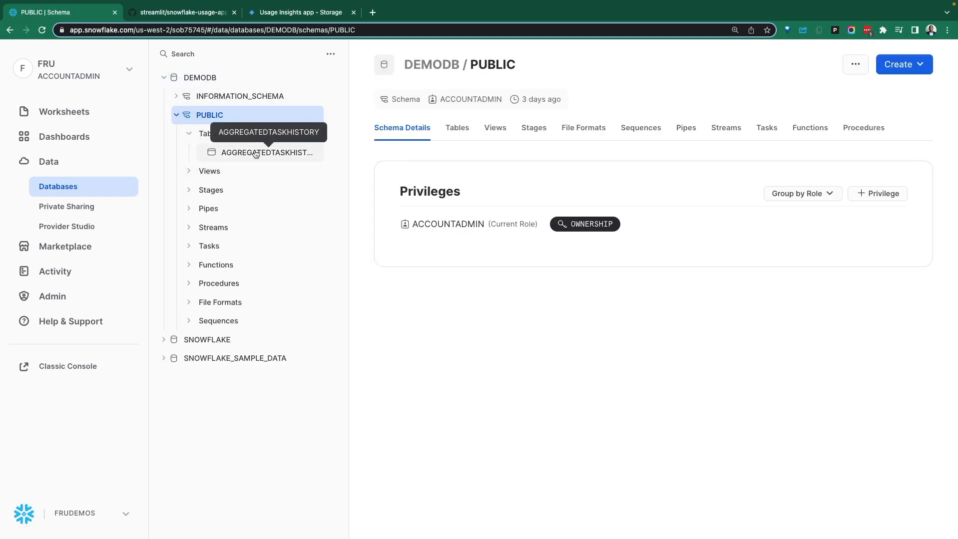
{"action": "left_click", "coordinate": [266, 153]}
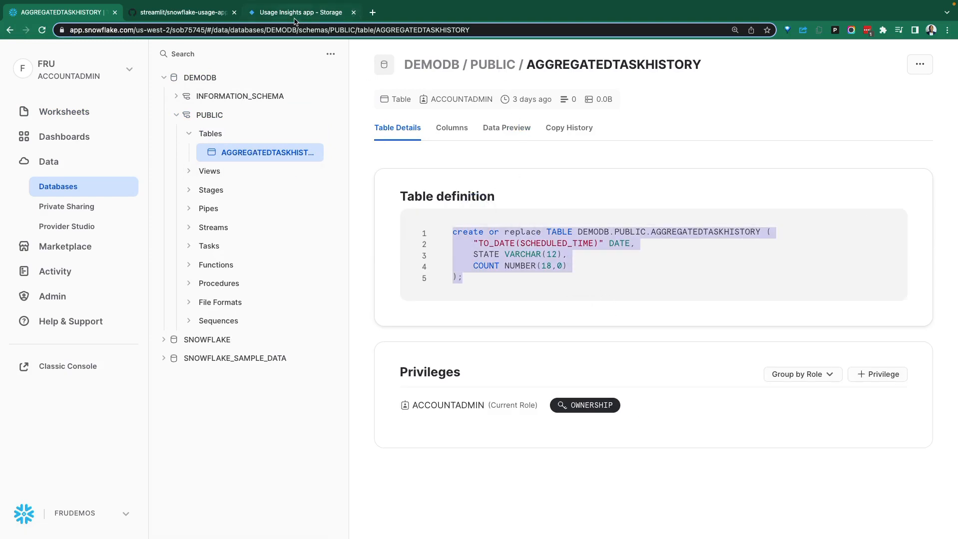
{"action": "left_click", "coordinate": [299, 12]}
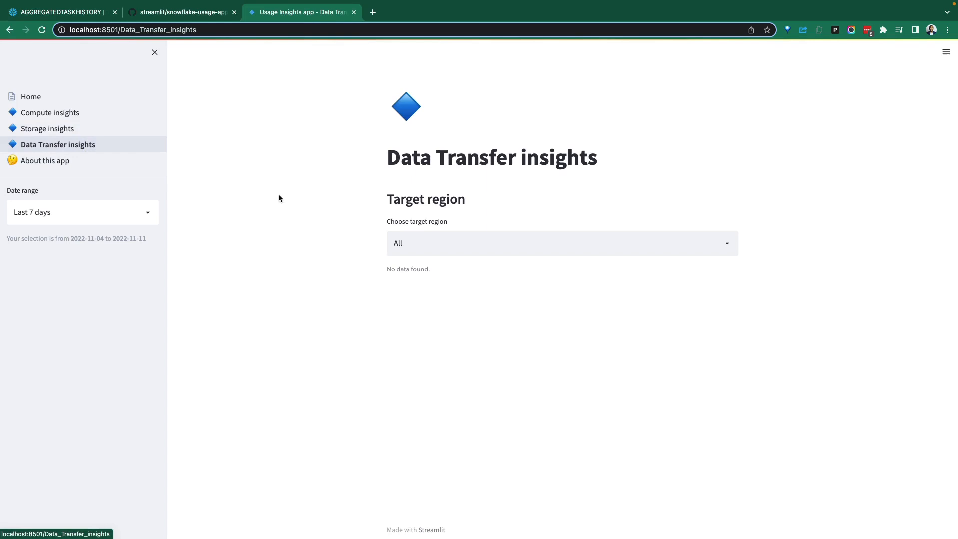
Set the date range to All time and check the Data Transfer and Storage insights pages
{"action": "left_click", "coordinate": [556, 243]}
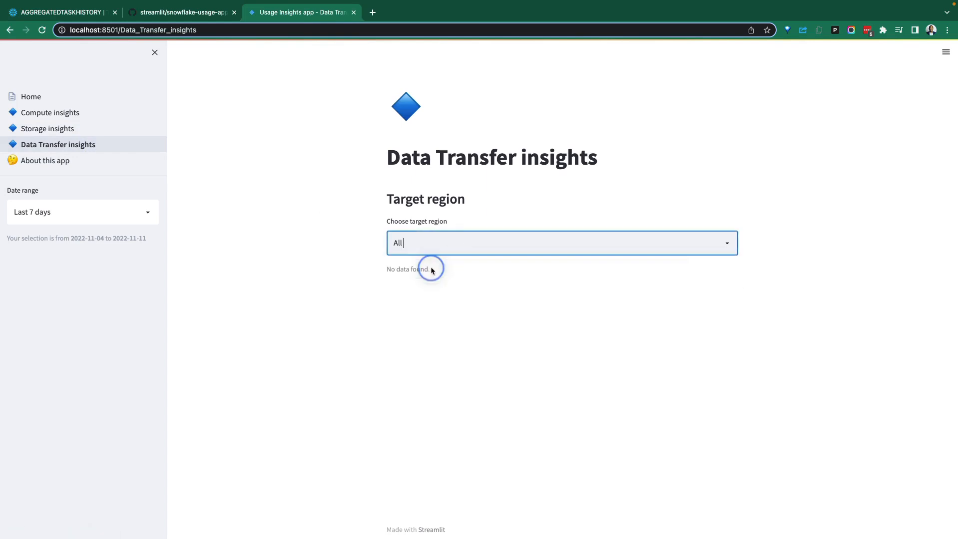
{"action": "mouse_move", "coordinate": [452, 224]}
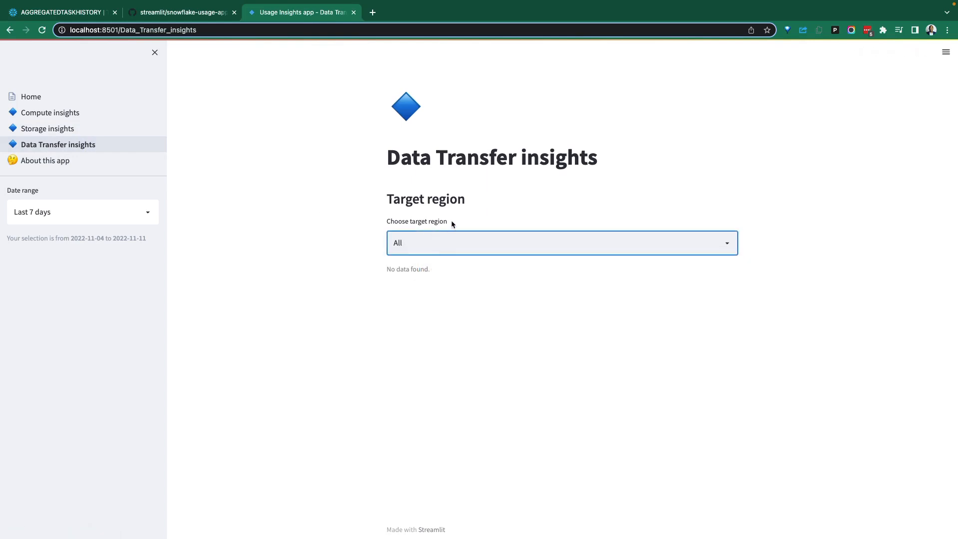
{"action": "left_click", "coordinate": [83, 212]}
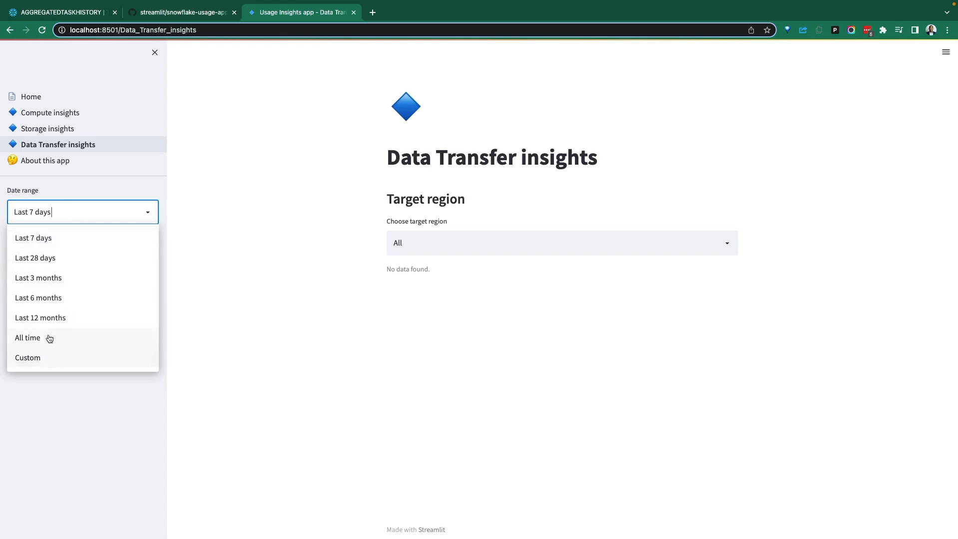
{"action": "left_click", "coordinate": [27, 338]}
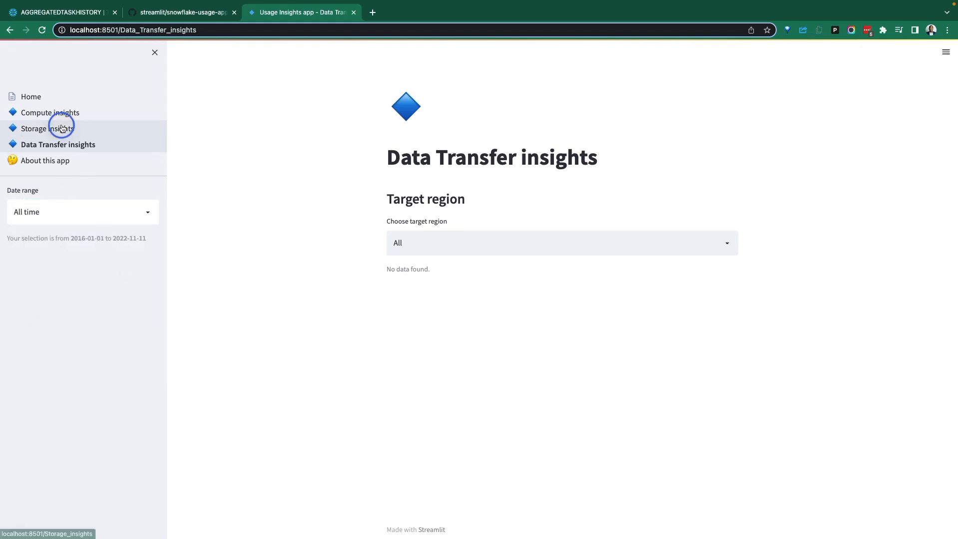
{"action": "left_click", "coordinate": [48, 129]}
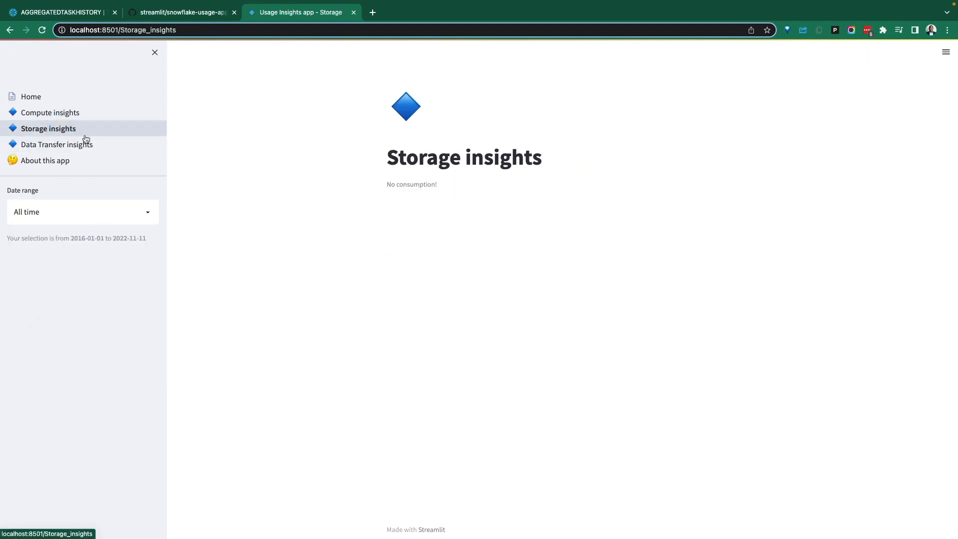
{"action": "left_click", "coordinate": [82, 212]}
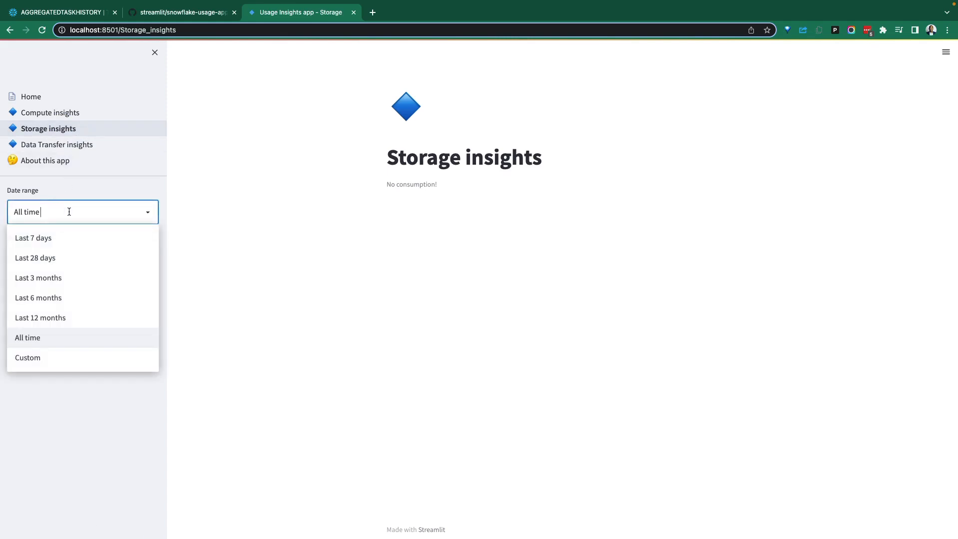
{"action": "mouse_move", "coordinate": [67, 318]}
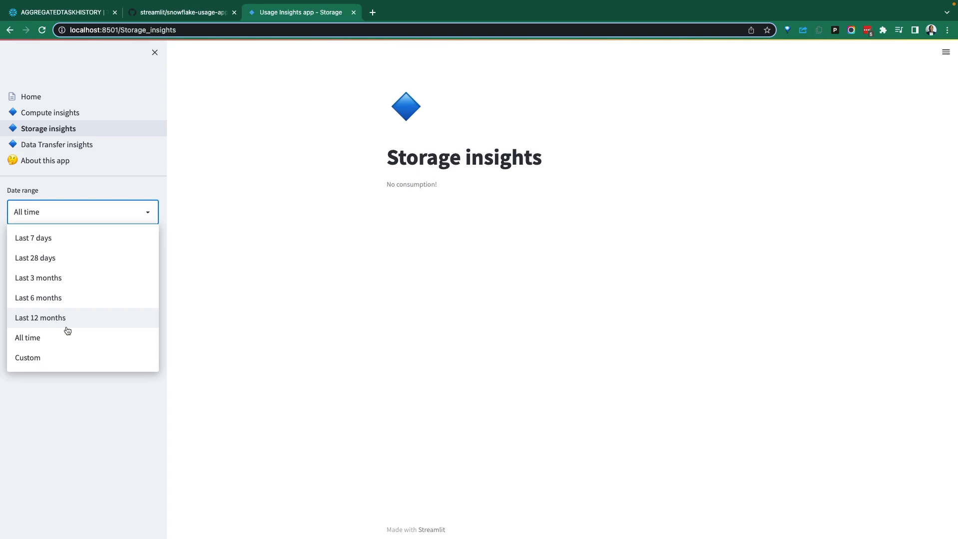
{"action": "mouse_move", "coordinate": [128, 287]}
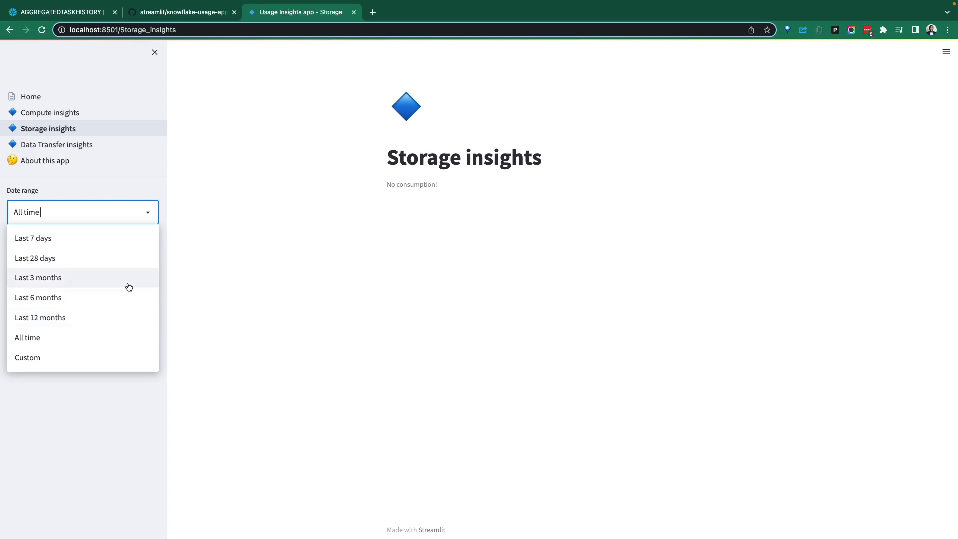
{"action": "mouse_move", "coordinate": [318, 237]}
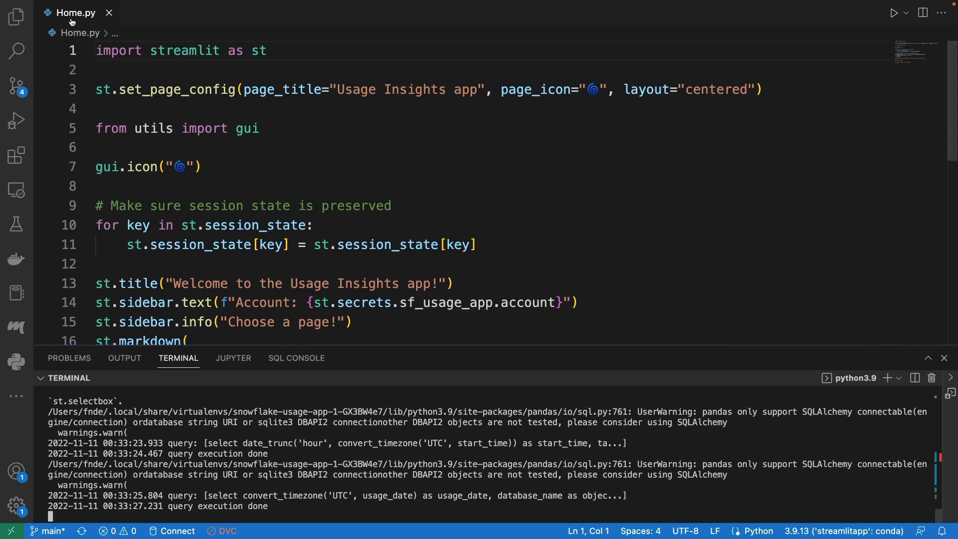
Open 01_Compute_insights.py from the pages folder and hide the sidebar
{"action": "left_click", "coordinate": [16, 16]}
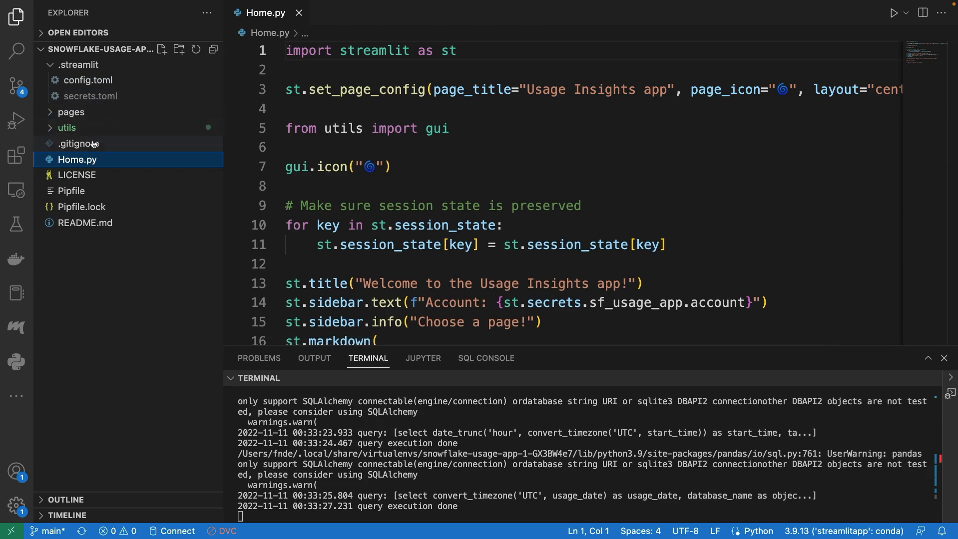
{"action": "mouse_move", "coordinate": [72, 113]}
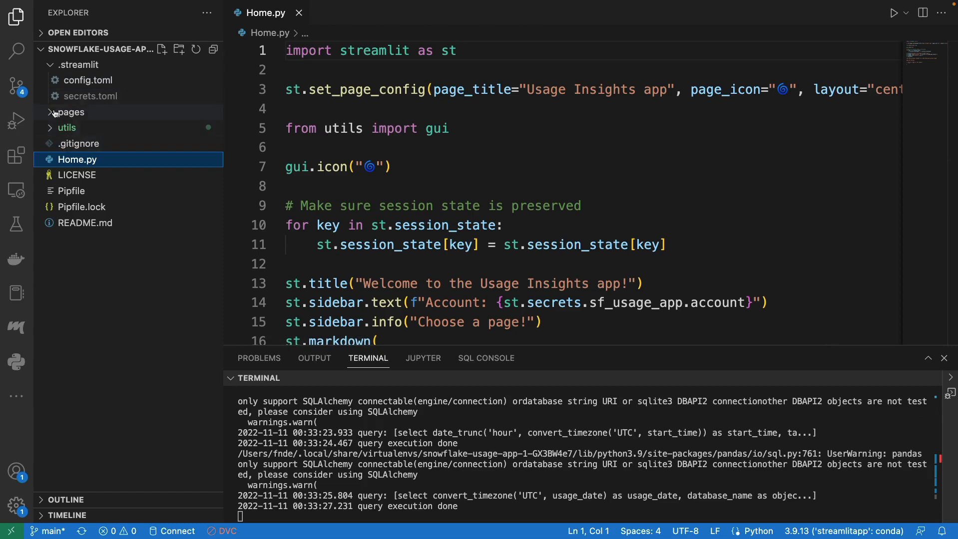
{"action": "left_click", "coordinate": [66, 128]}
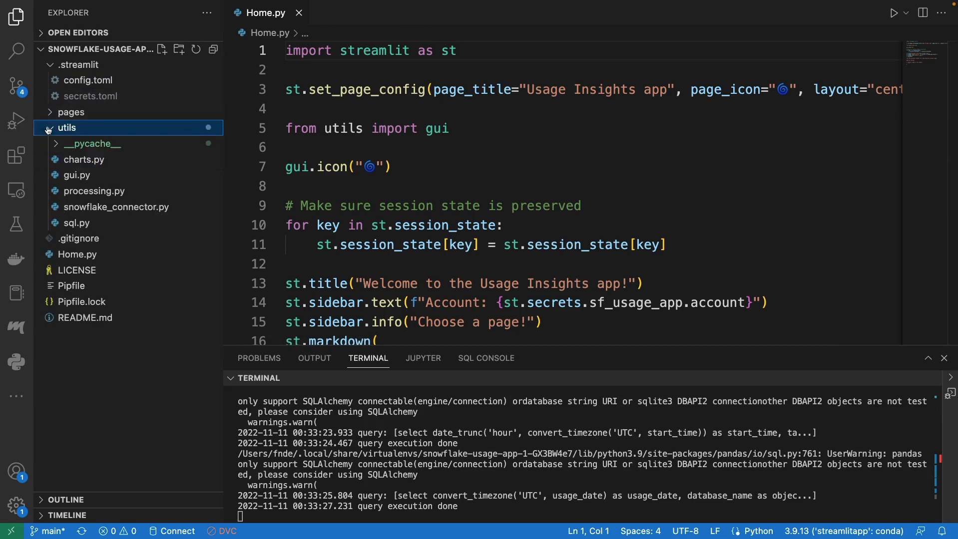
{"action": "left_click", "coordinate": [66, 128]}
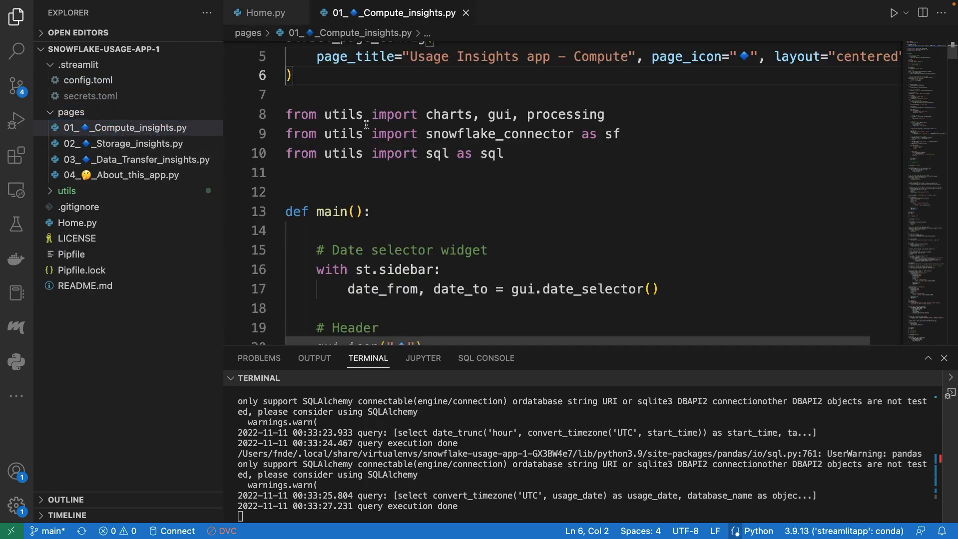
{"action": "left_click", "coordinate": [16, 16]}
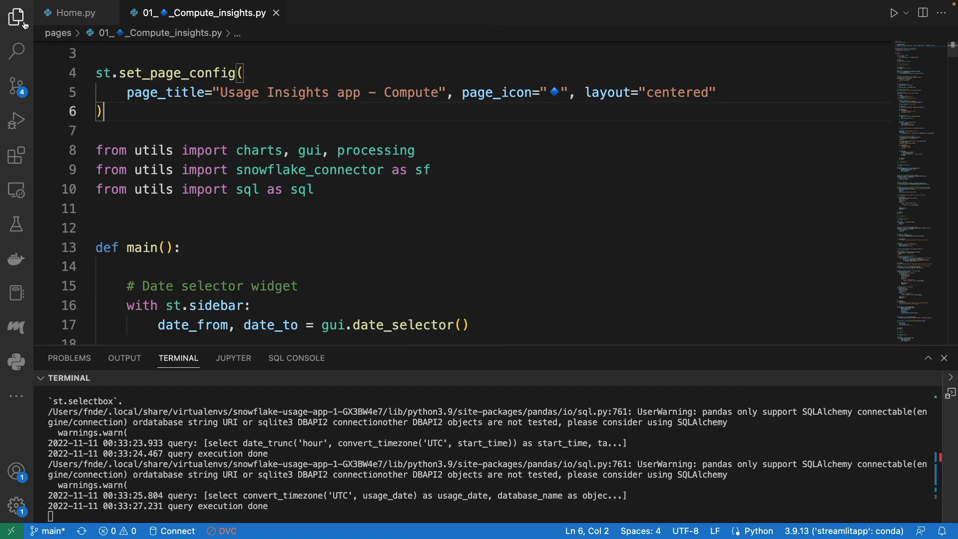
Scroll 01_Compute_insights.py down to line 321, then show the Explorer file tree
{"action": "scroll", "scroll_direction": "down", "scroll_amount": 3}
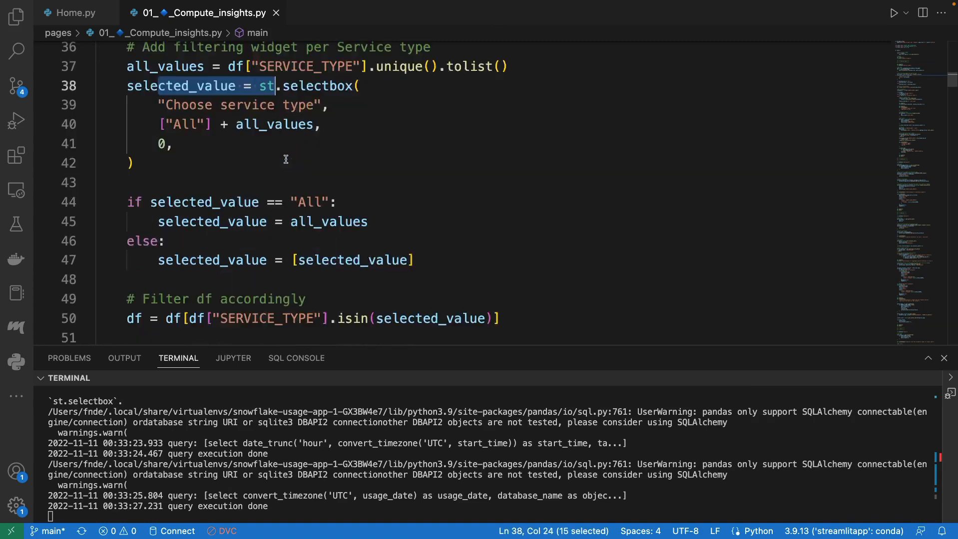
{"action": "scroll", "scroll_direction": "down", "scroll_amount": 3}
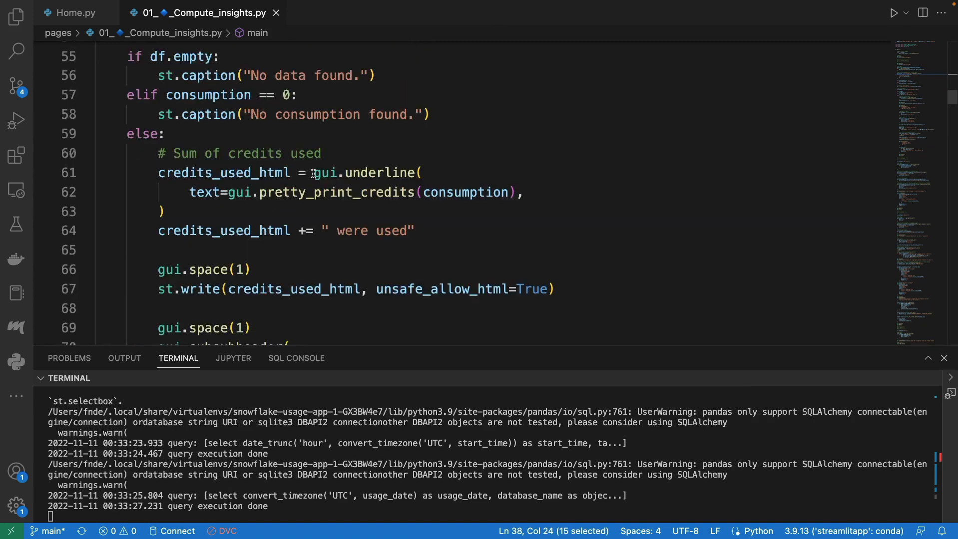
{"action": "scroll", "scroll_direction": "down", "scroll_amount": 3}
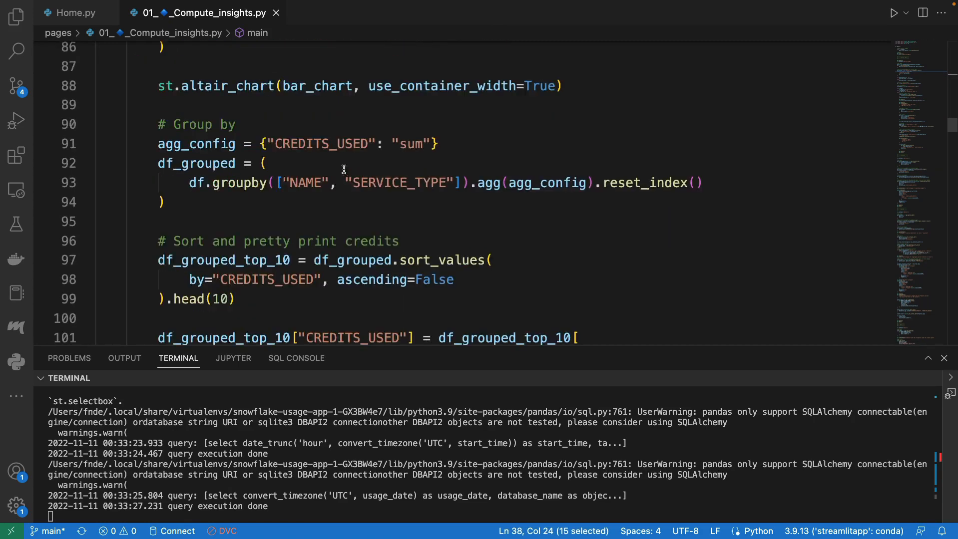
{"action": "scroll", "scroll_direction": "down", "scroll_amount": 3}
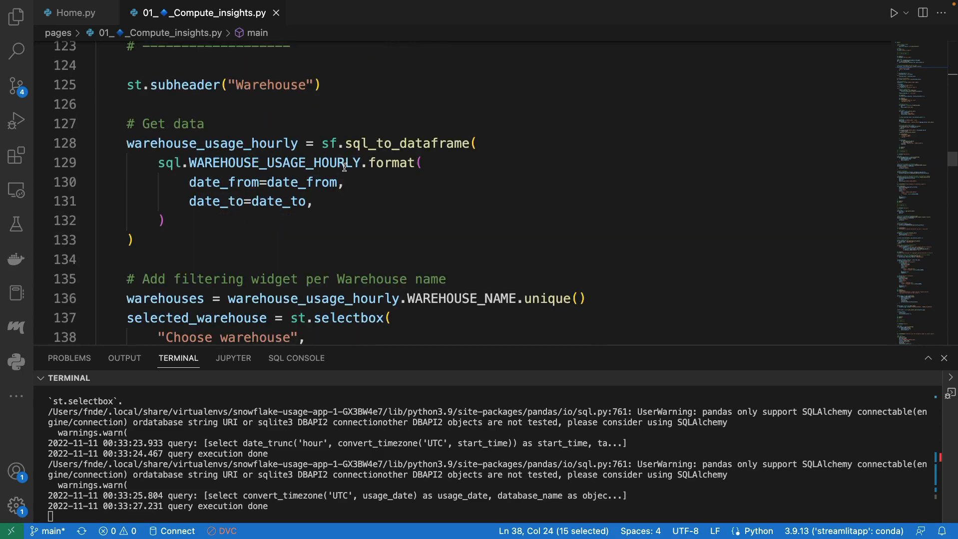
{"action": "scroll", "scroll_direction": "down", "scroll_amount": 3}
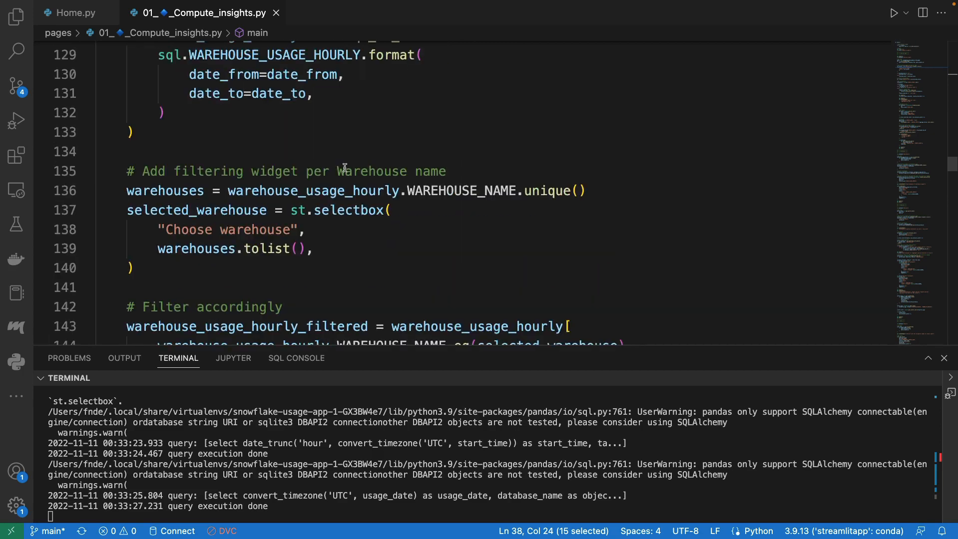
{"action": "scroll", "scroll_direction": "down", "scroll_amount": 3}
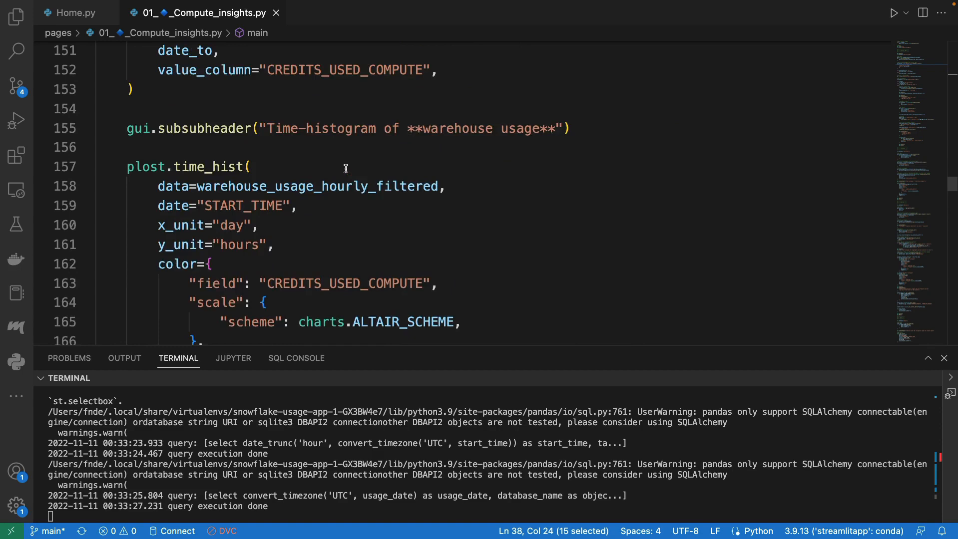
{"action": "scroll", "scroll_direction": "down", "scroll_amount": 3}
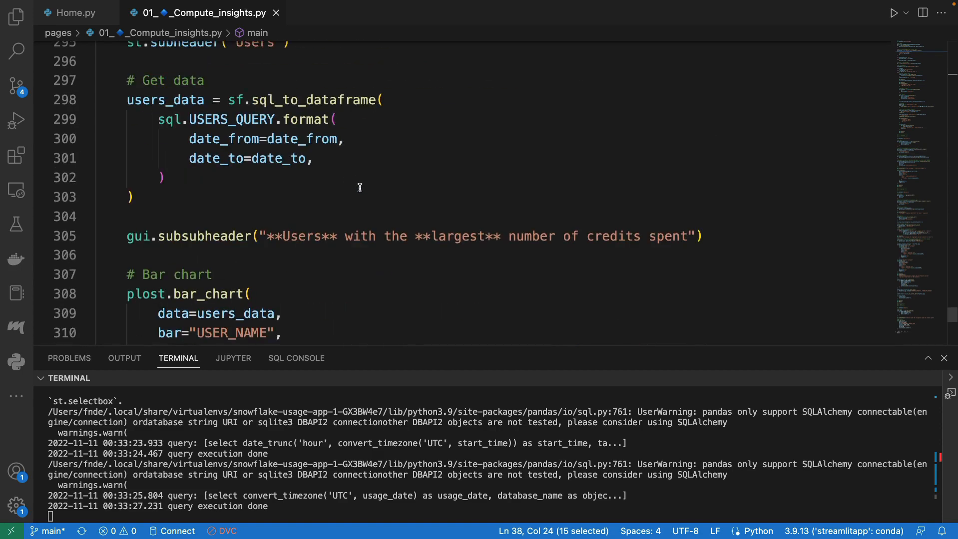
{"action": "left_click", "coordinate": [16, 17]}
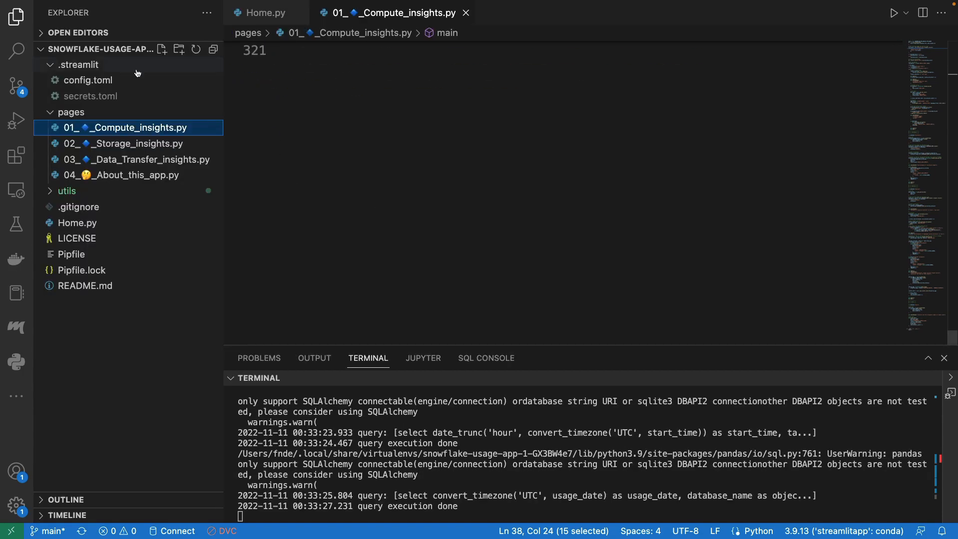
Collapse pages, expand utils, skim processing.py and open sql.py
{"action": "left_click", "coordinate": [72, 111]}
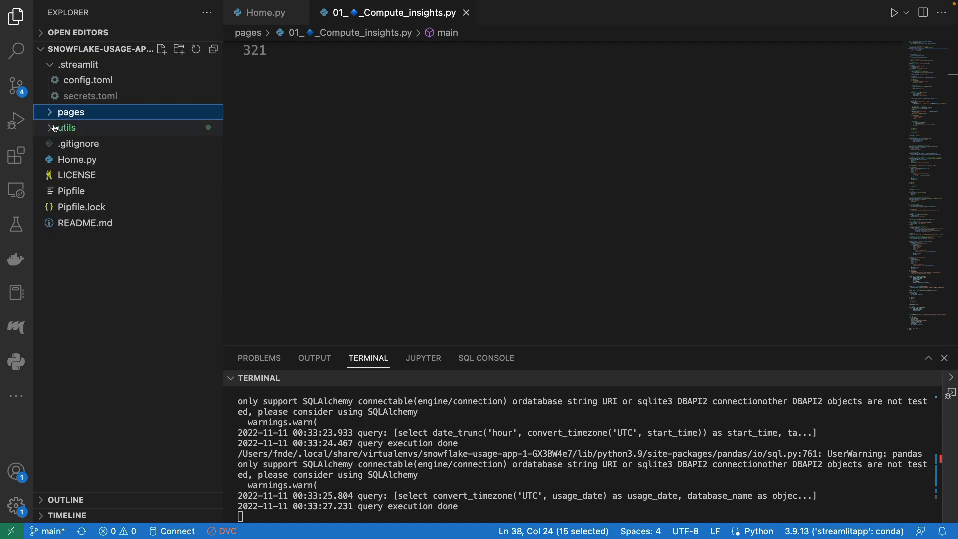
{"action": "left_click", "coordinate": [65, 128]}
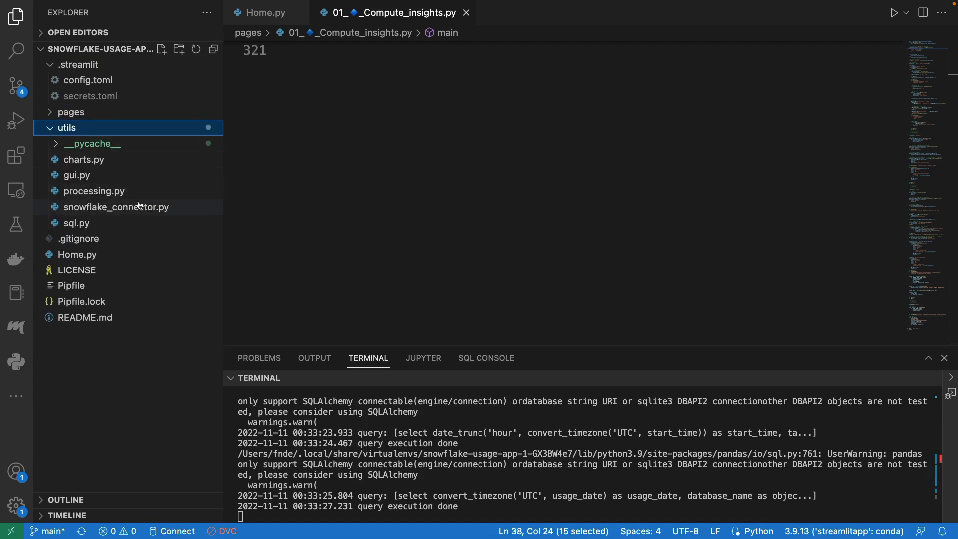
{"action": "mouse_move", "coordinate": [103, 208]}
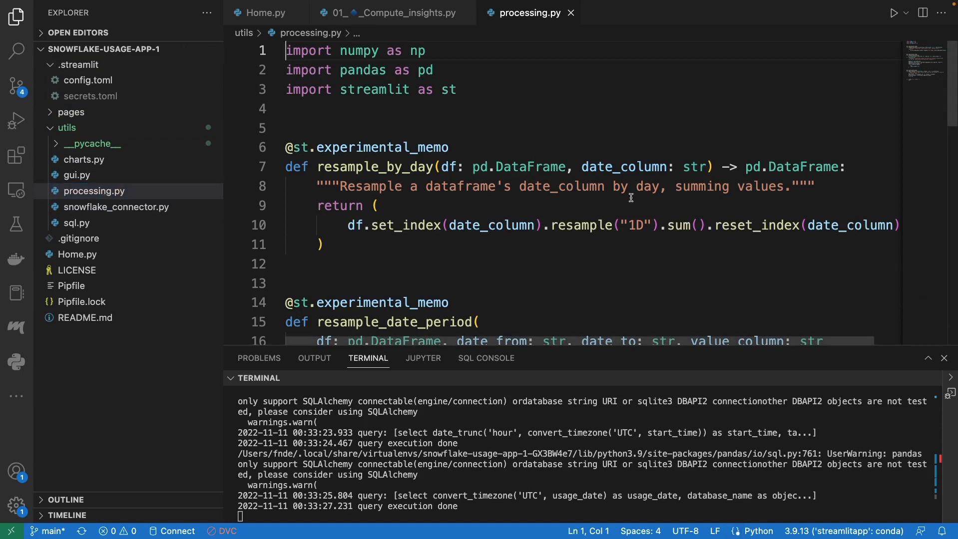
{"action": "scroll", "scroll_direction": "down", "scroll_amount": 3}
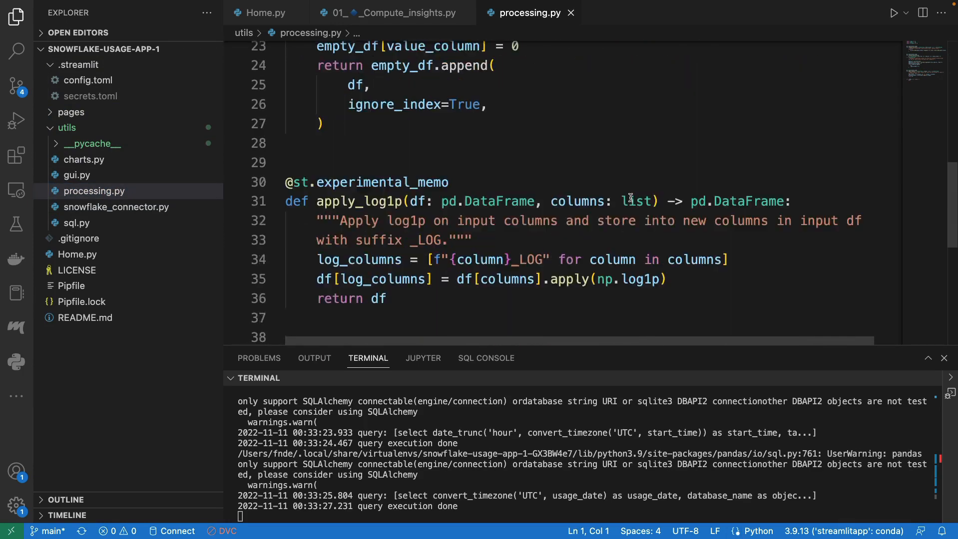
{"action": "left_click", "coordinate": [76, 223]}
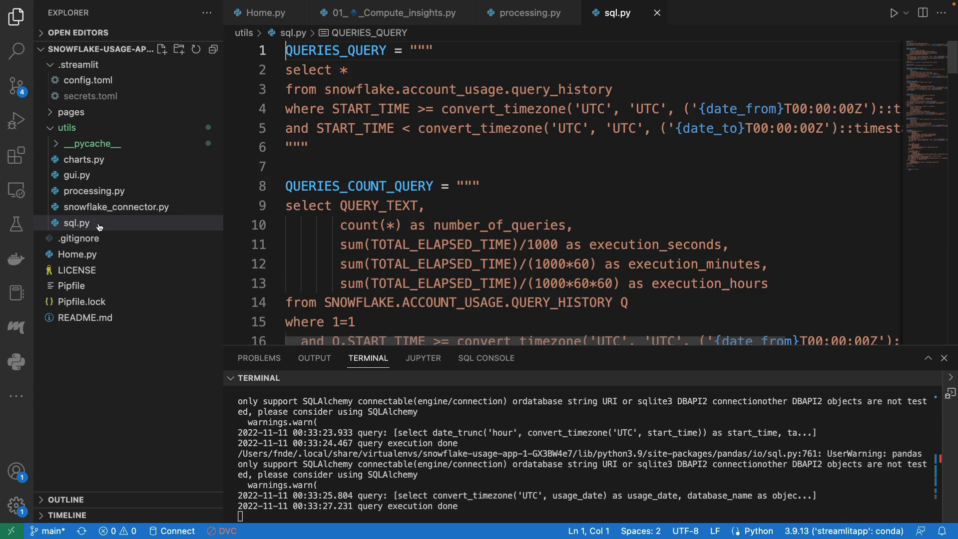
{"action": "mouse_move", "coordinate": [243, 33]}
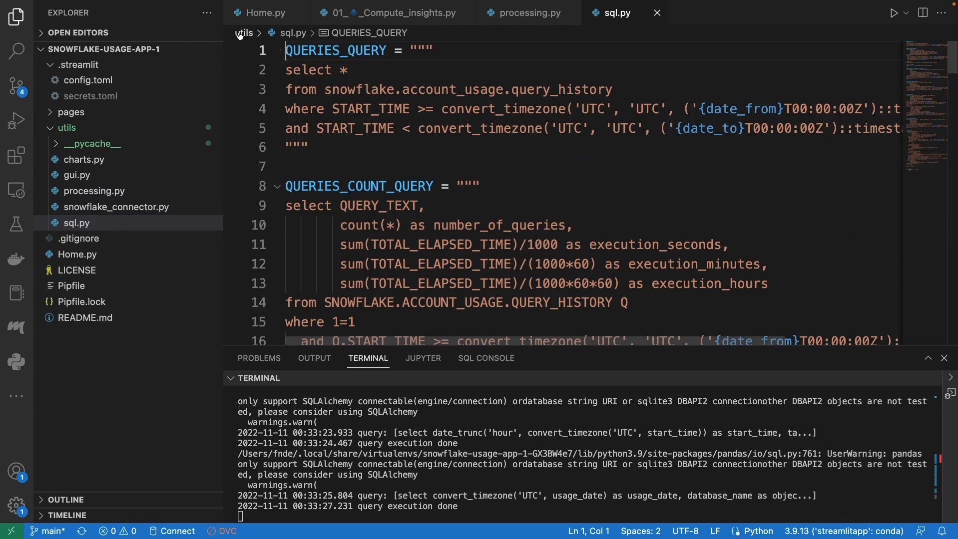
Highlight the query_history table name and scroll through sql.py's queries to the end
{"action": "left_click", "coordinate": [16, 16]}
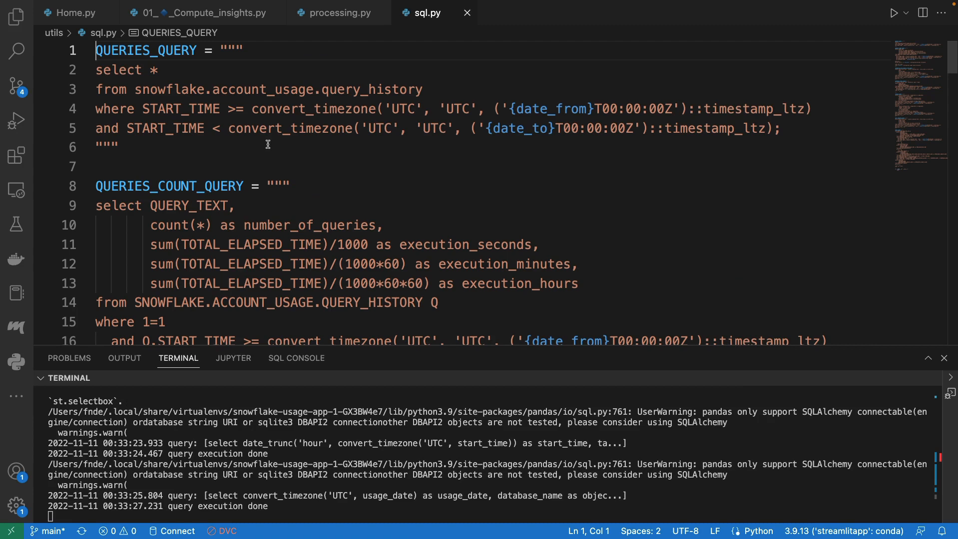
{"action": "left_click_drag", "start_coordinate": [237, 89], "coordinate": [399, 89]}
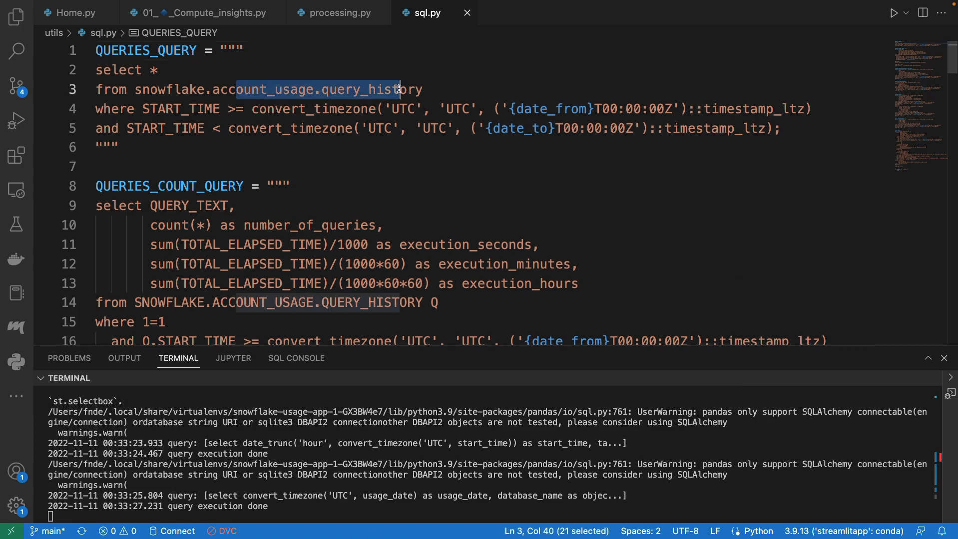
{"action": "scroll", "scroll_direction": "down", "scroll_amount": 3}
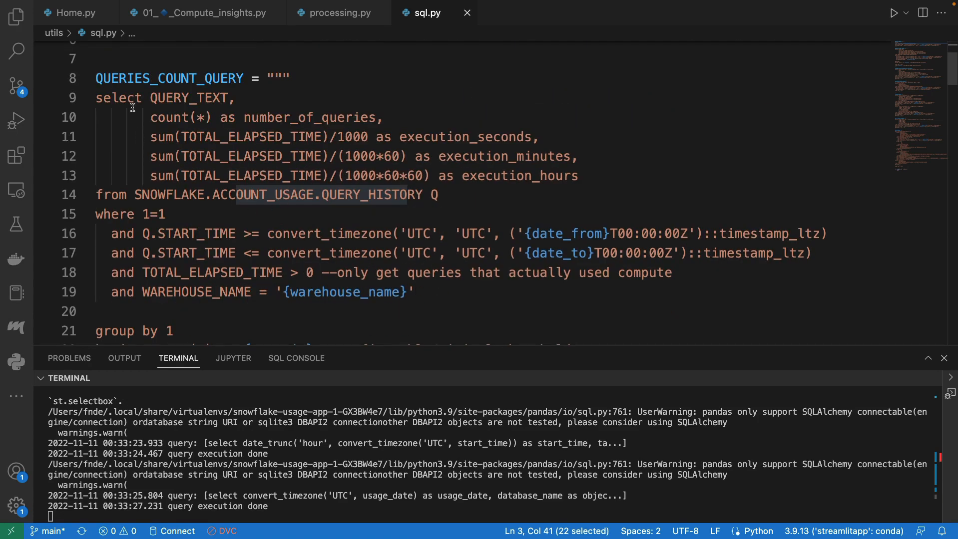
{"action": "left_click", "coordinate": [276, 194]}
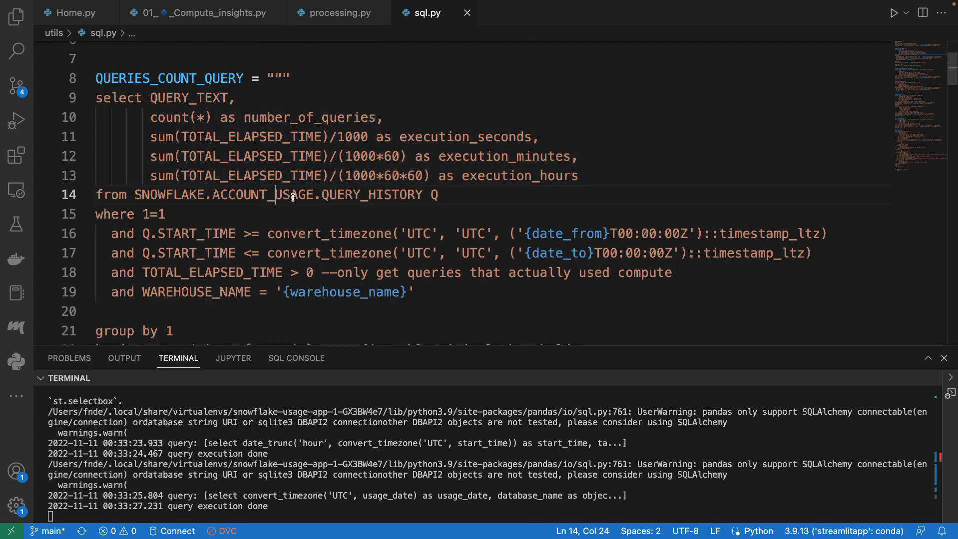
{"action": "scroll", "scroll_direction": "down", "scroll_amount": 3}
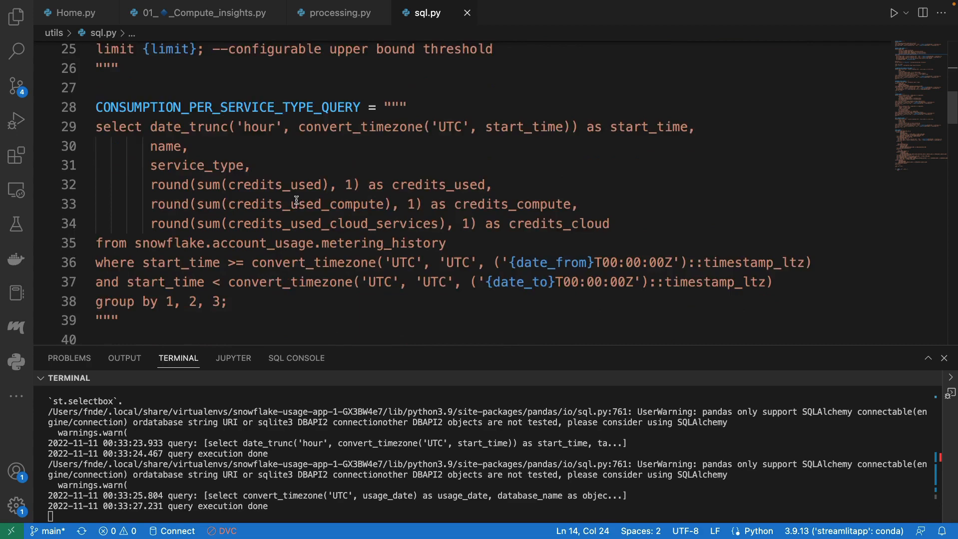
{"action": "scroll", "scroll_direction": "down", "scroll_amount": 3}
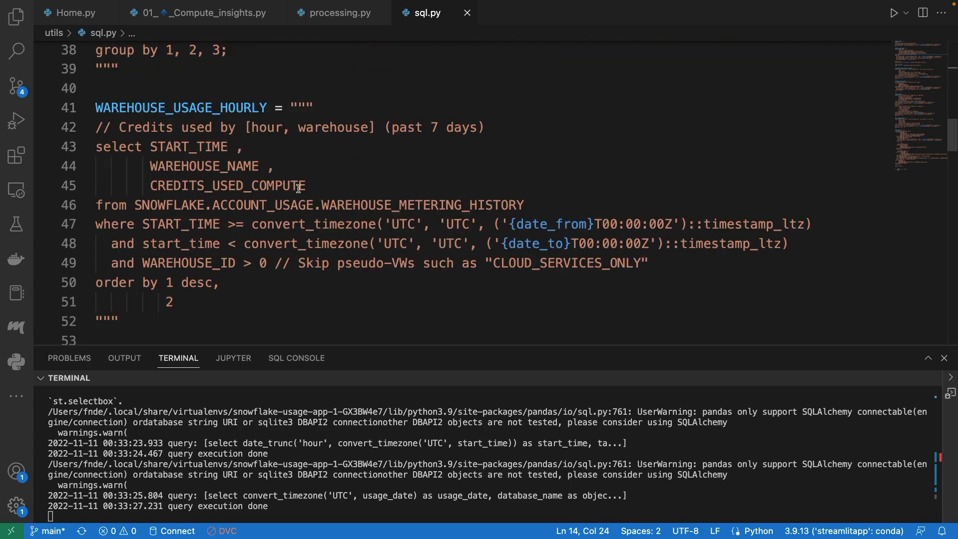
{"action": "mouse_move", "coordinate": [291, 183]}
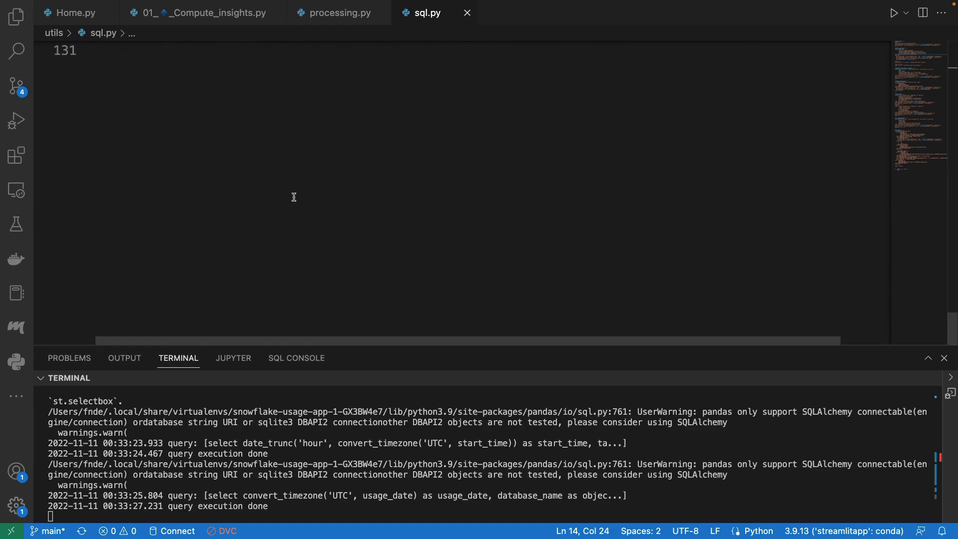
{"action": "scroll", "scroll_direction": "up", "scroll_amount": 3}
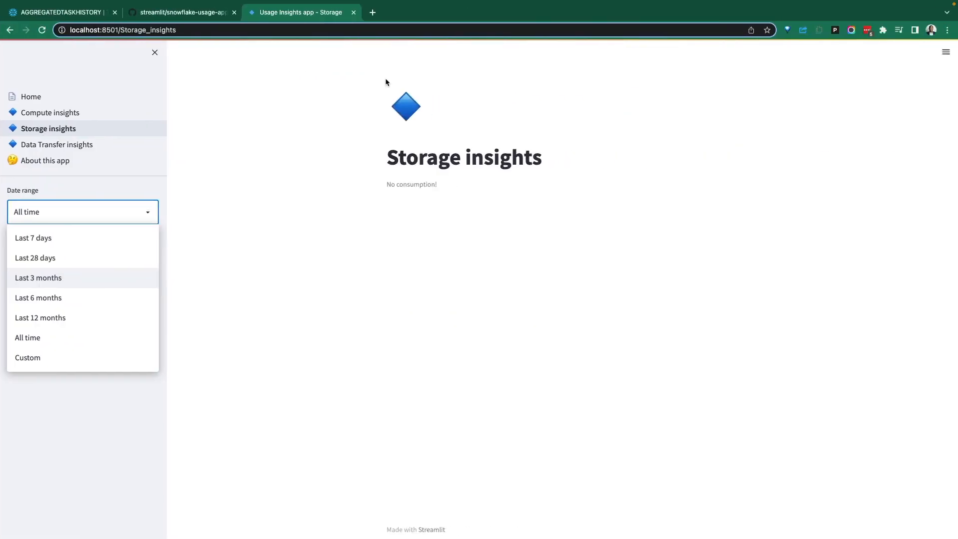
Switch to the streamlit/snowflake-usage-app GitHub tab and scroll down its README
{"action": "left_click", "coordinate": [181, 11]}
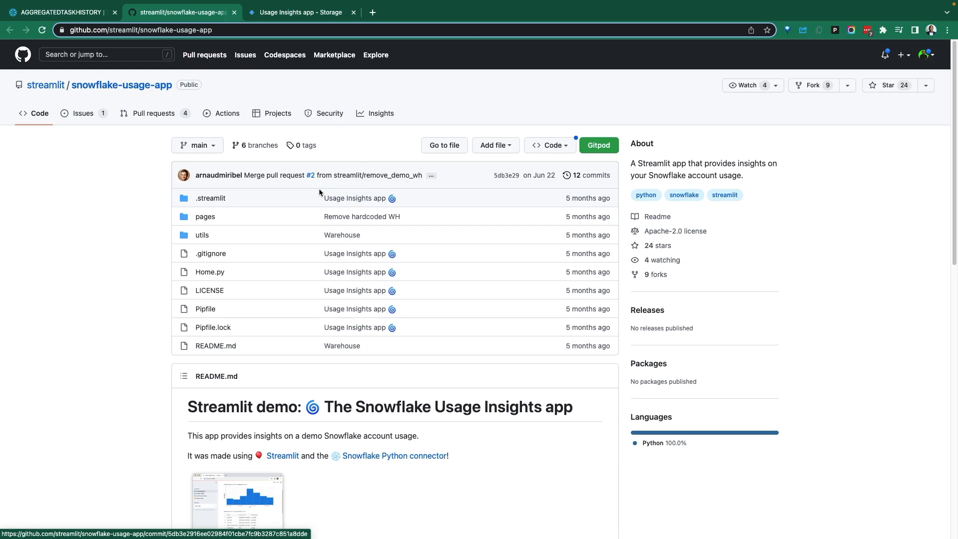
{"action": "mouse_move", "coordinate": [206, 100]}
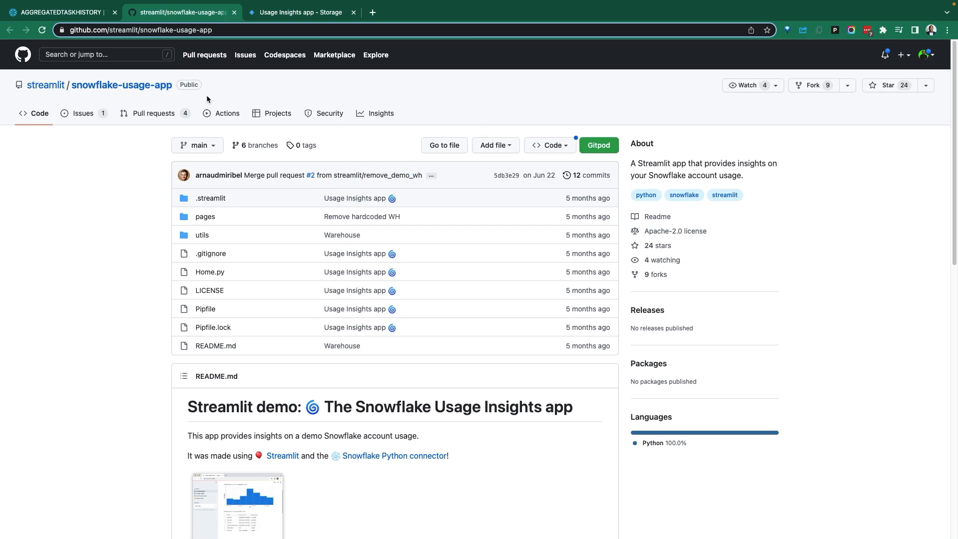
{"action": "mouse_move", "coordinate": [128, 102]}
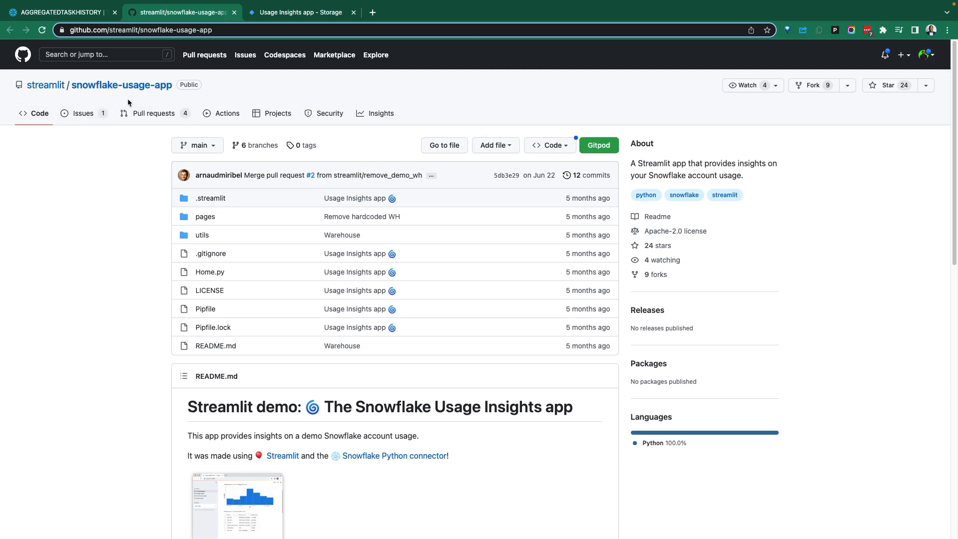
{"action": "mouse_move", "coordinate": [154, 113]}
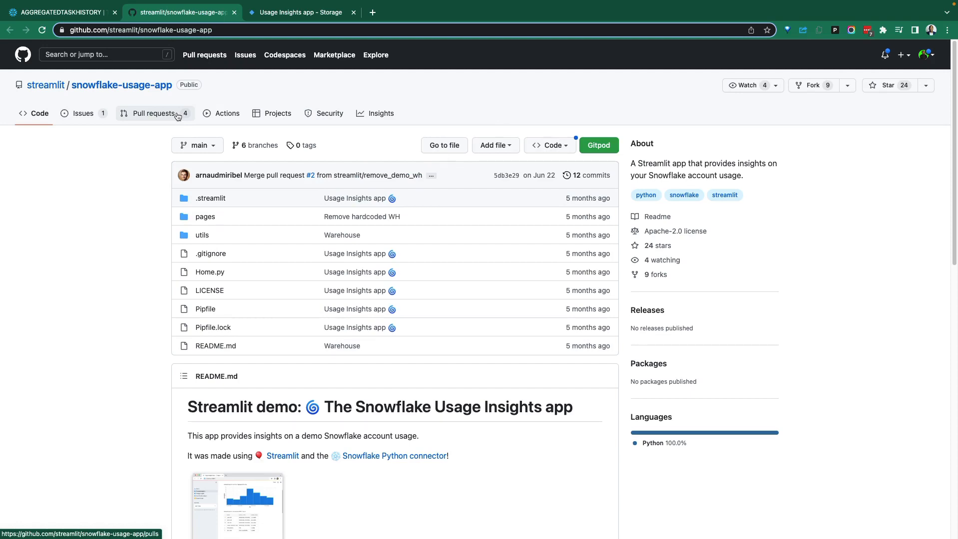
{"action": "mouse_move", "coordinate": [488, 131]}
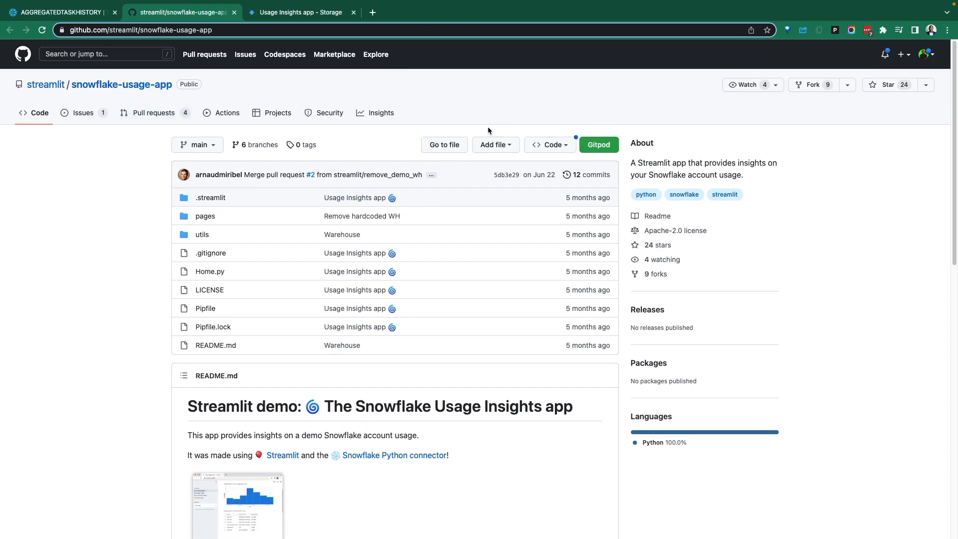
{"action": "scroll", "scroll_direction": "down", "scroll_amount": 3}
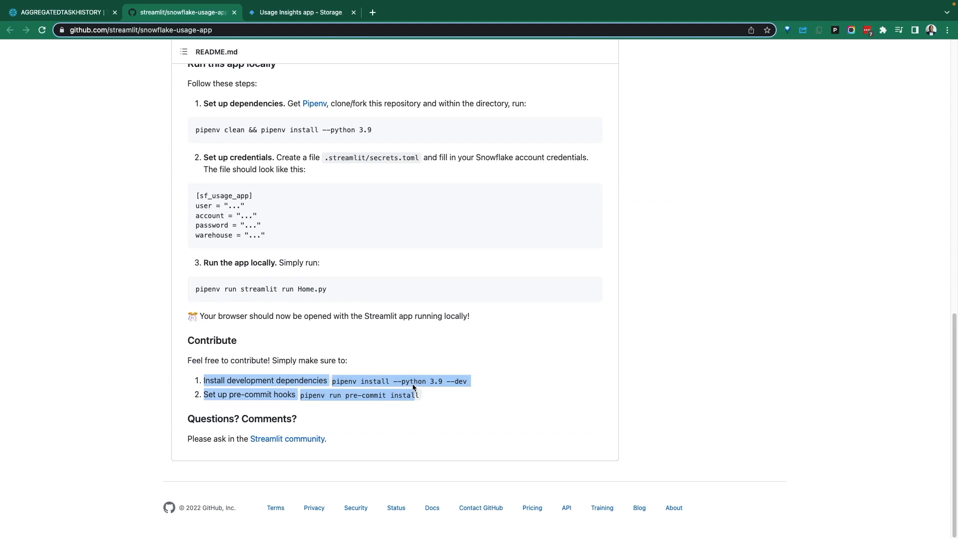
{"action": "mouse_move", "coordinate": [399, 347]}
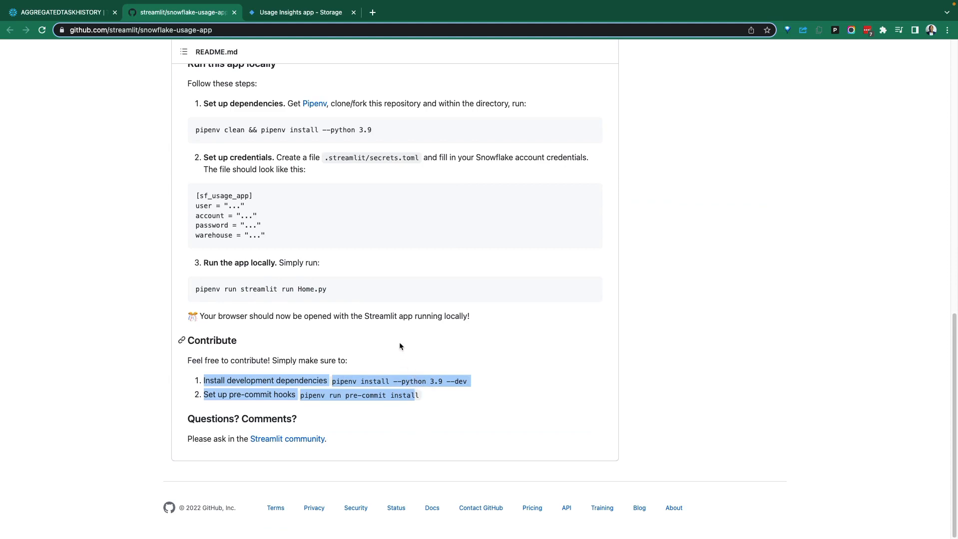
{"action": "scroll", "scroll_direction": "up", "scroll_amount": 3}
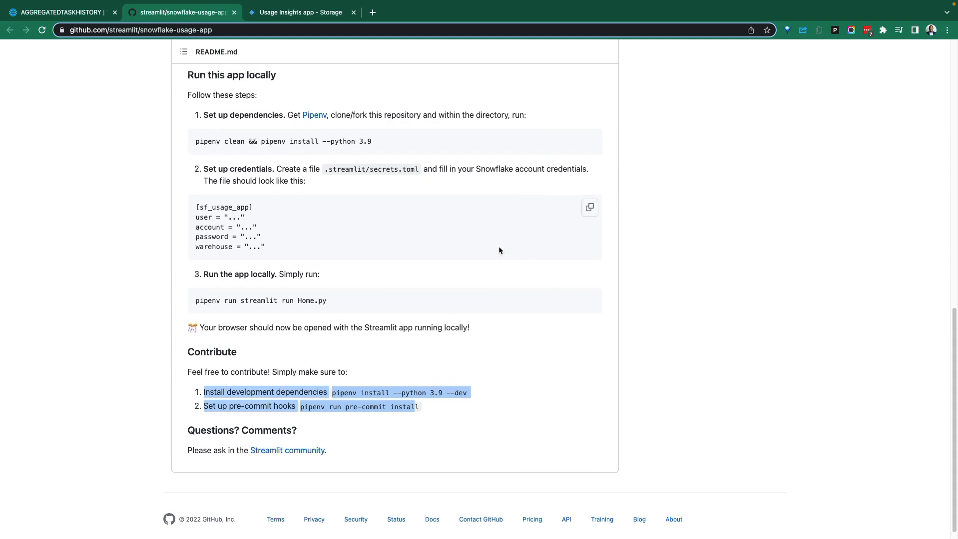
{"action": "scroll", "scroll_direction": "up", "scroll_amount": 3}
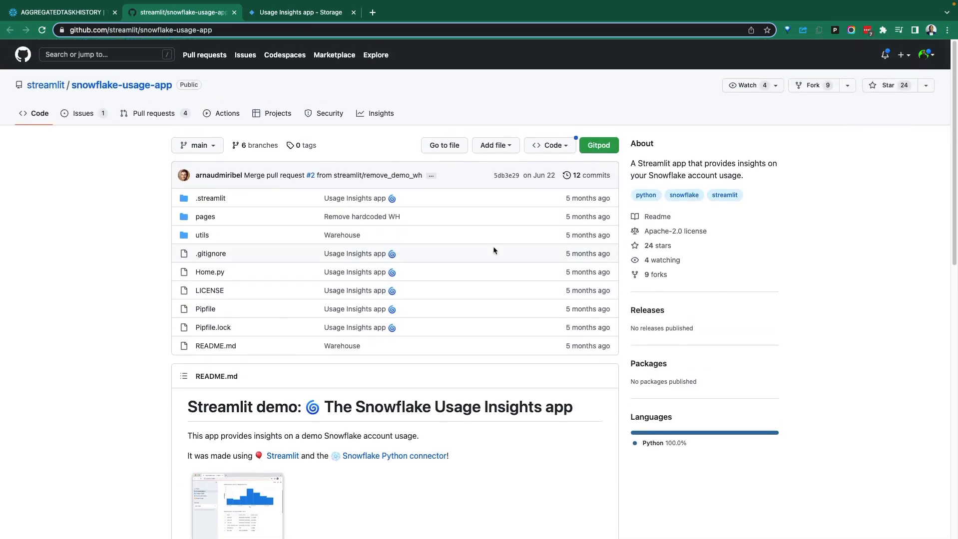